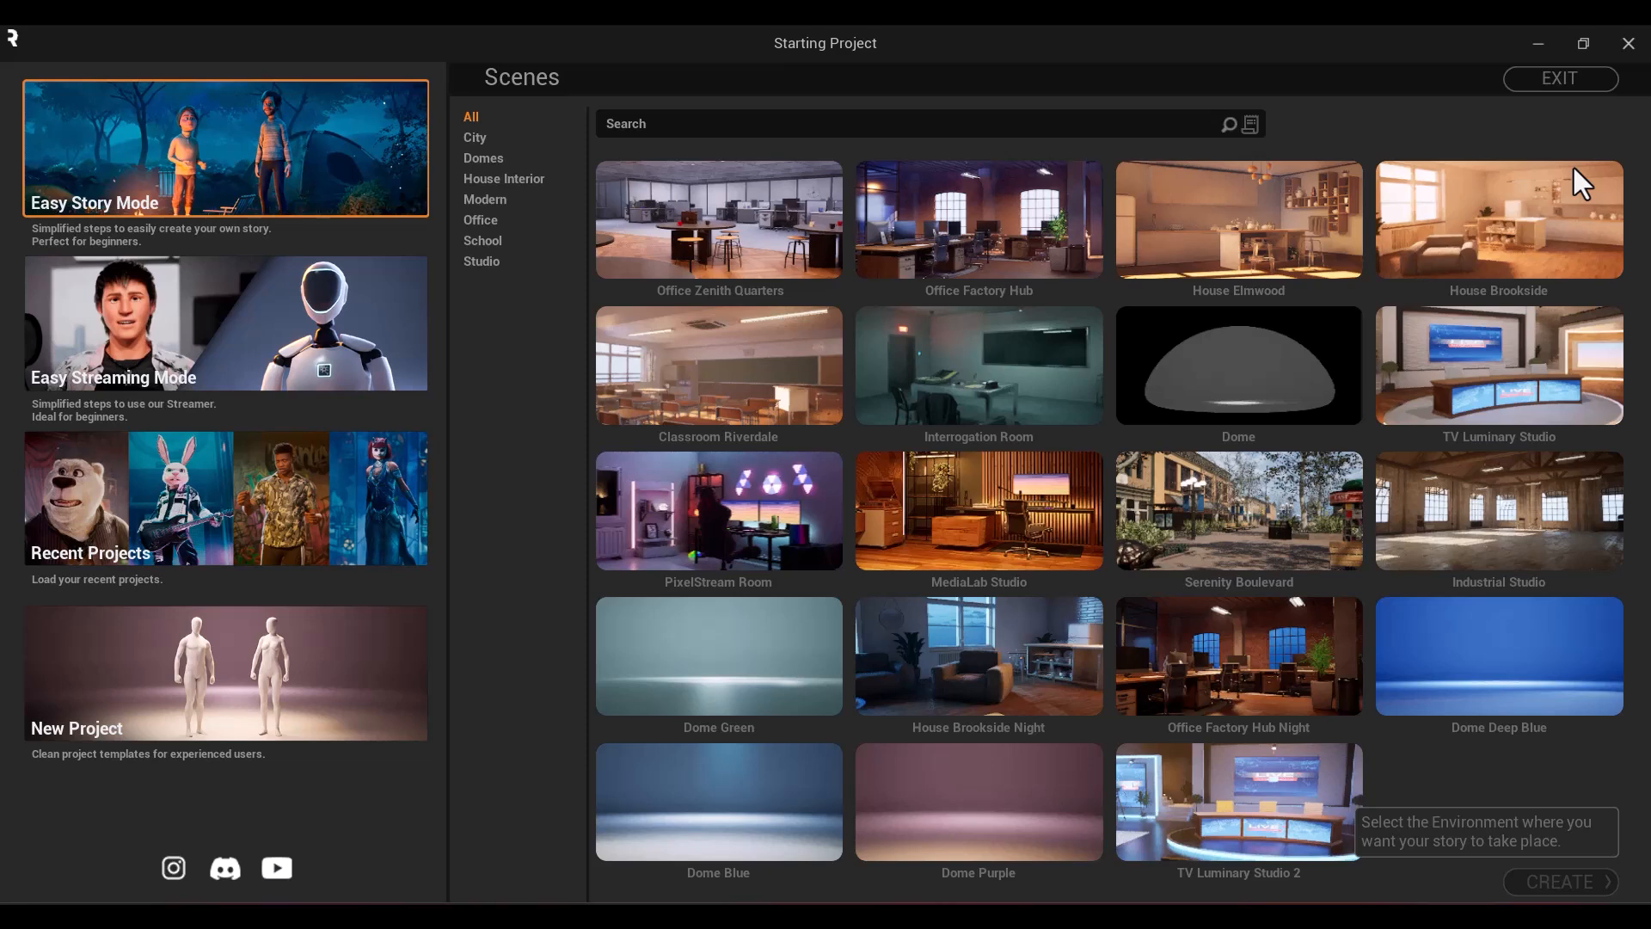
{"action": "mouse_move", "coordinate": [337, 195]}
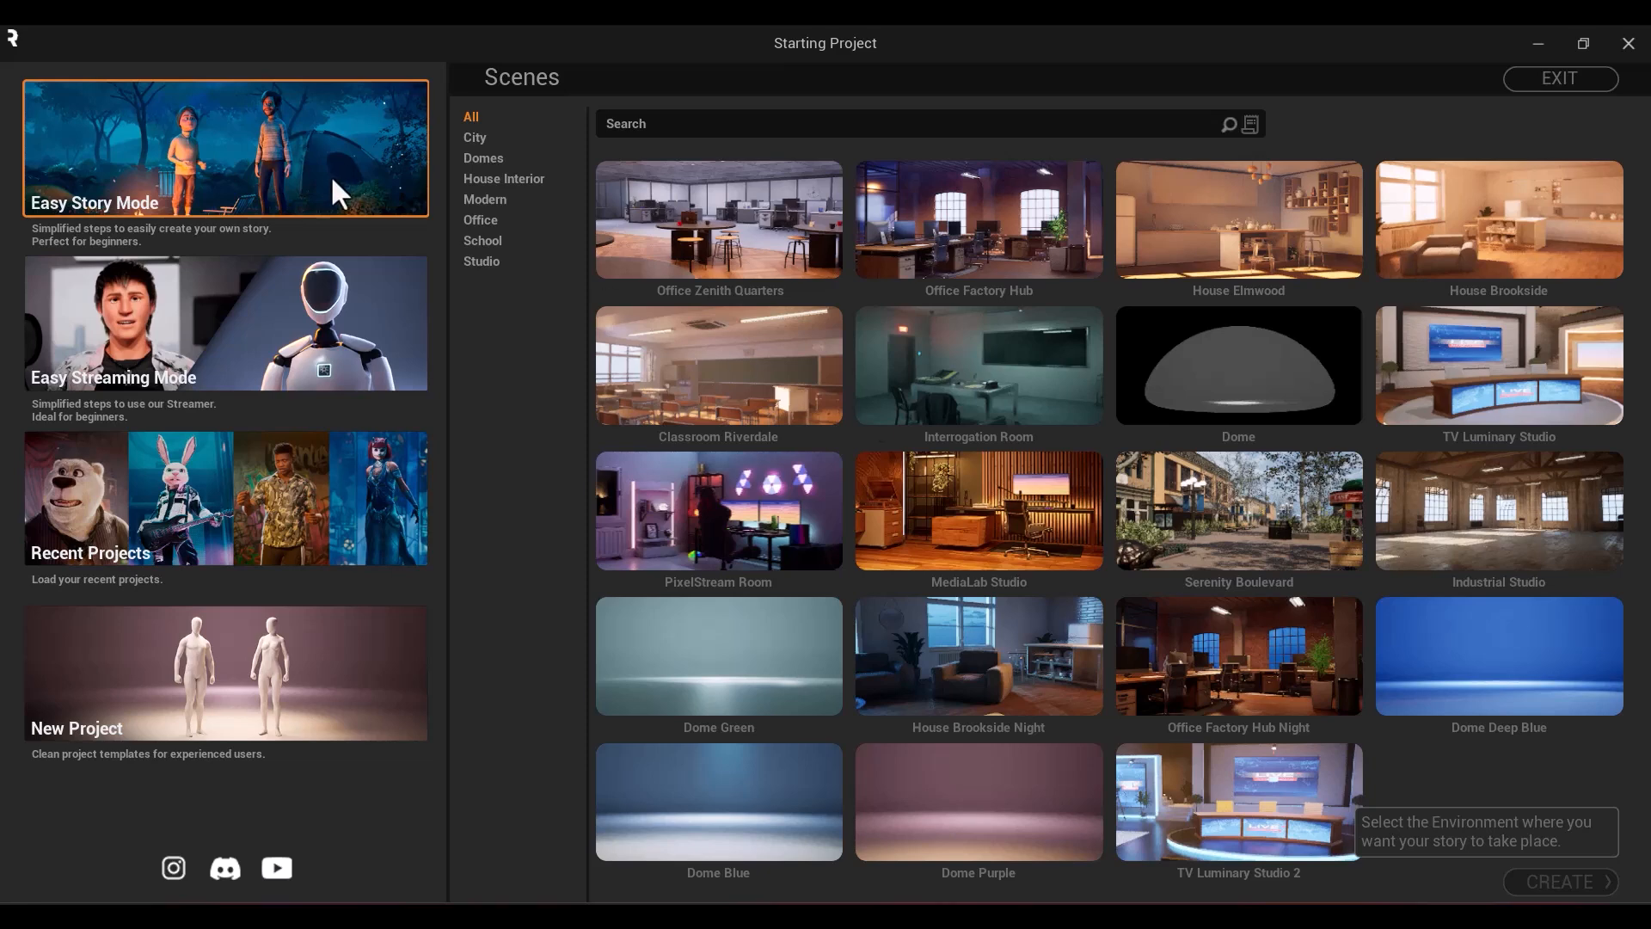
Create an Easy Story project in the Office Factory Hub scene
{"action": "left_click", "coordinate": [977, 219]}
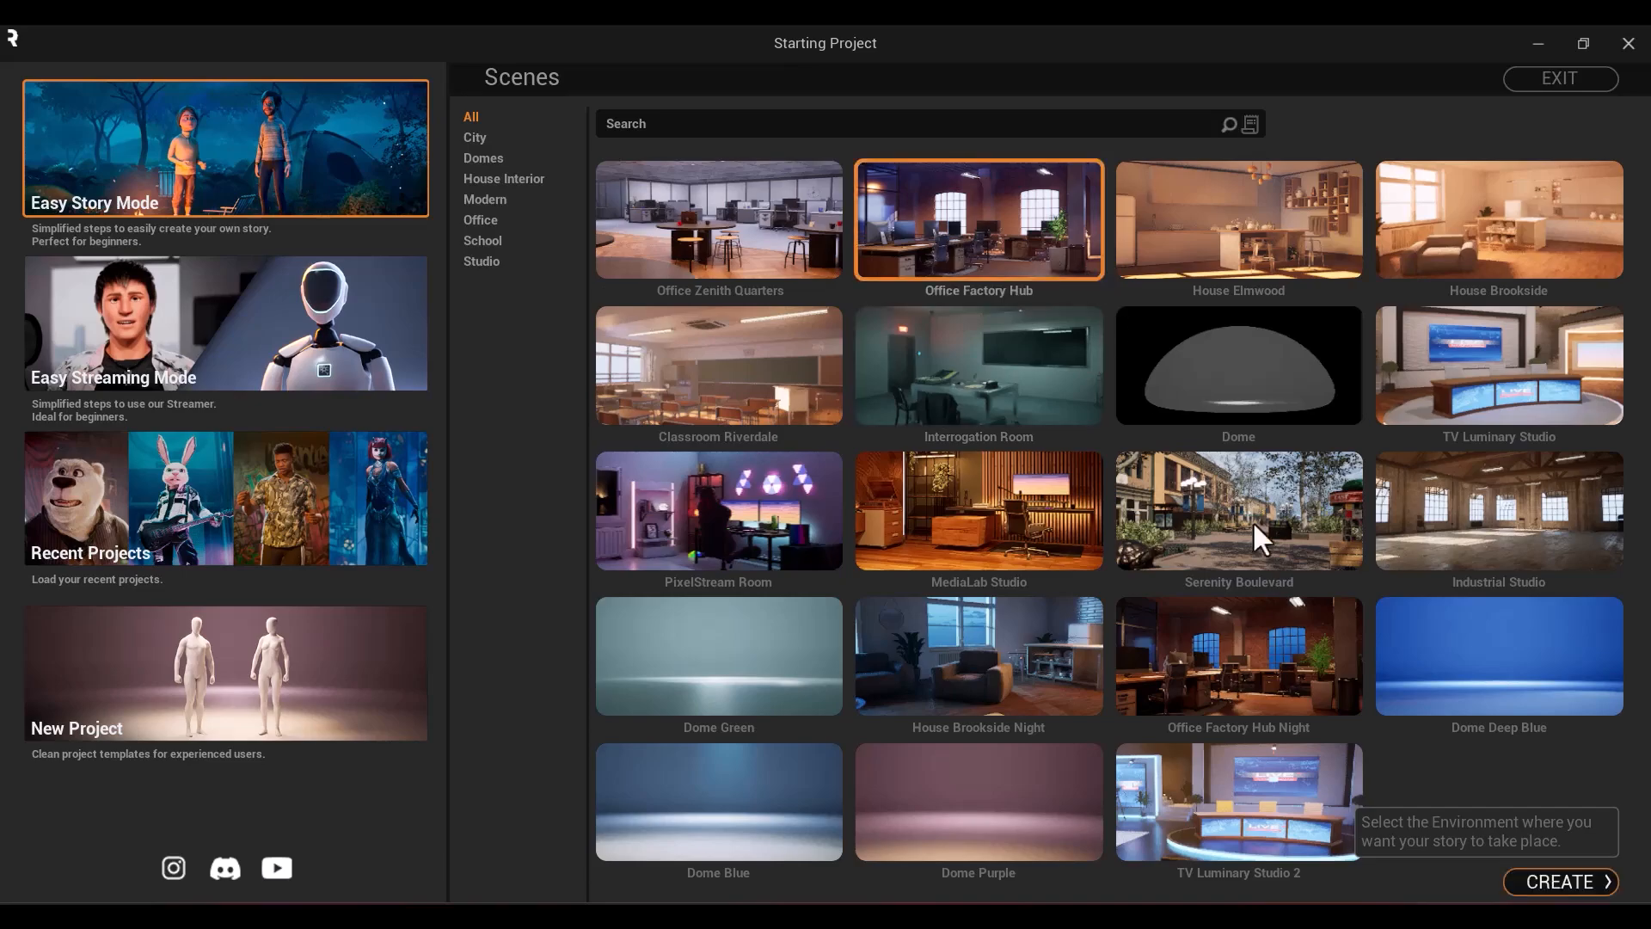
{"action": "left_click", "coordinate": [1562, 881]}
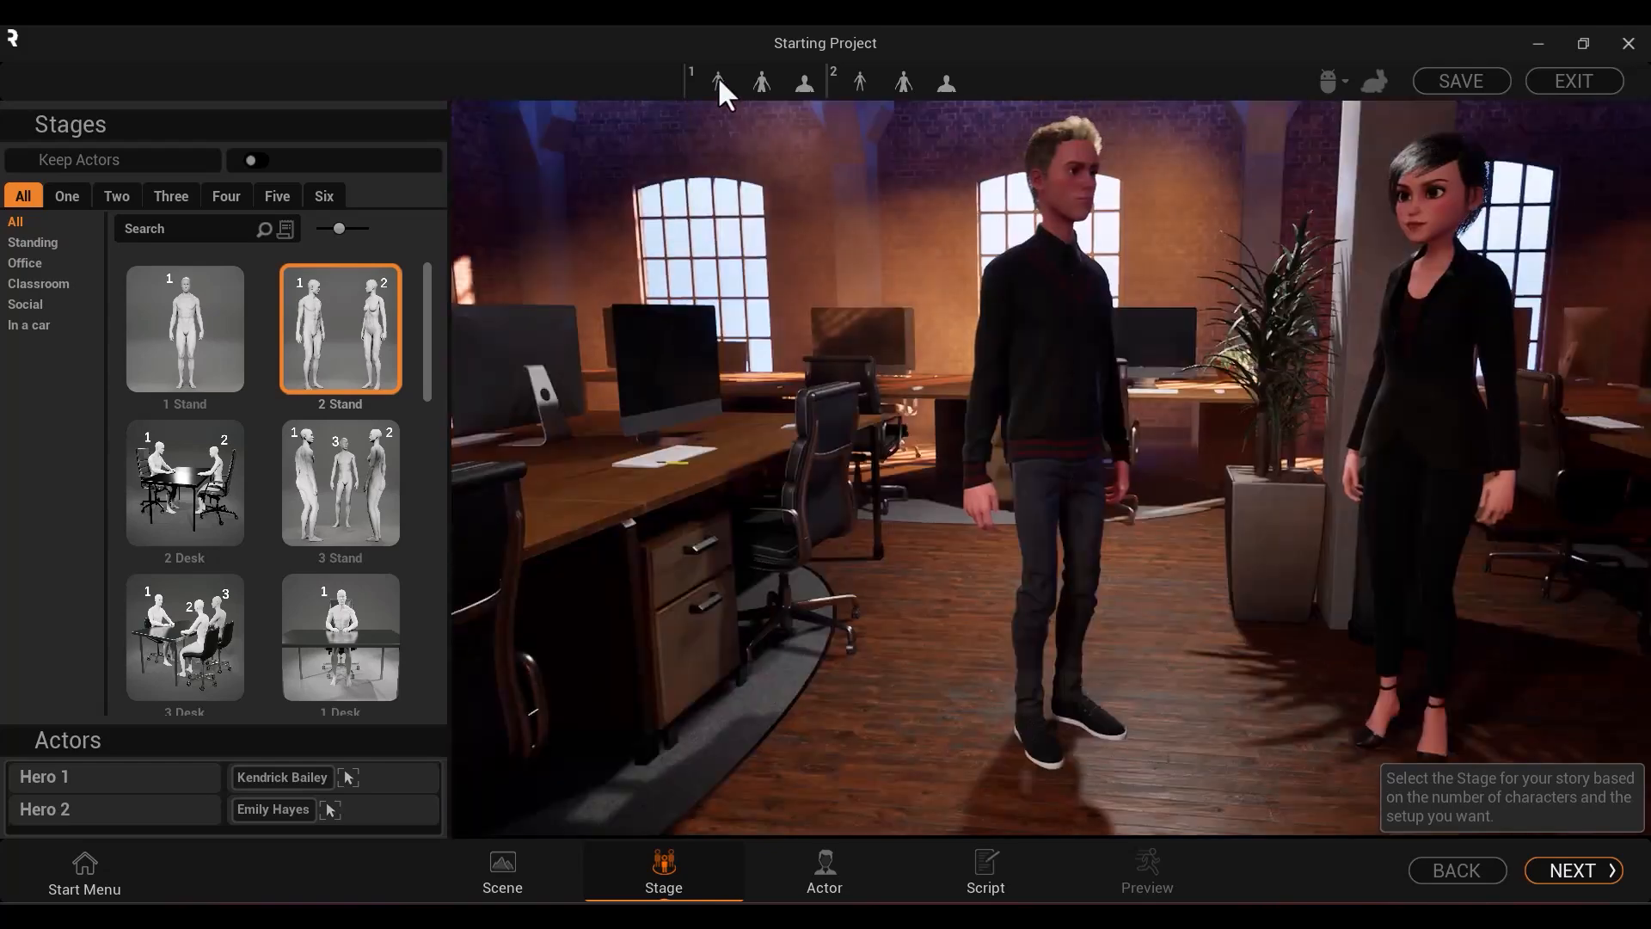
Preview the two standing actors through per-actor camera shots, then advance to the Actor step
{"action": "left_click", "coordinate": [802, 83]}
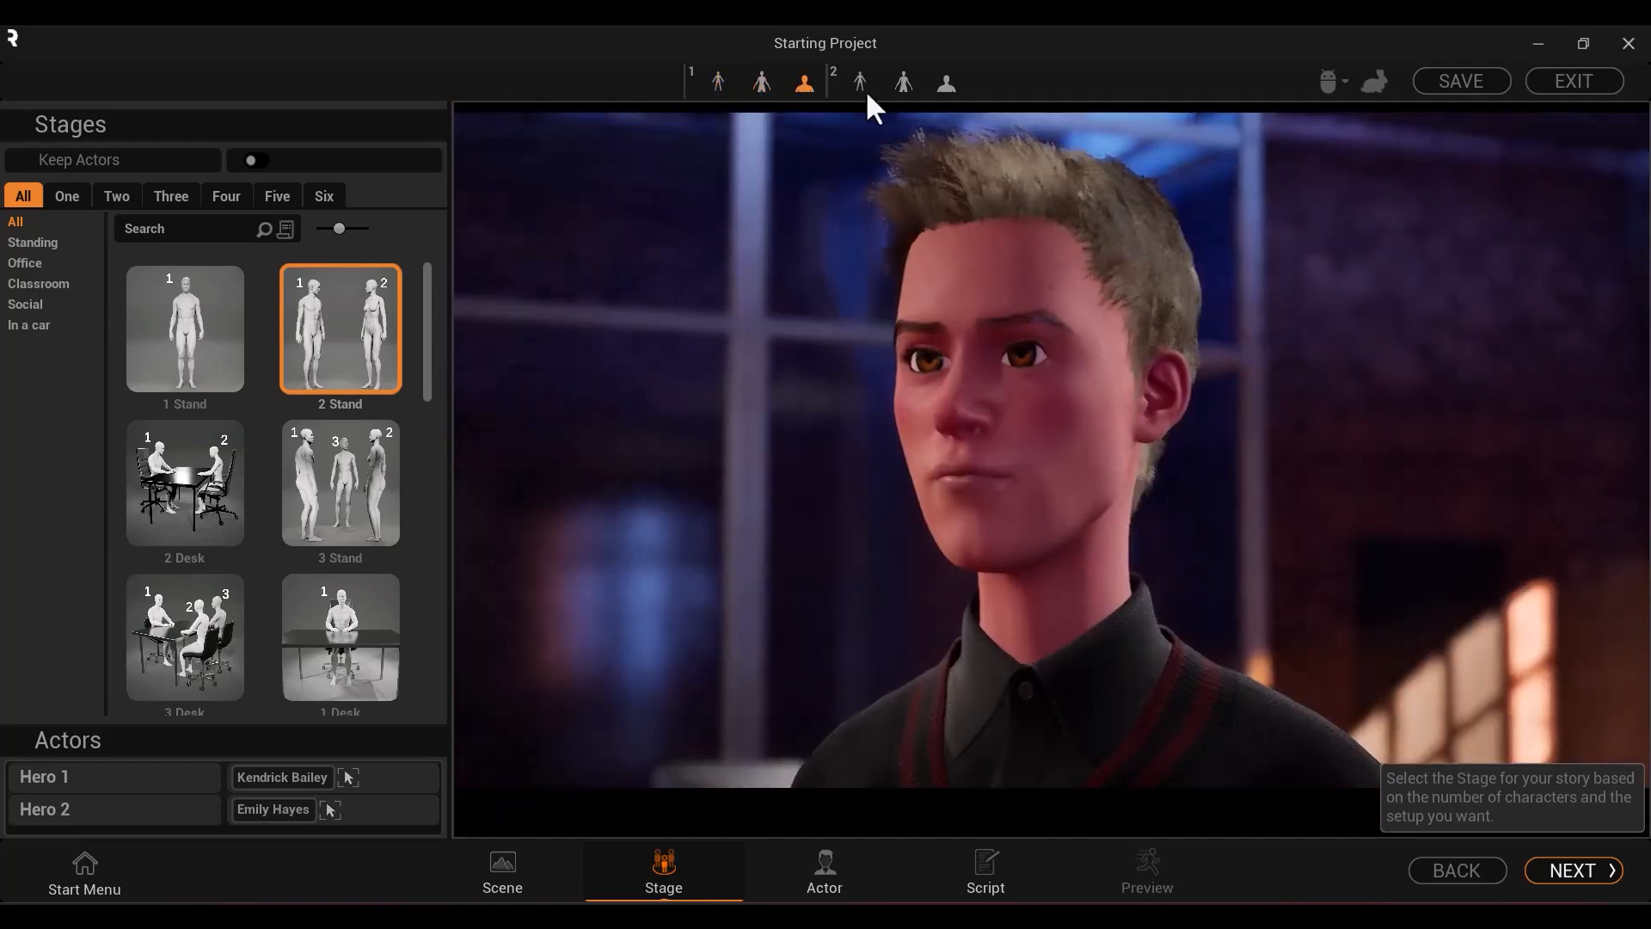
{"action": "left_click", "coordinate": [943, 83]}
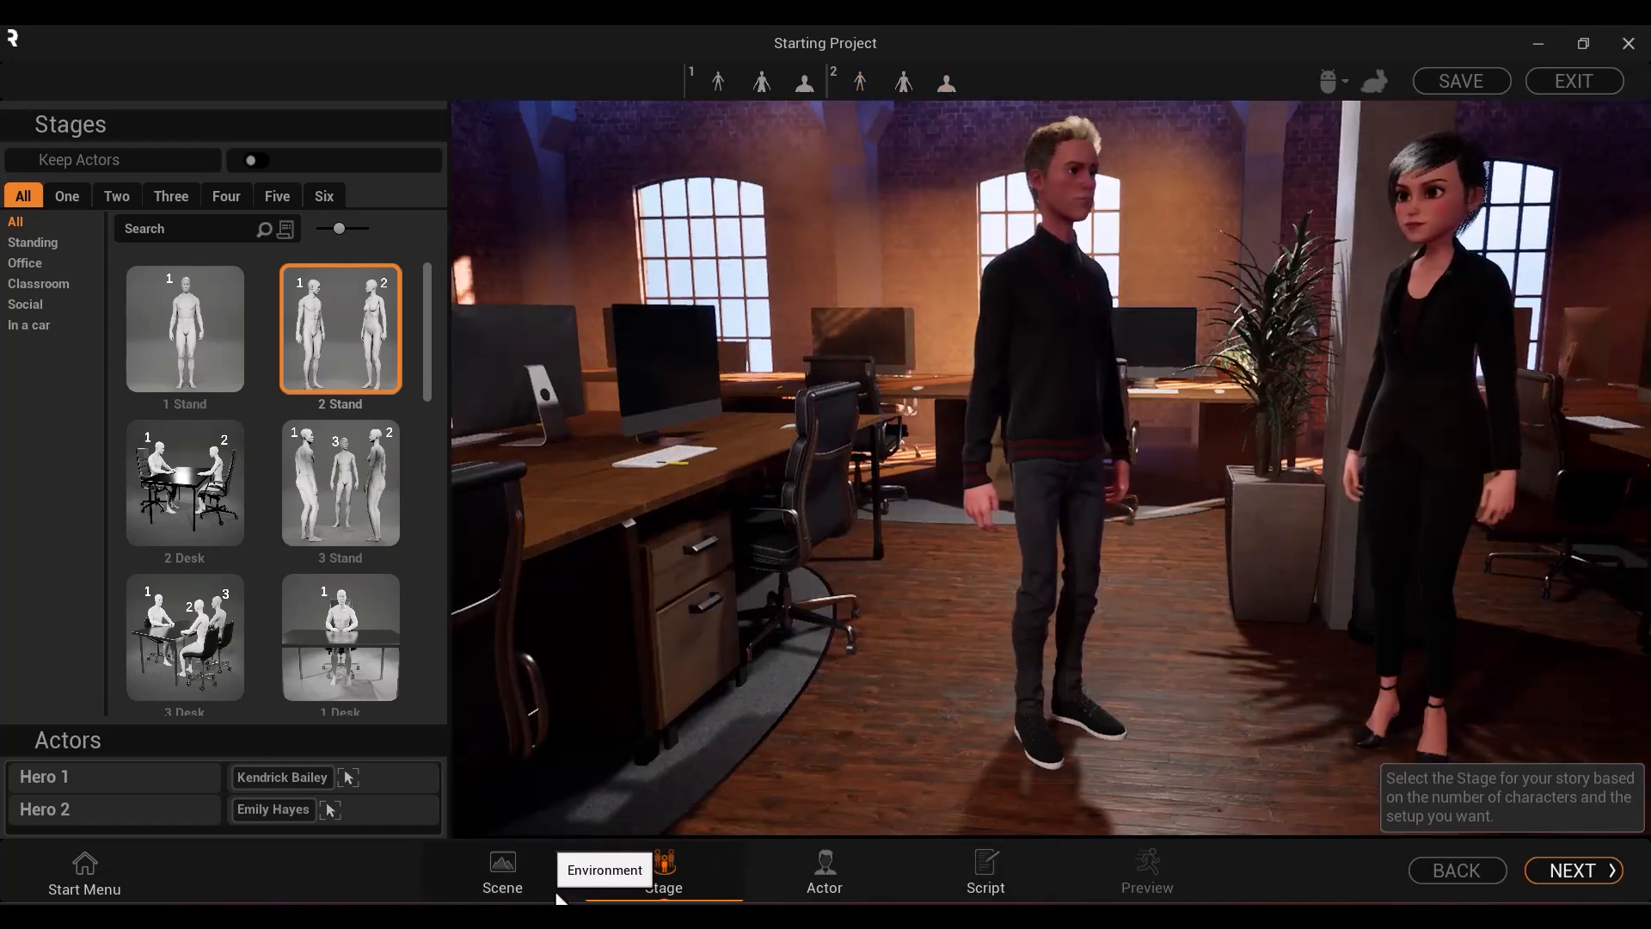
{"action": "left_click", "coordinate": [825, 872]}
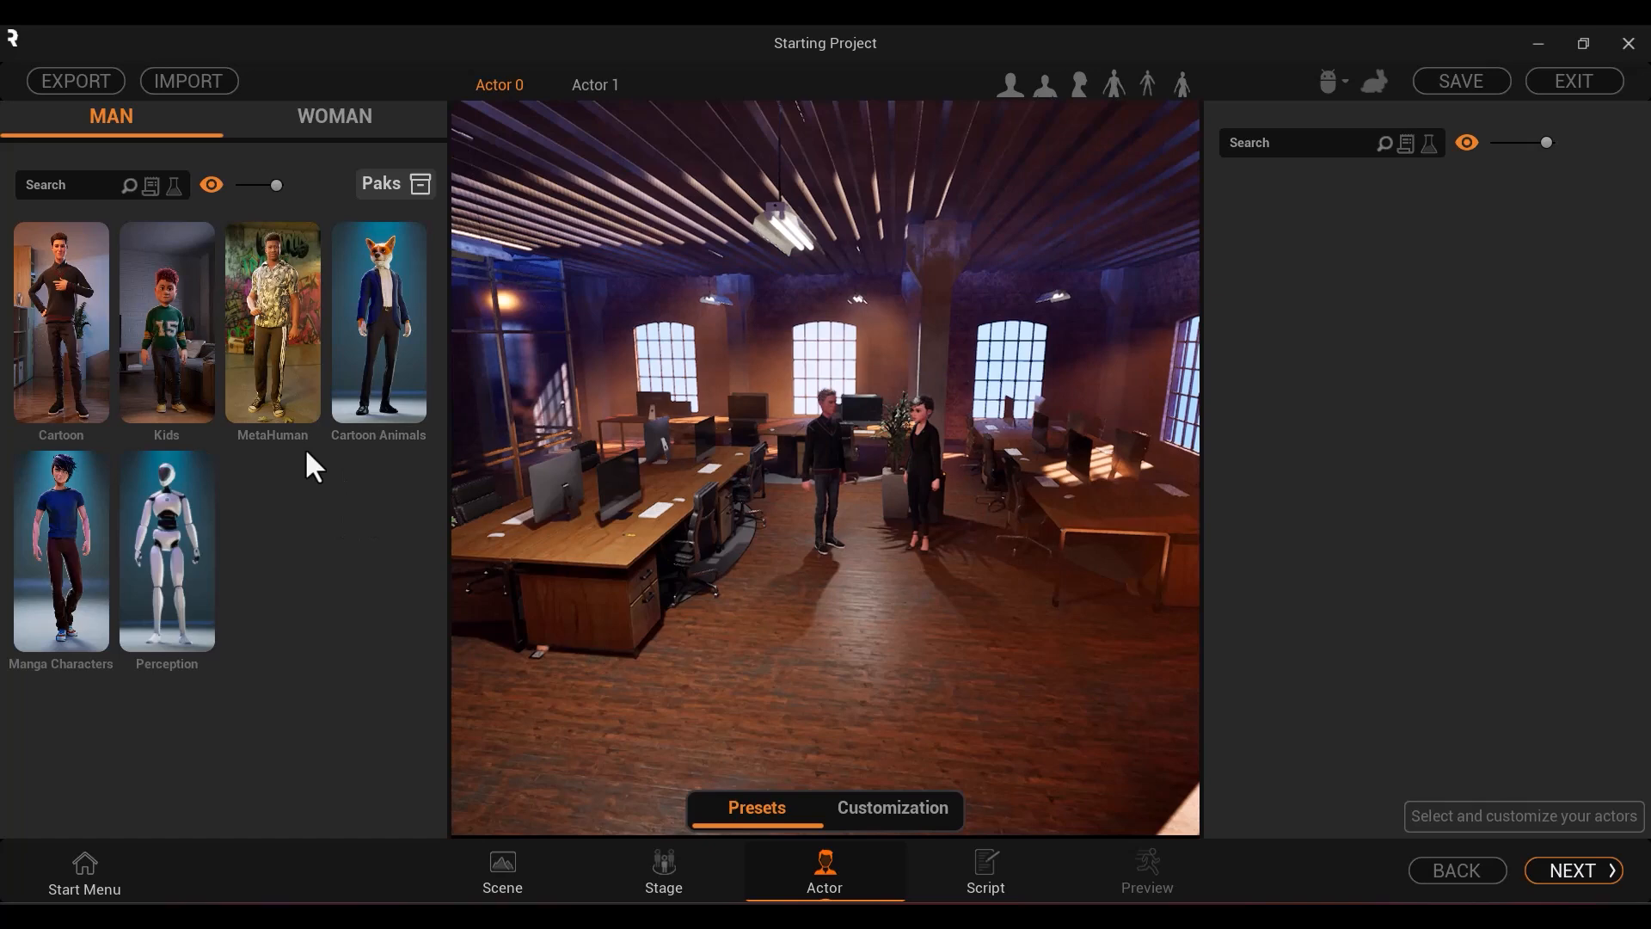
Browse the first actor's Body and Hair customization options, then return to the Scene step
{"action": "left_click", "coordinate": [892, 807]}
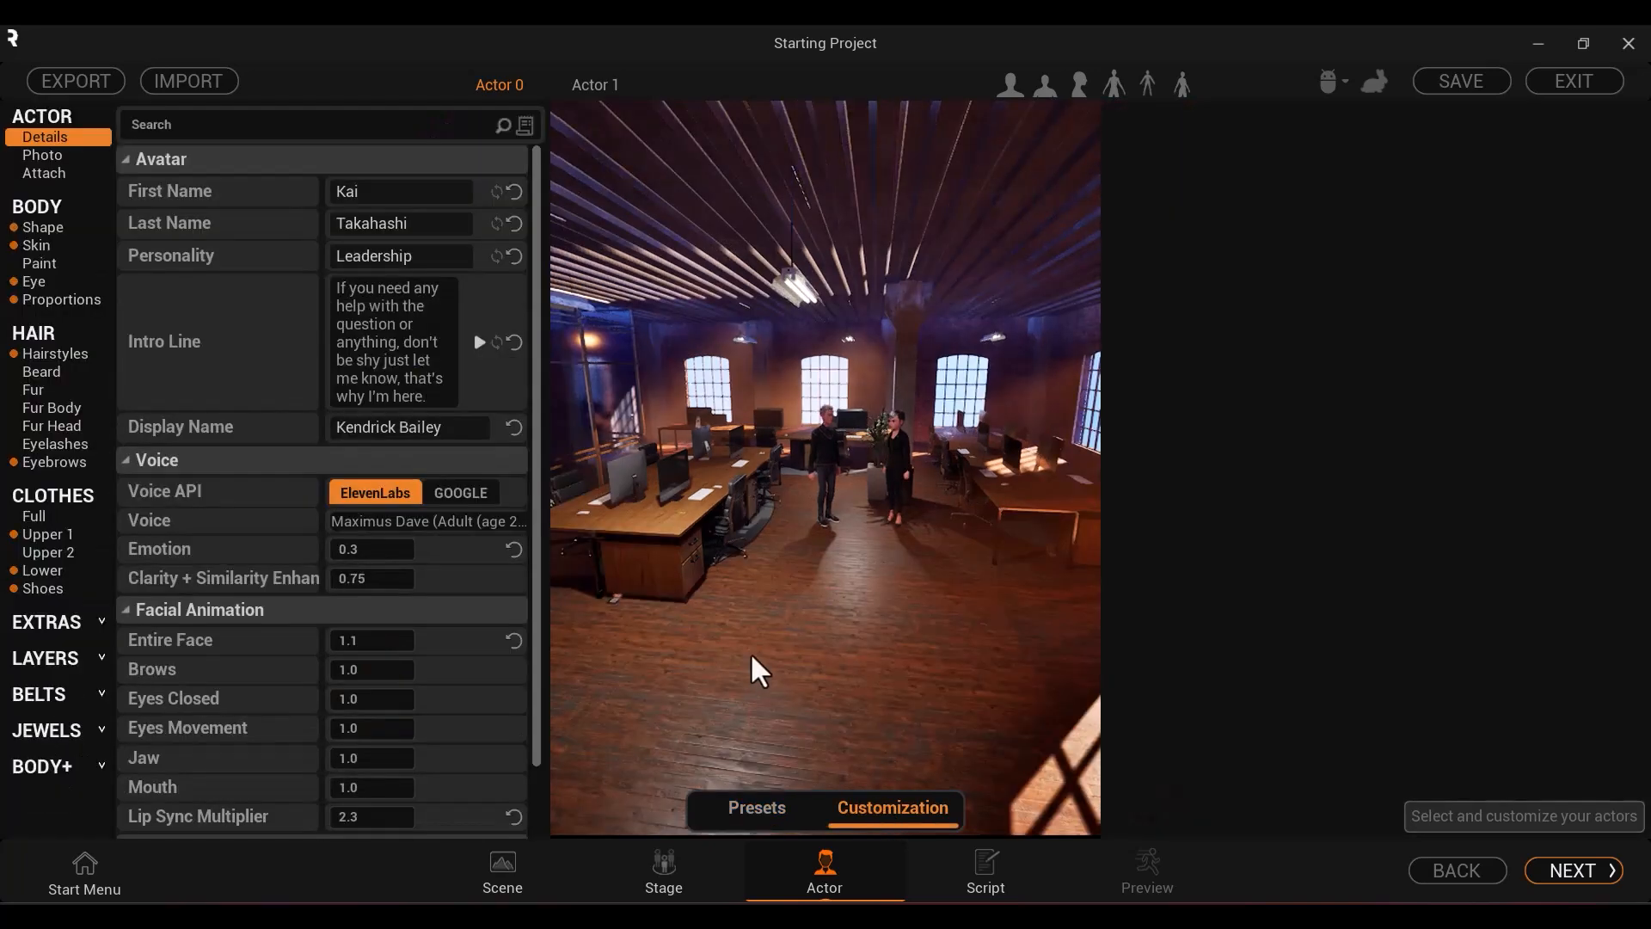
{"action": "mouse_move", "coordinate": [47, 240]}
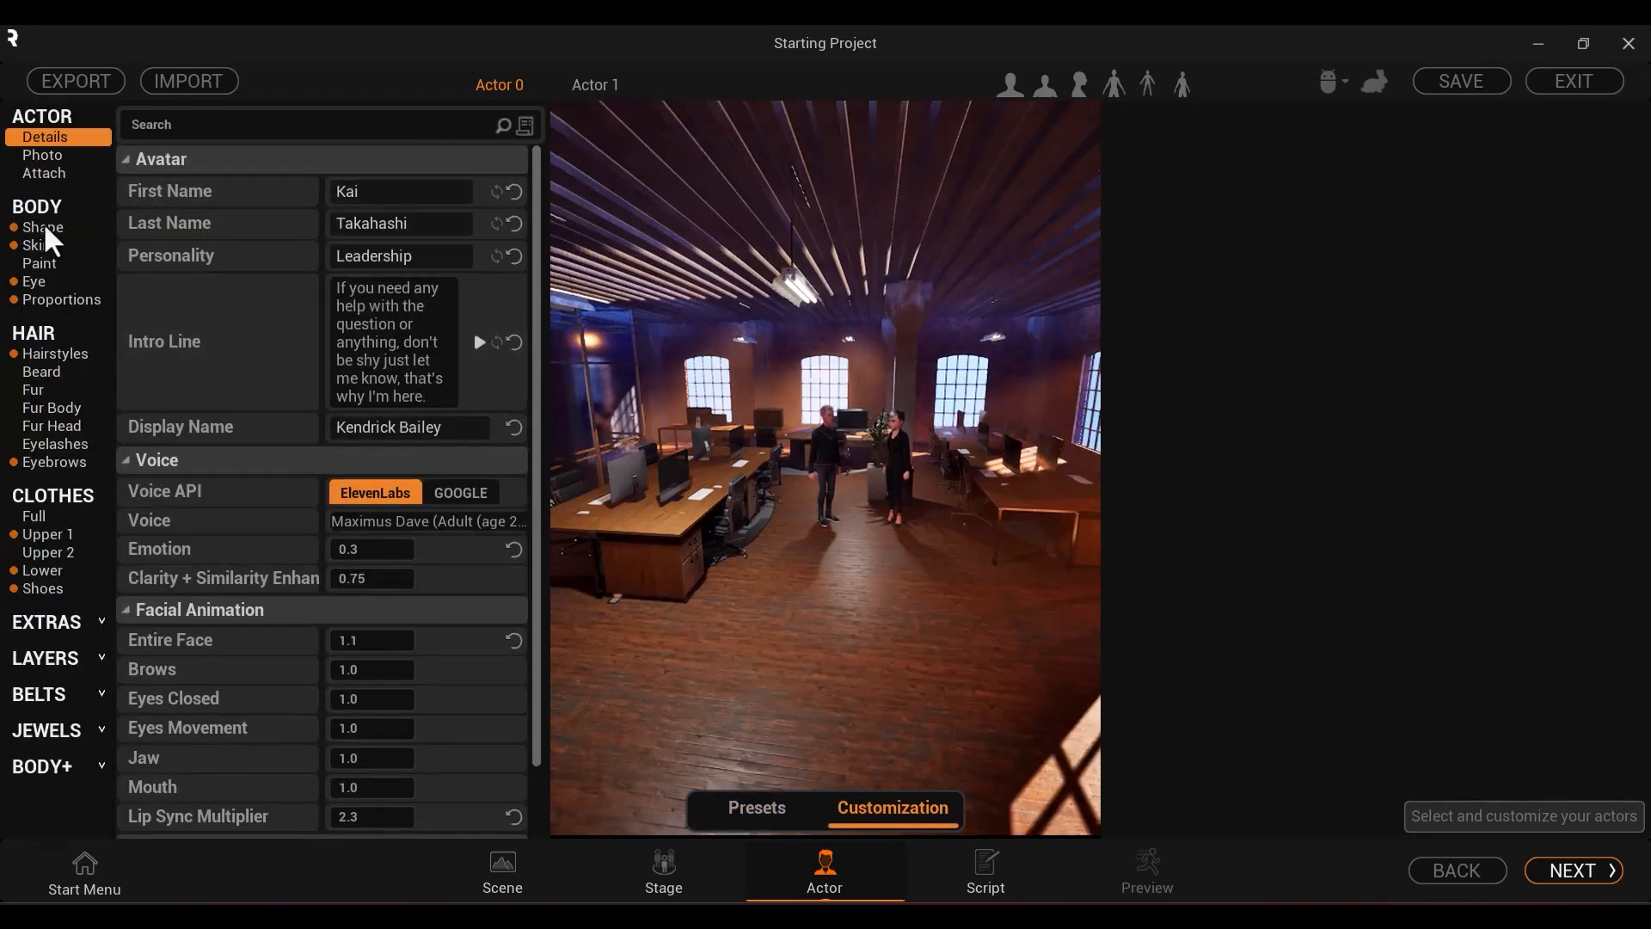
{"action": "left_click", "coordinate": [34, 389]}
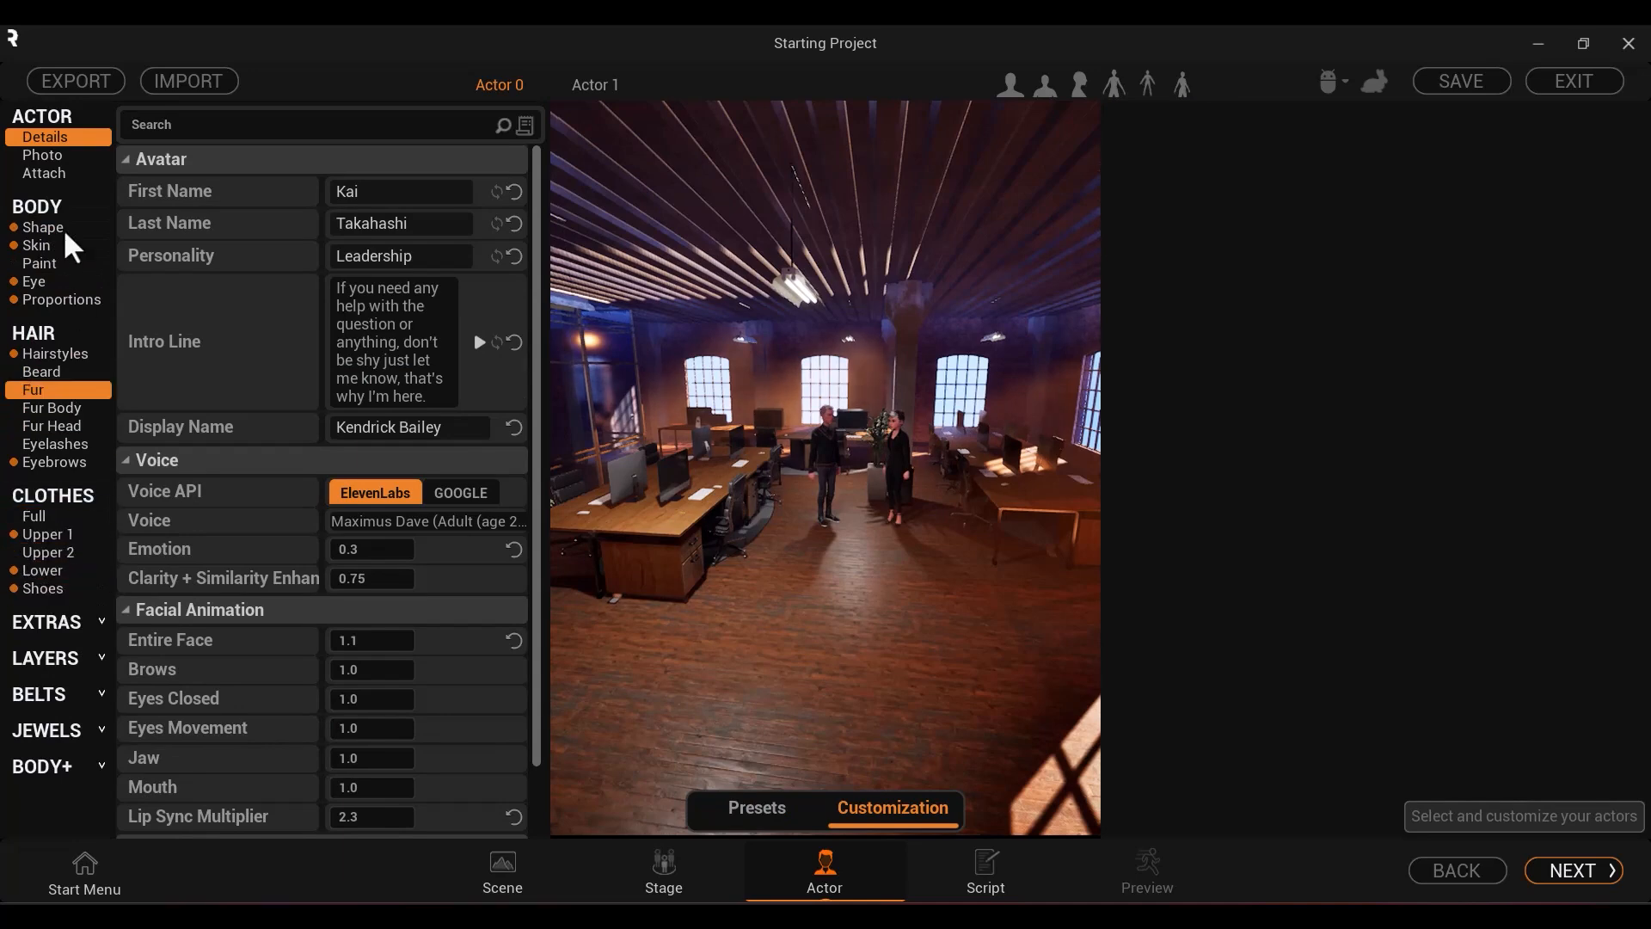
{"action": "left_click", "coordinate": [502, 871]}
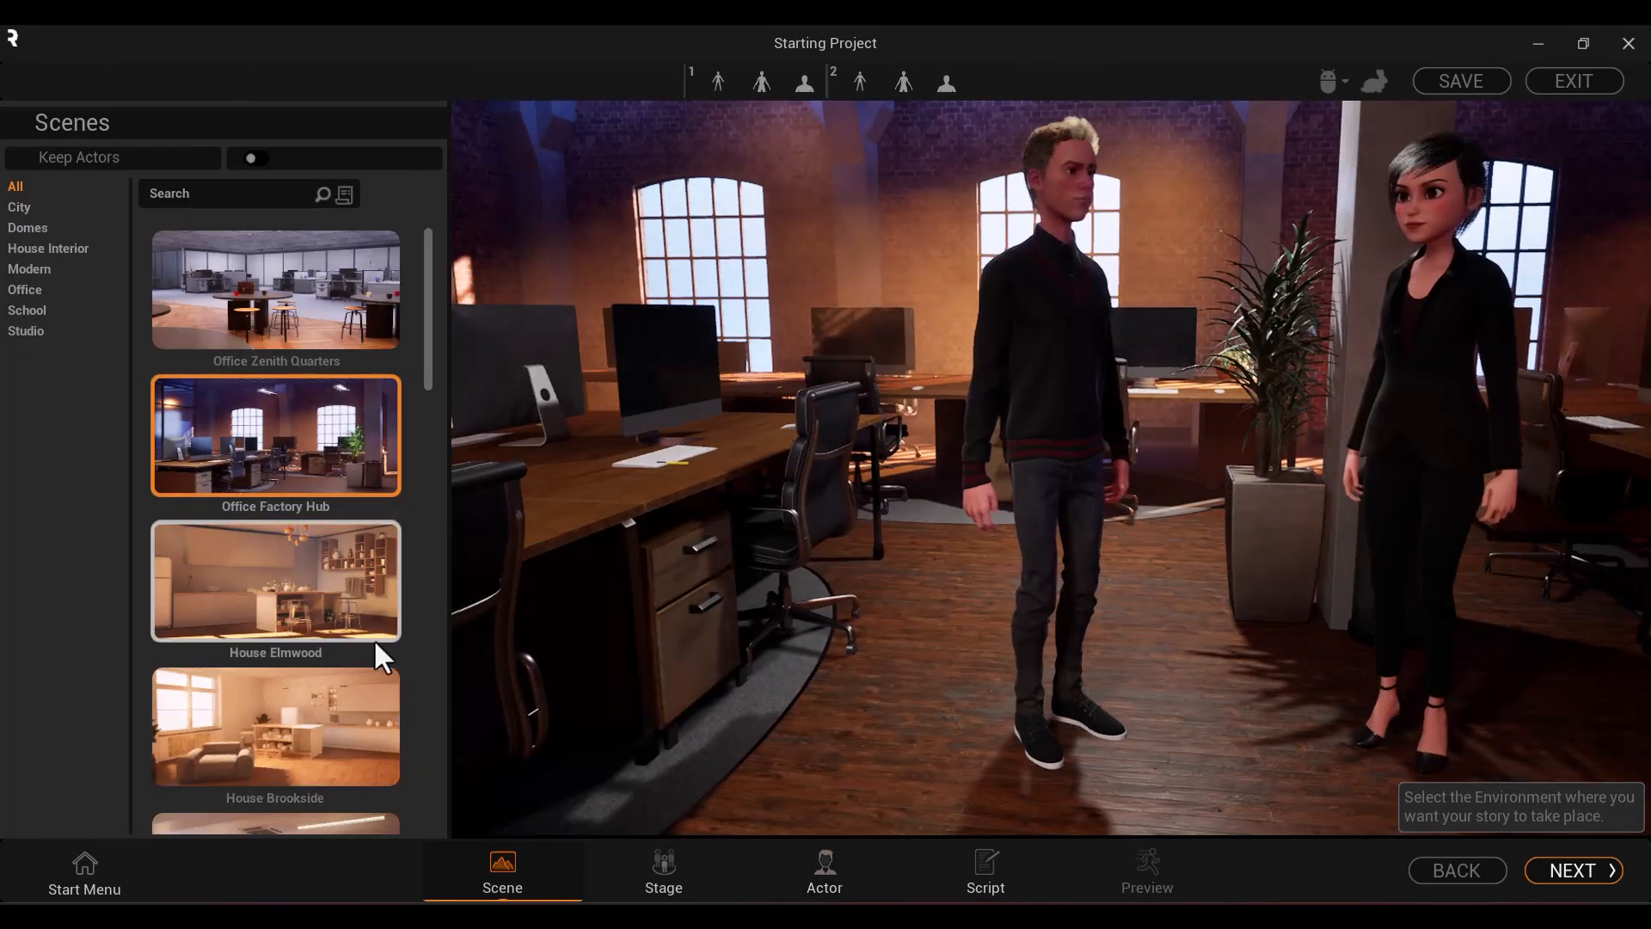
Scroll through the Stage layout list, then move to Script Writer with two blank lines
{"action": "left_click", "coordinate": [662, 869]}
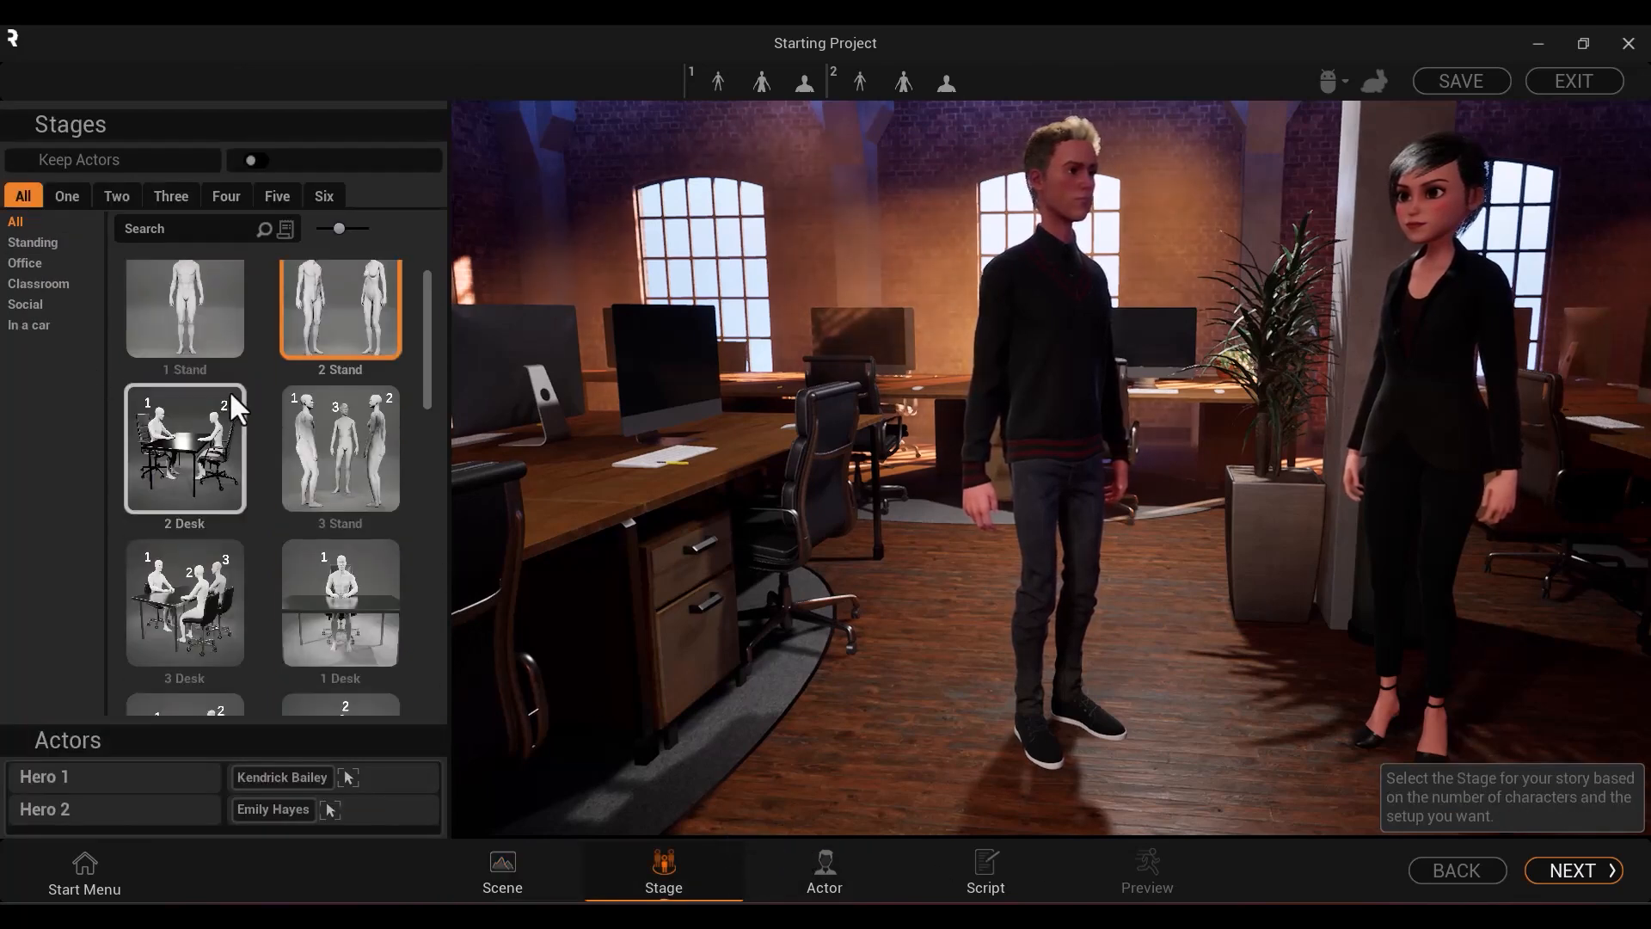
{"action": "scroll", "scroll_direction": "down", "scroll_amount": 3}
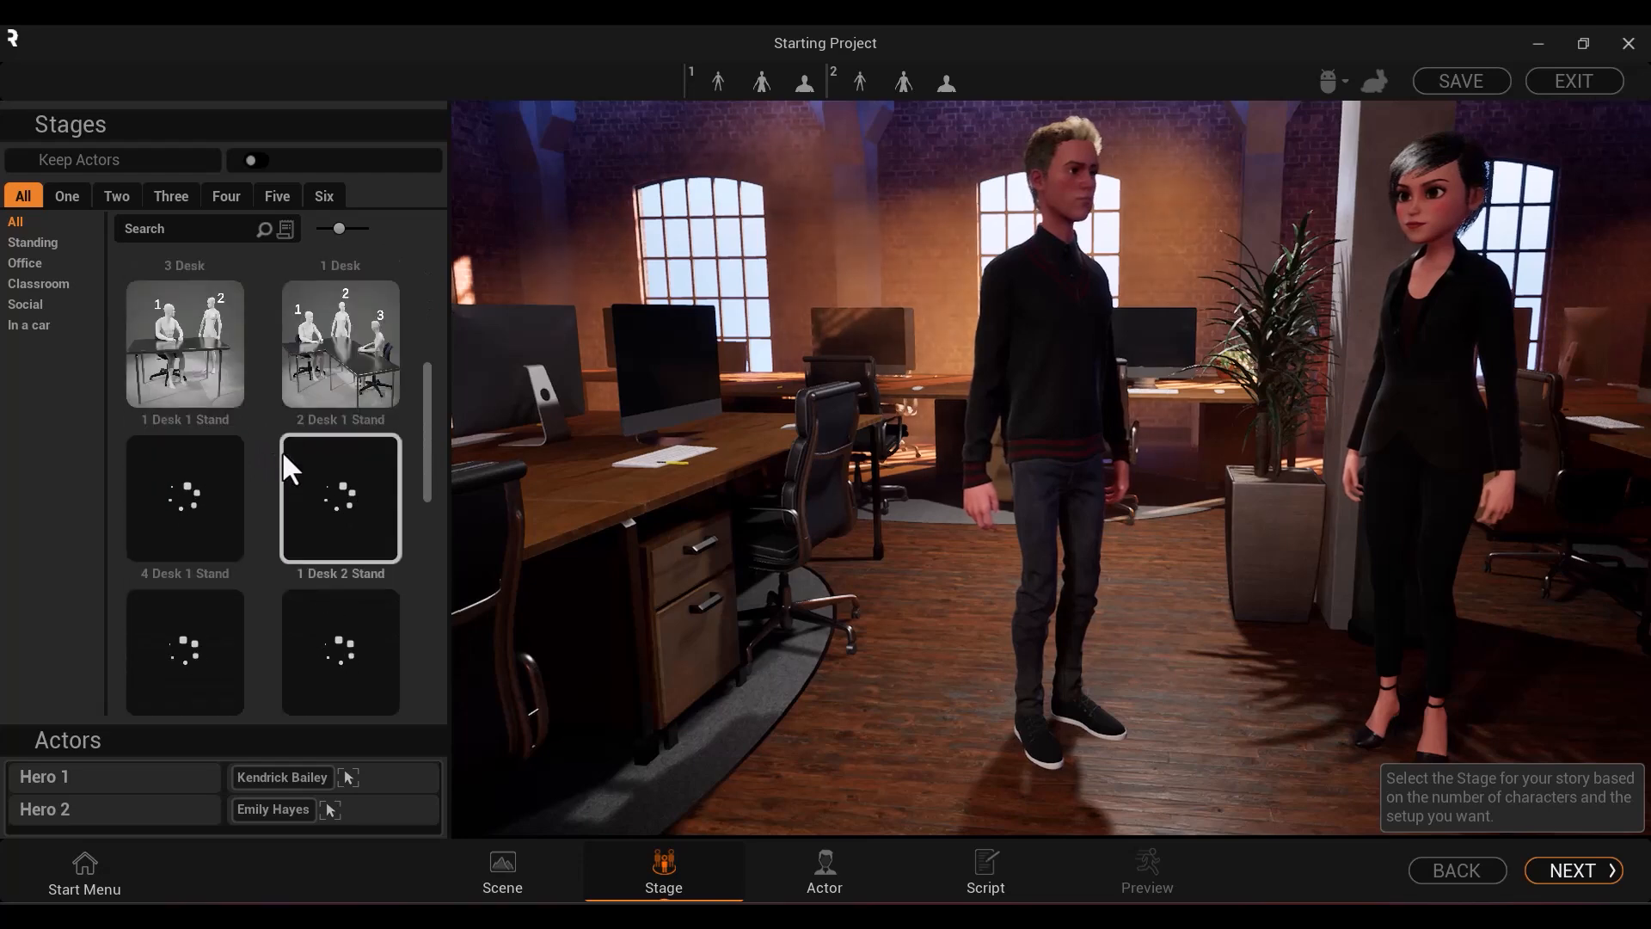
{"action": "left_click", "coordinate": [984, 870]}
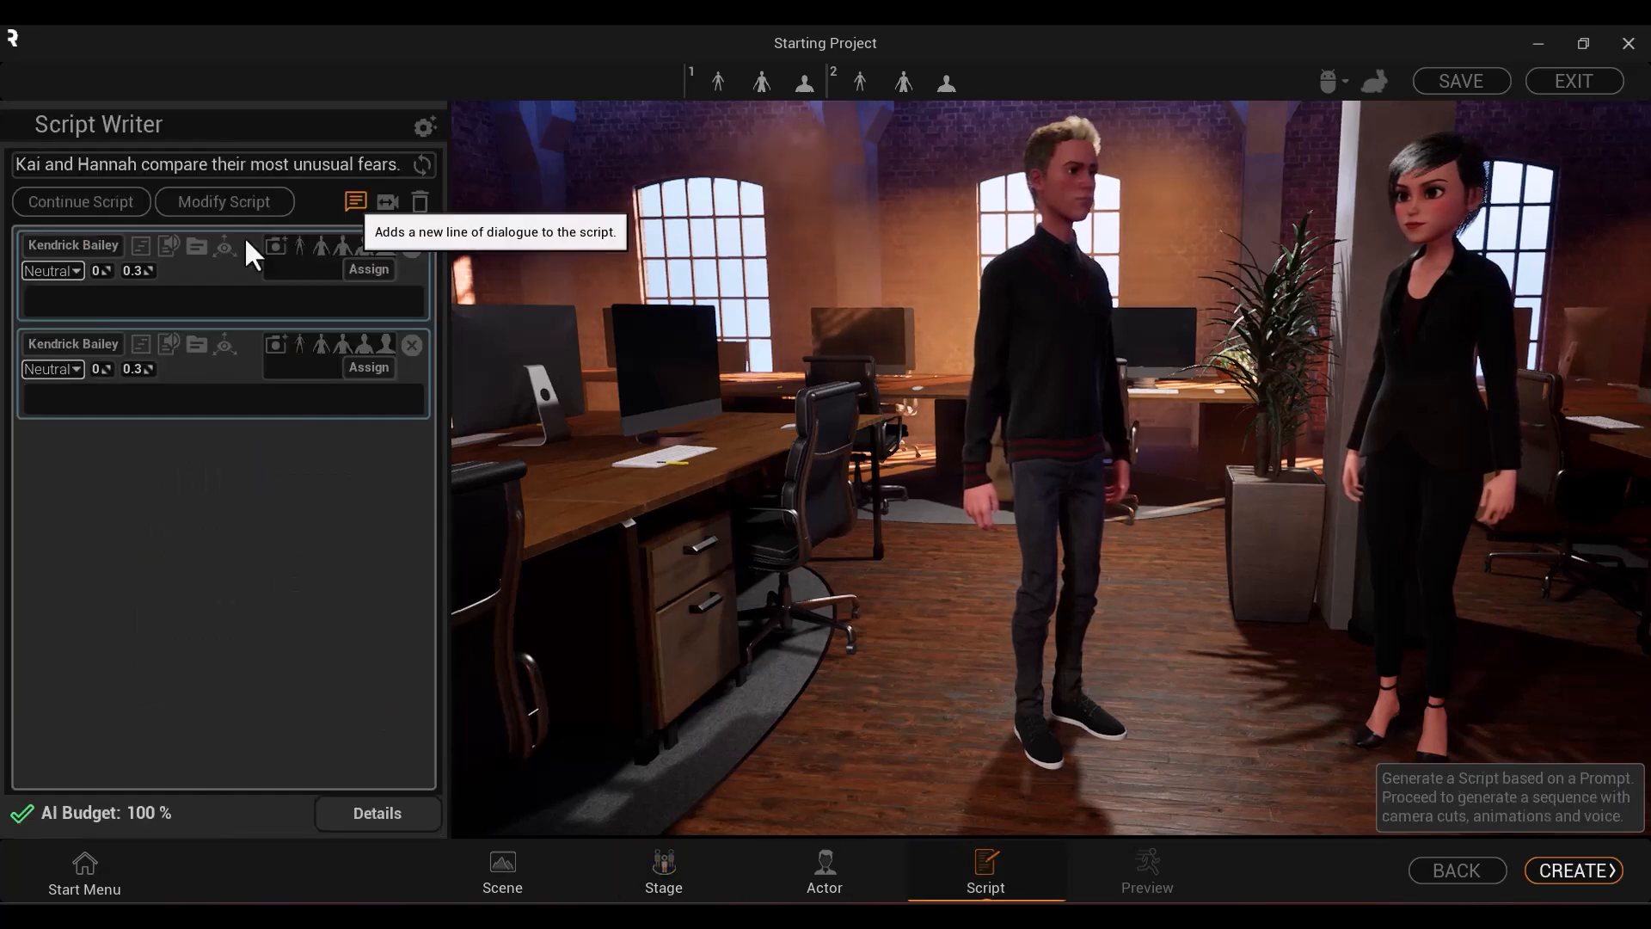
Write 'hi' for both lines, make line two Suspicious, and assign medium close-up and full medium shots
{"action": "type", "text": "hi"}
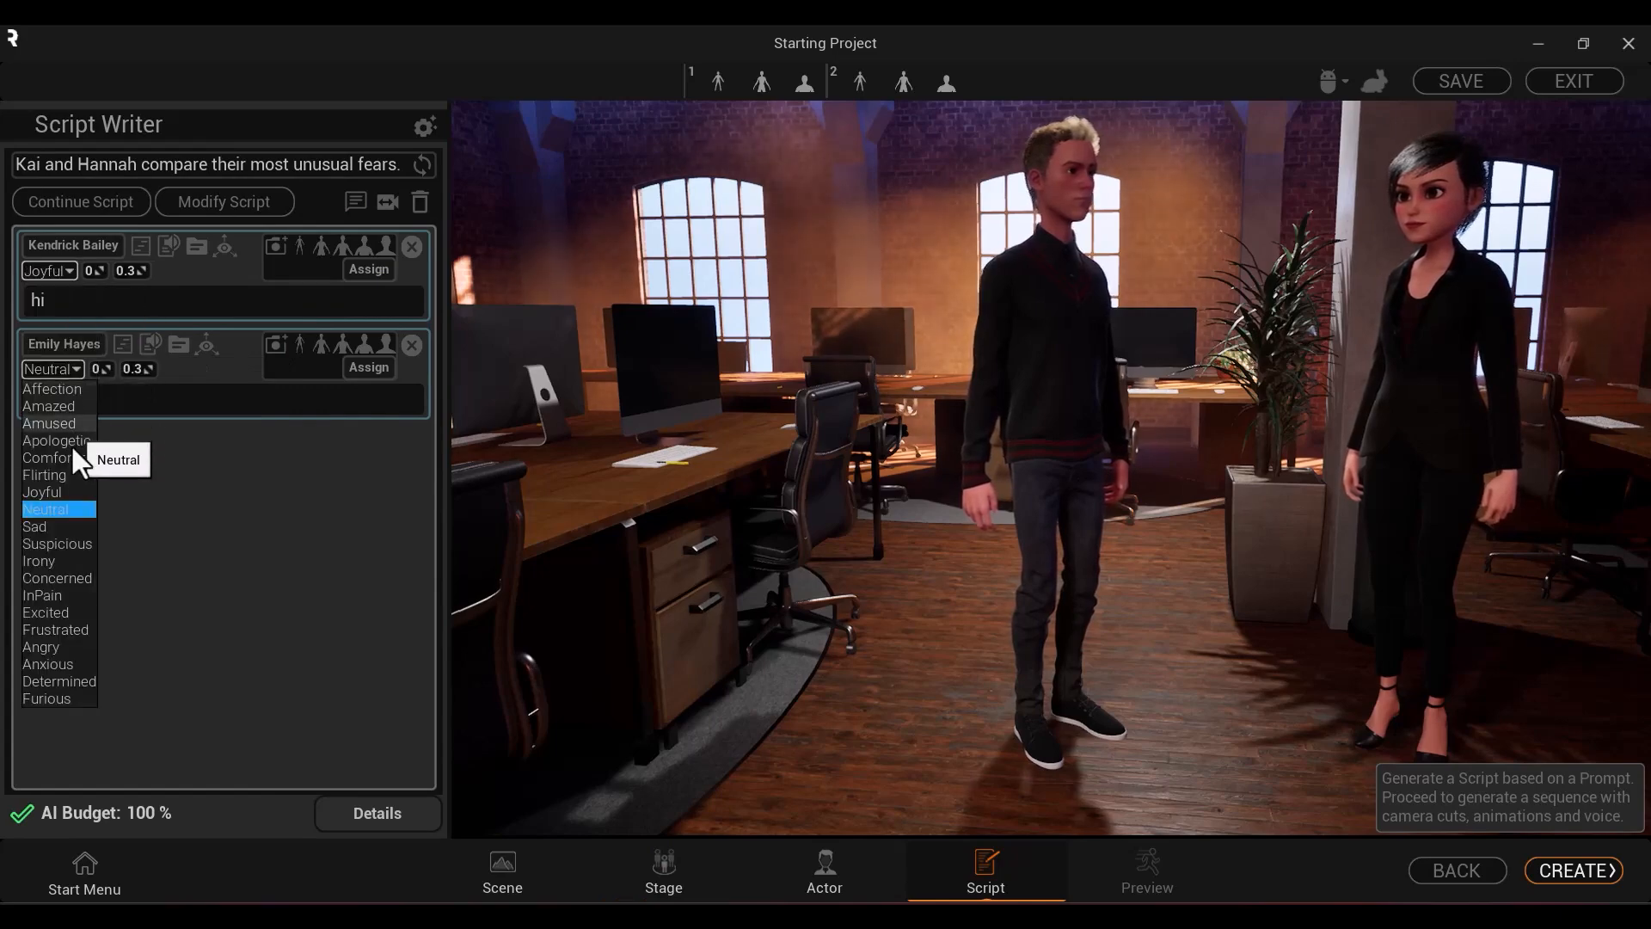
{"action": "left_click", "coordinate": [57, 544]}
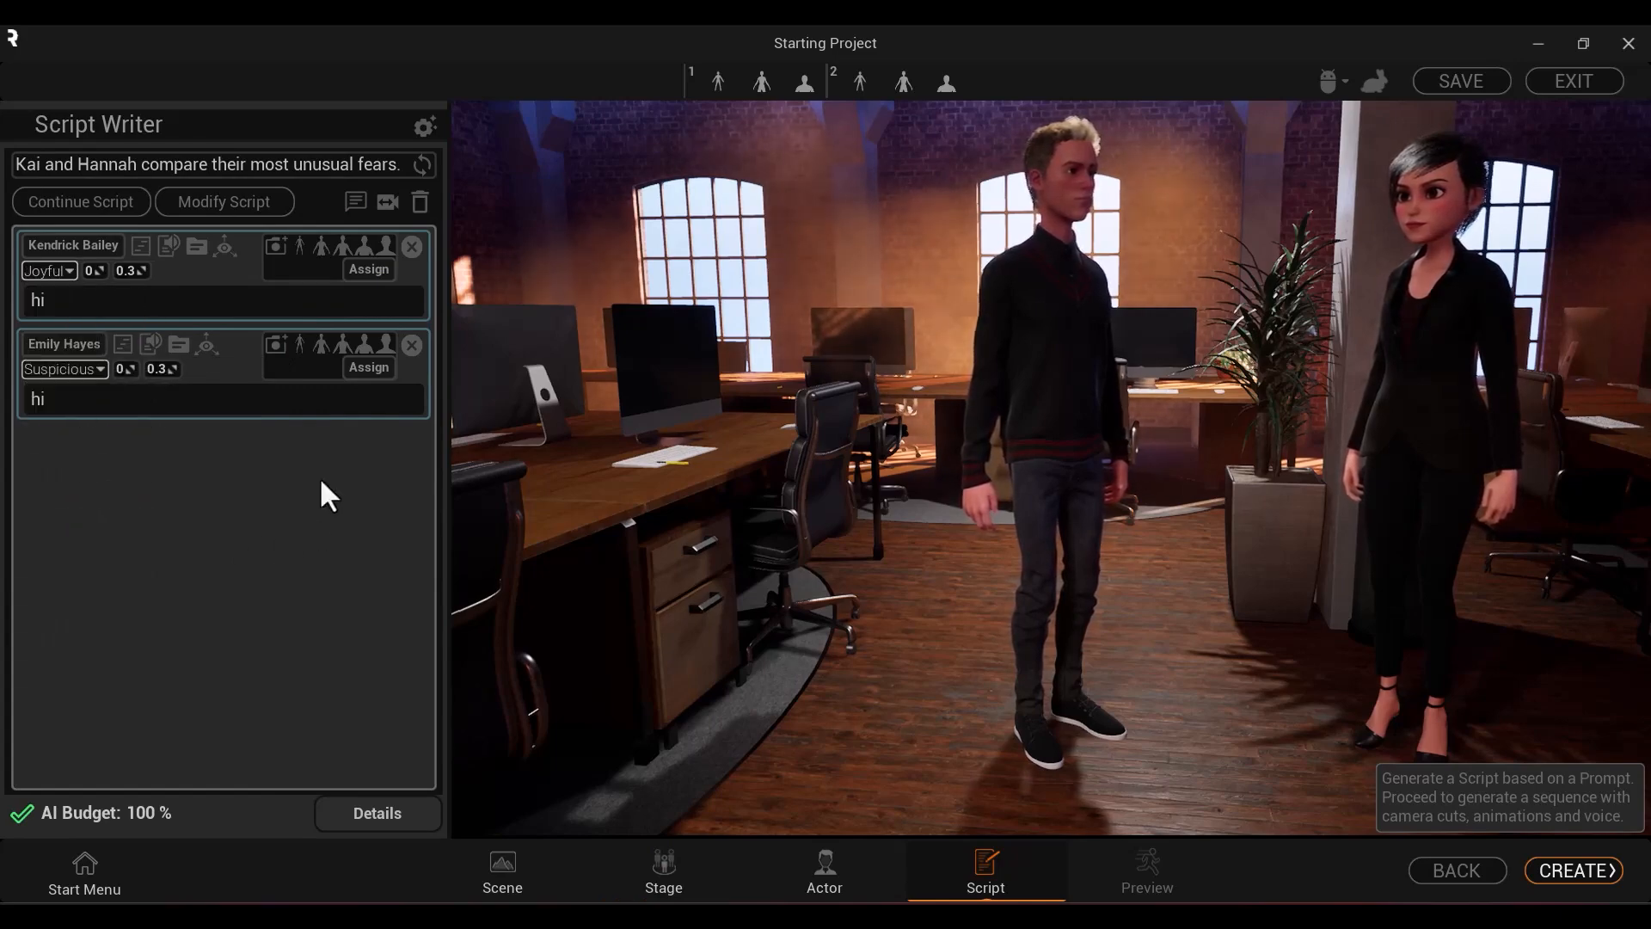
{"action": "left_click", "coordinate": [298, 245]}
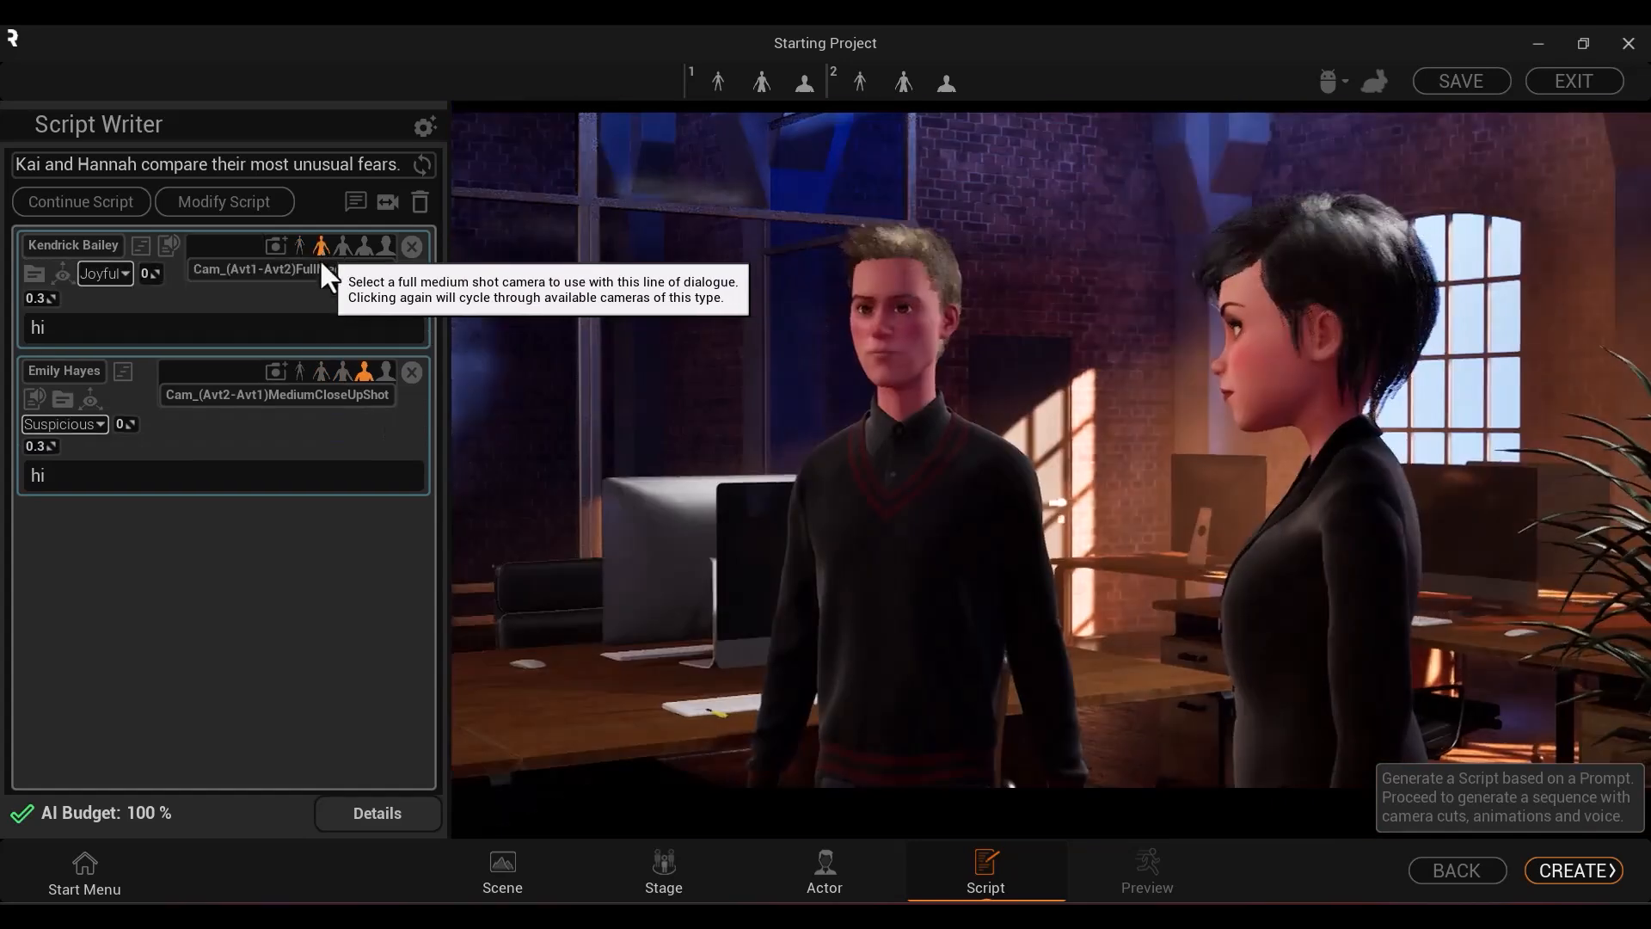
{"action": "left_click", "coordinate": [276, 248]}
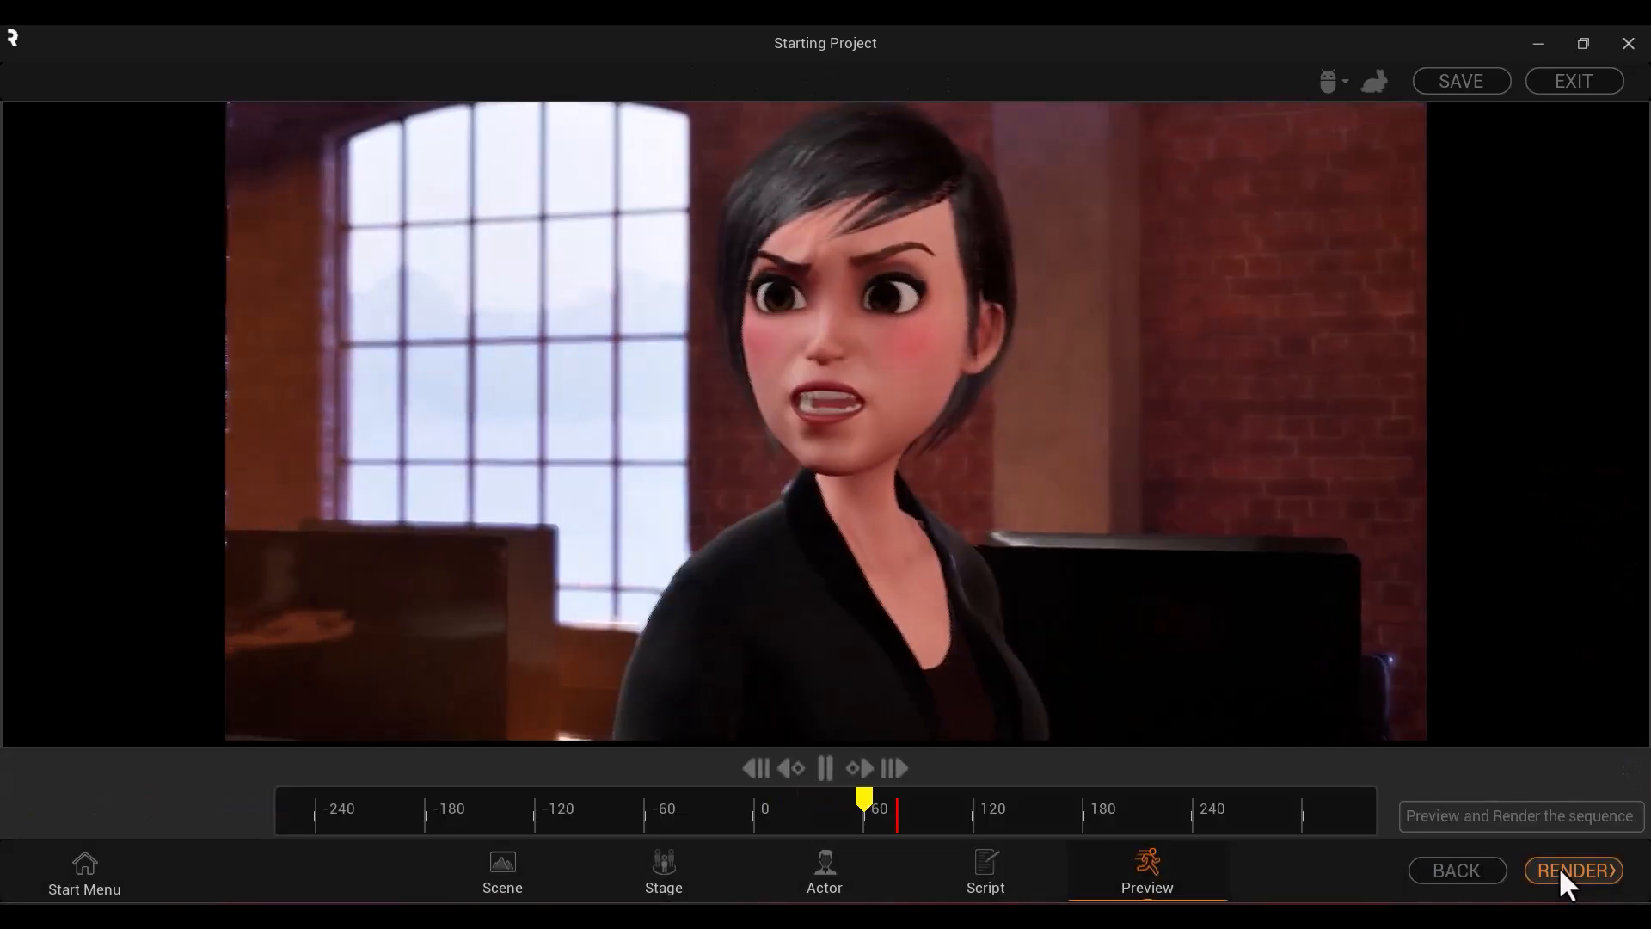
Pause the dialogue preview and exit assisted mode into the full editor
{"action": "left_click", "coordinate": [825, 768]}
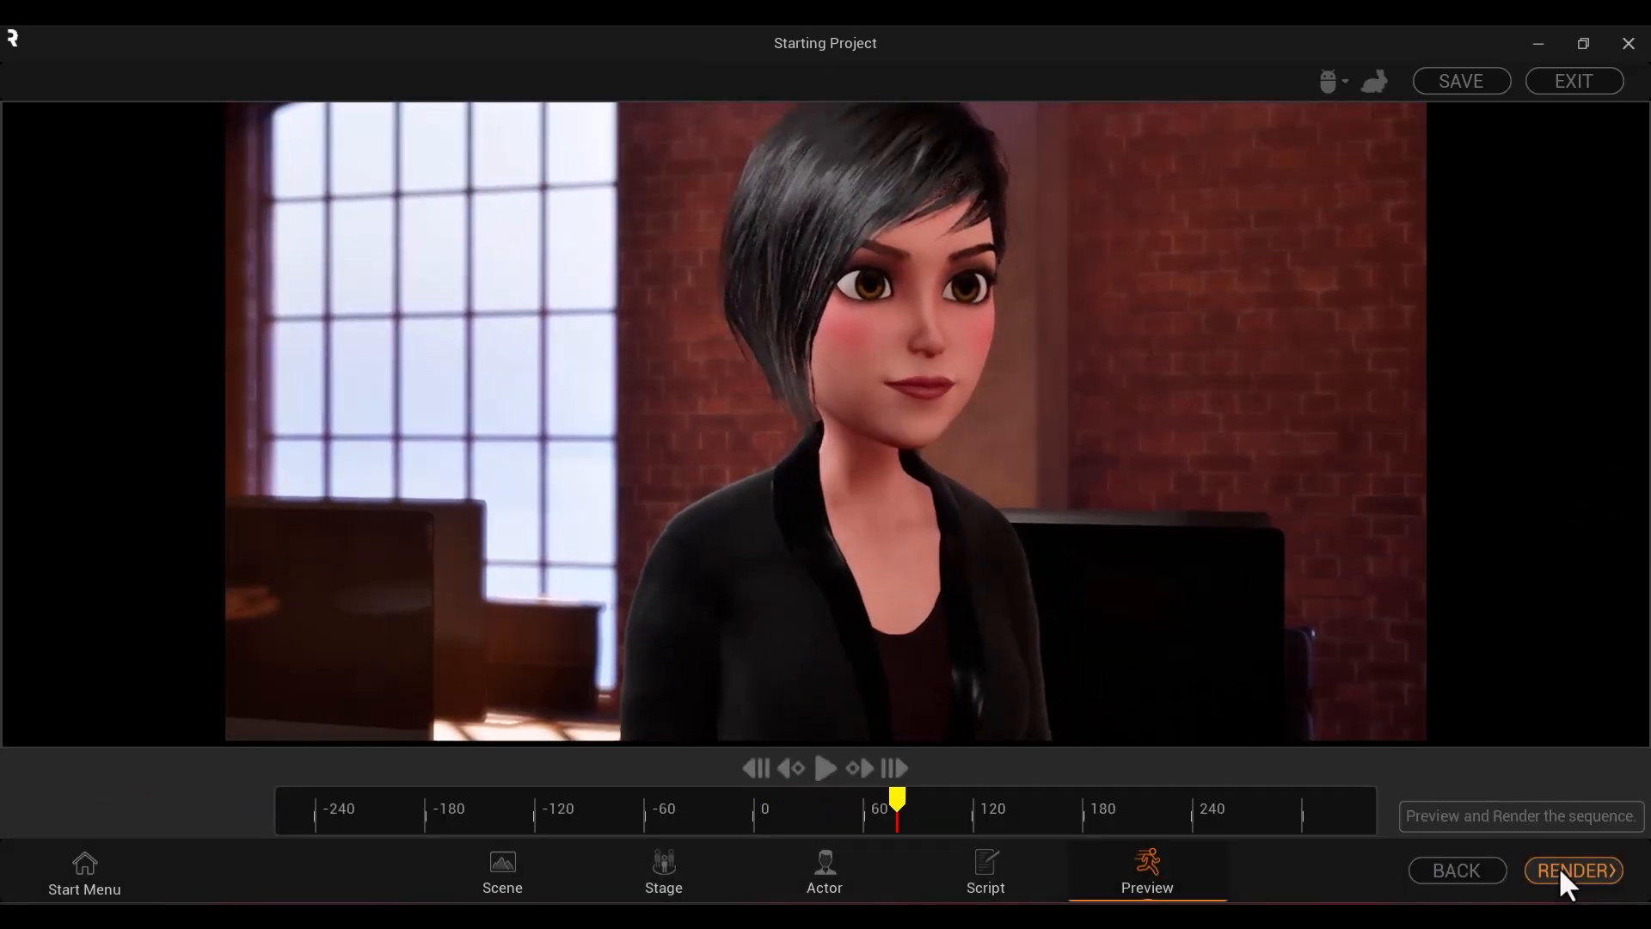
{"action": "left_click", "coordinate": [826, 767]}
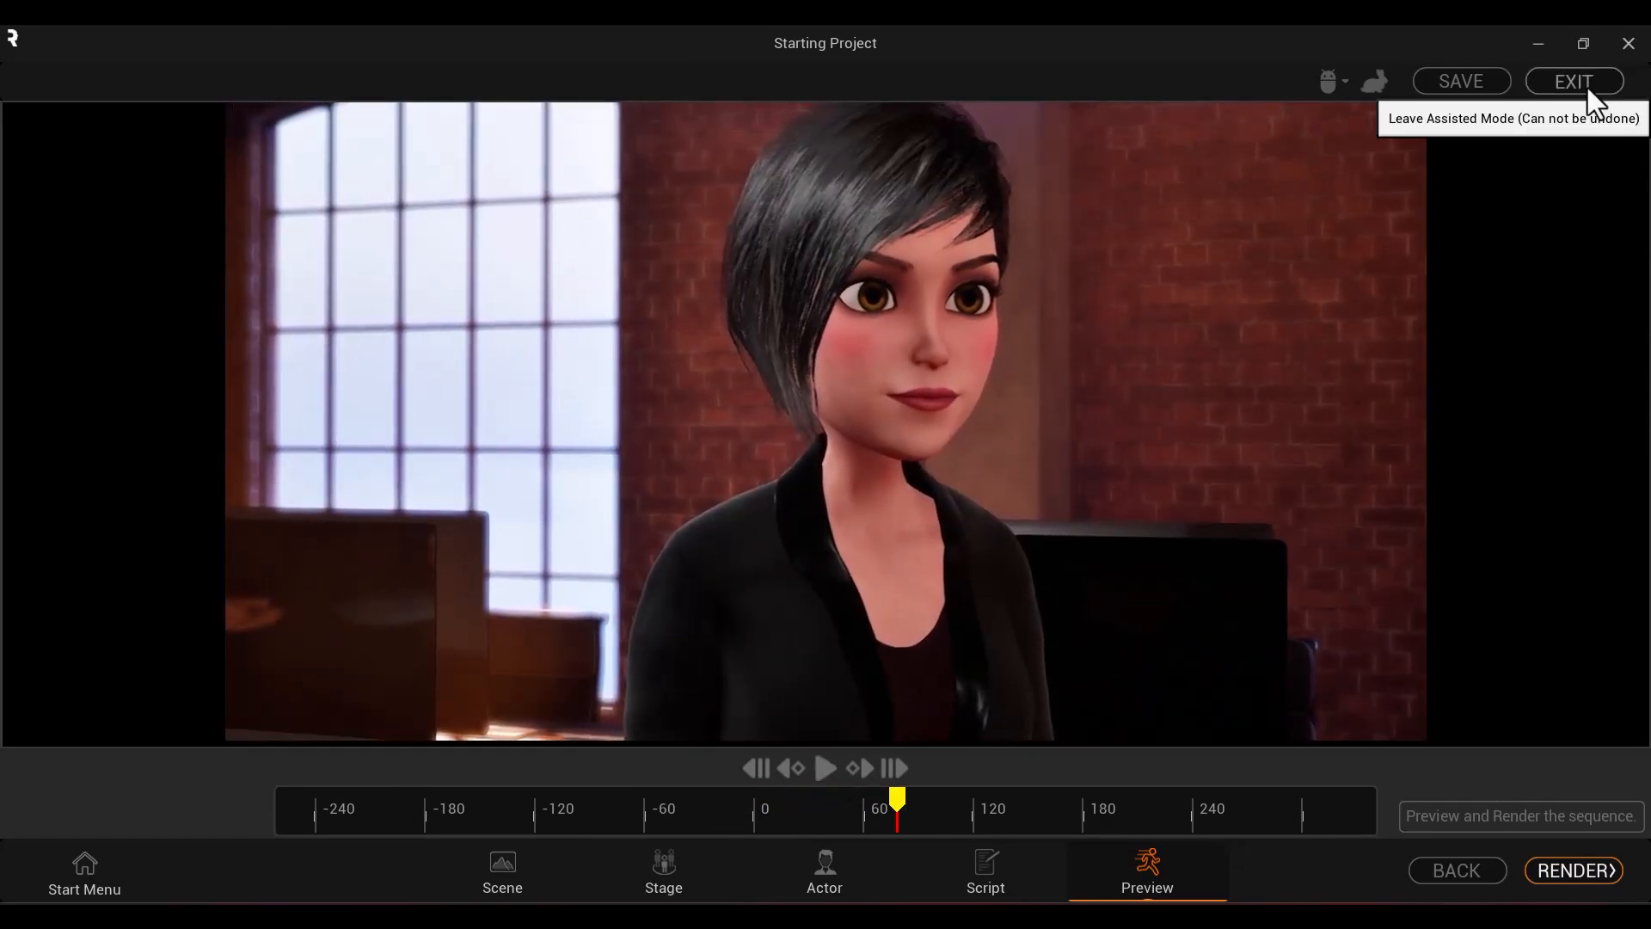
{"action": "left_click", "coordinate": [1572, 80]}
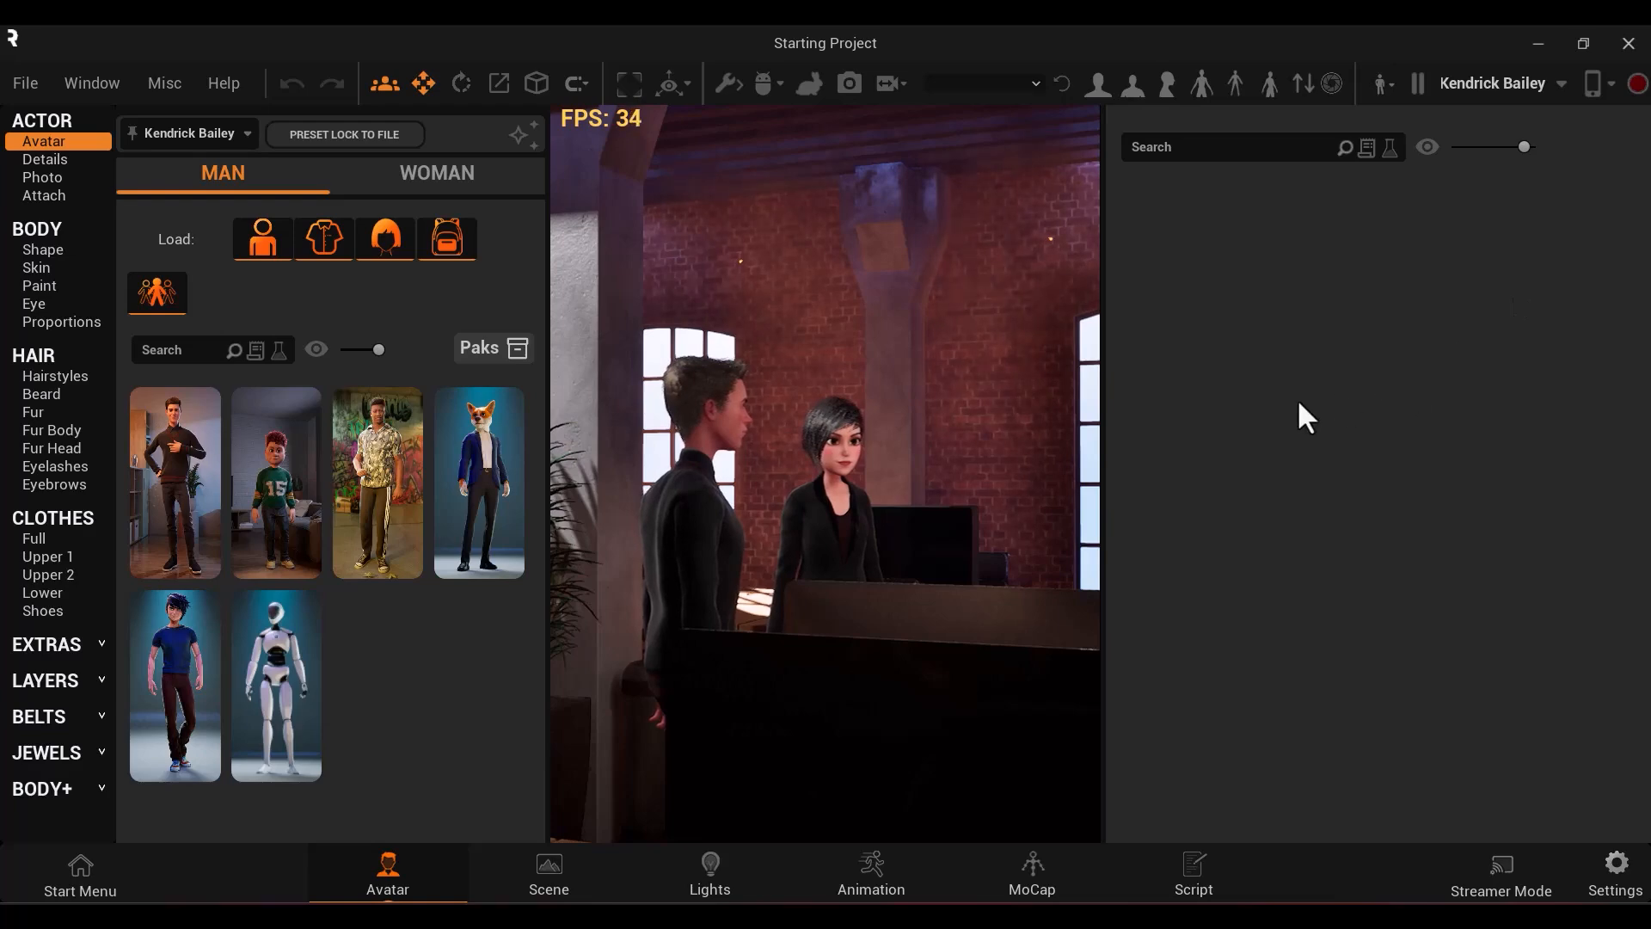
Visit the scene and lights workspaces, showing the Special lights' Other category
{"action": "left_click", "coordinate": [548, 872]}
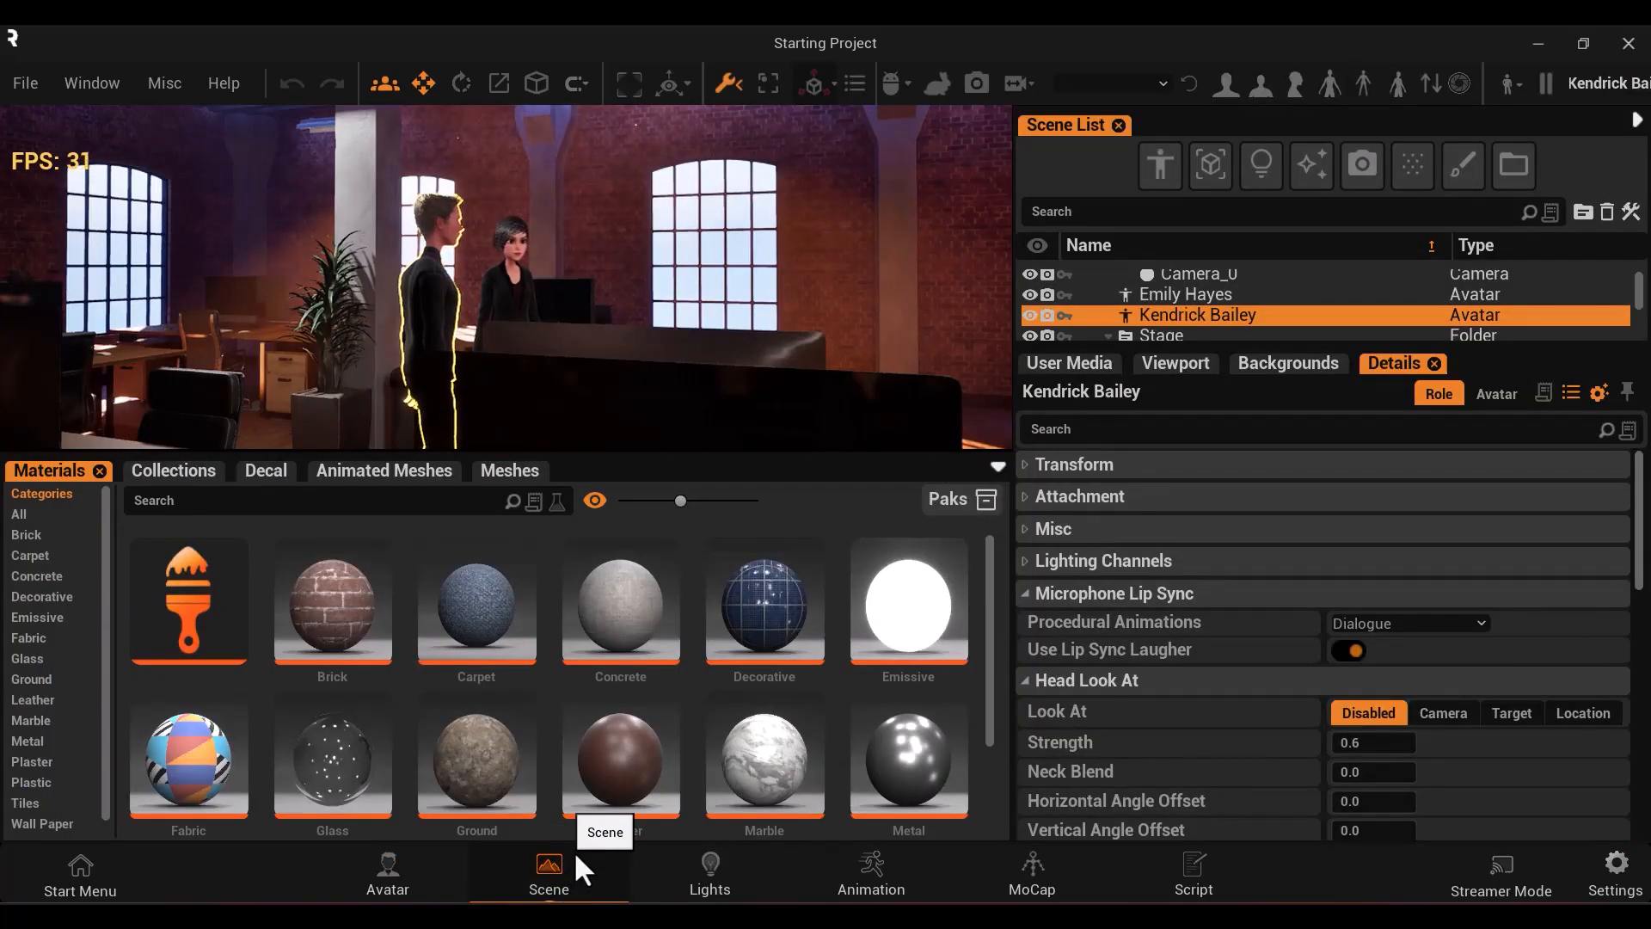
{"action": "mouse_move", "coordinate": [606, 384]}
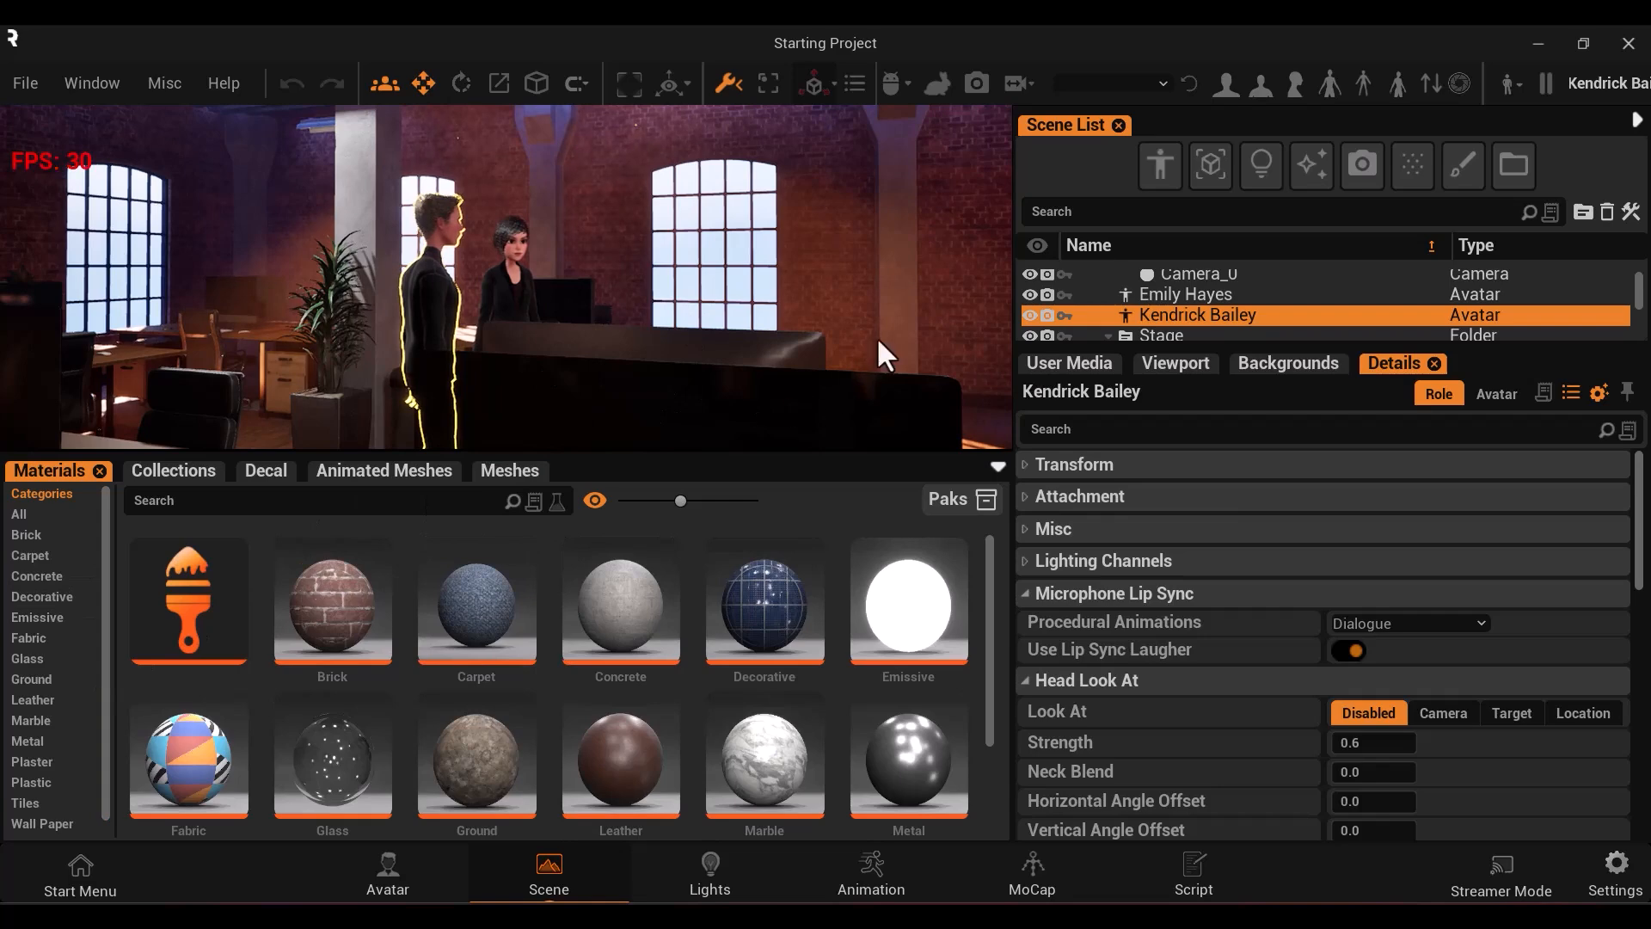
{"action": "left_click", "coordinate": [708, 874]}
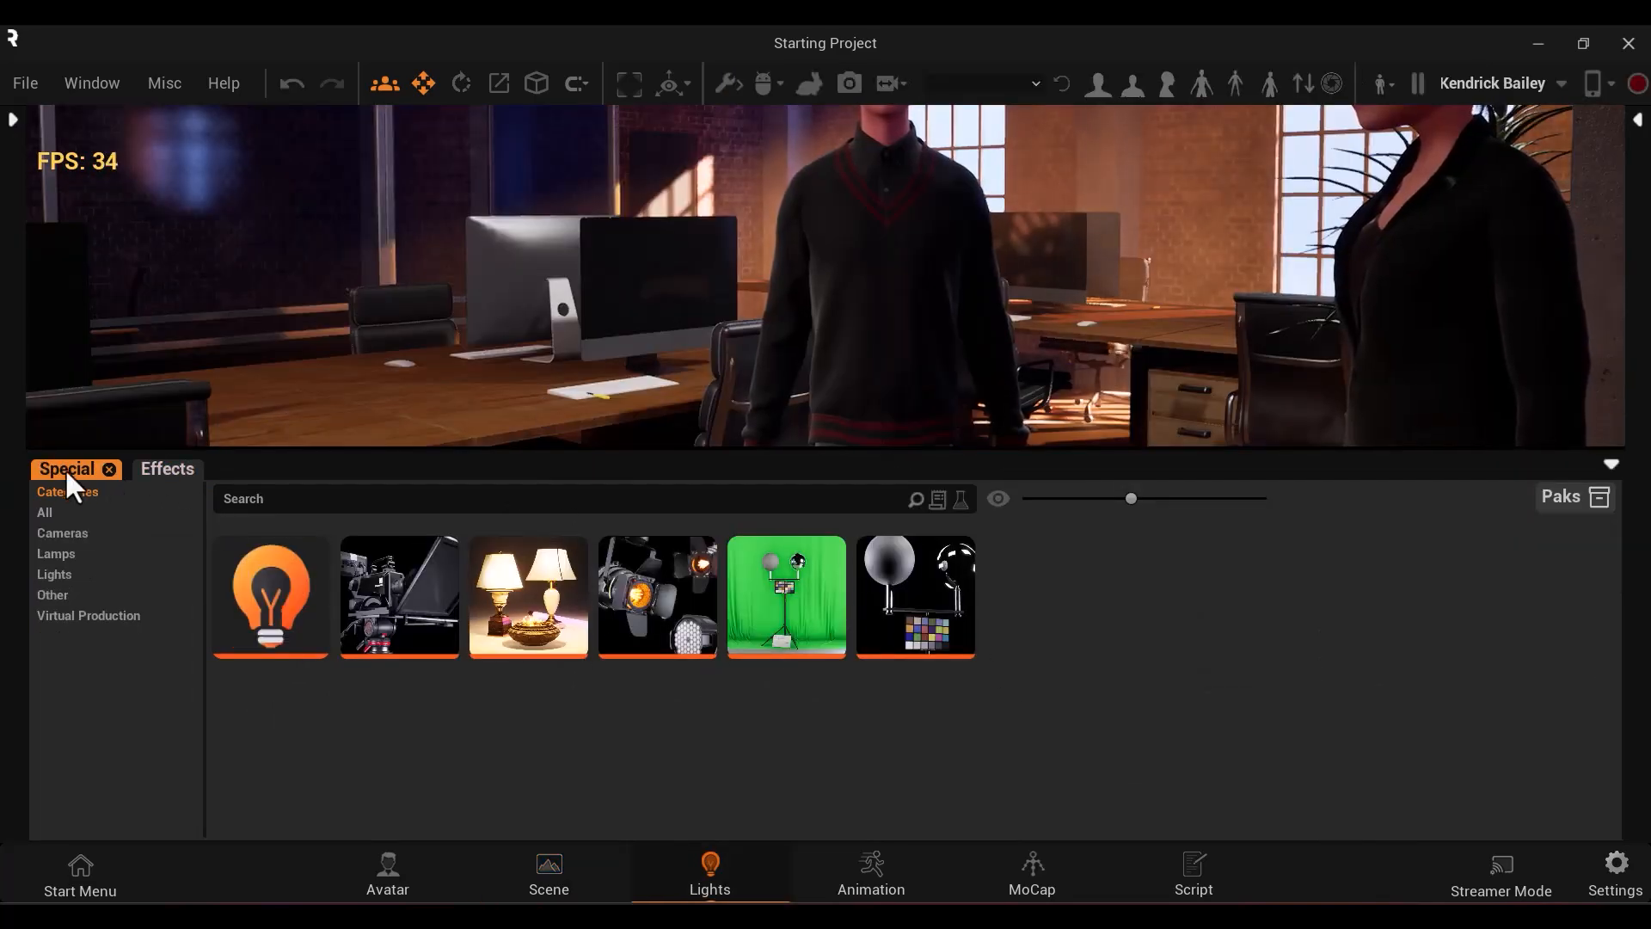
{"action": "left_click", "coordinate": [51, 598]}
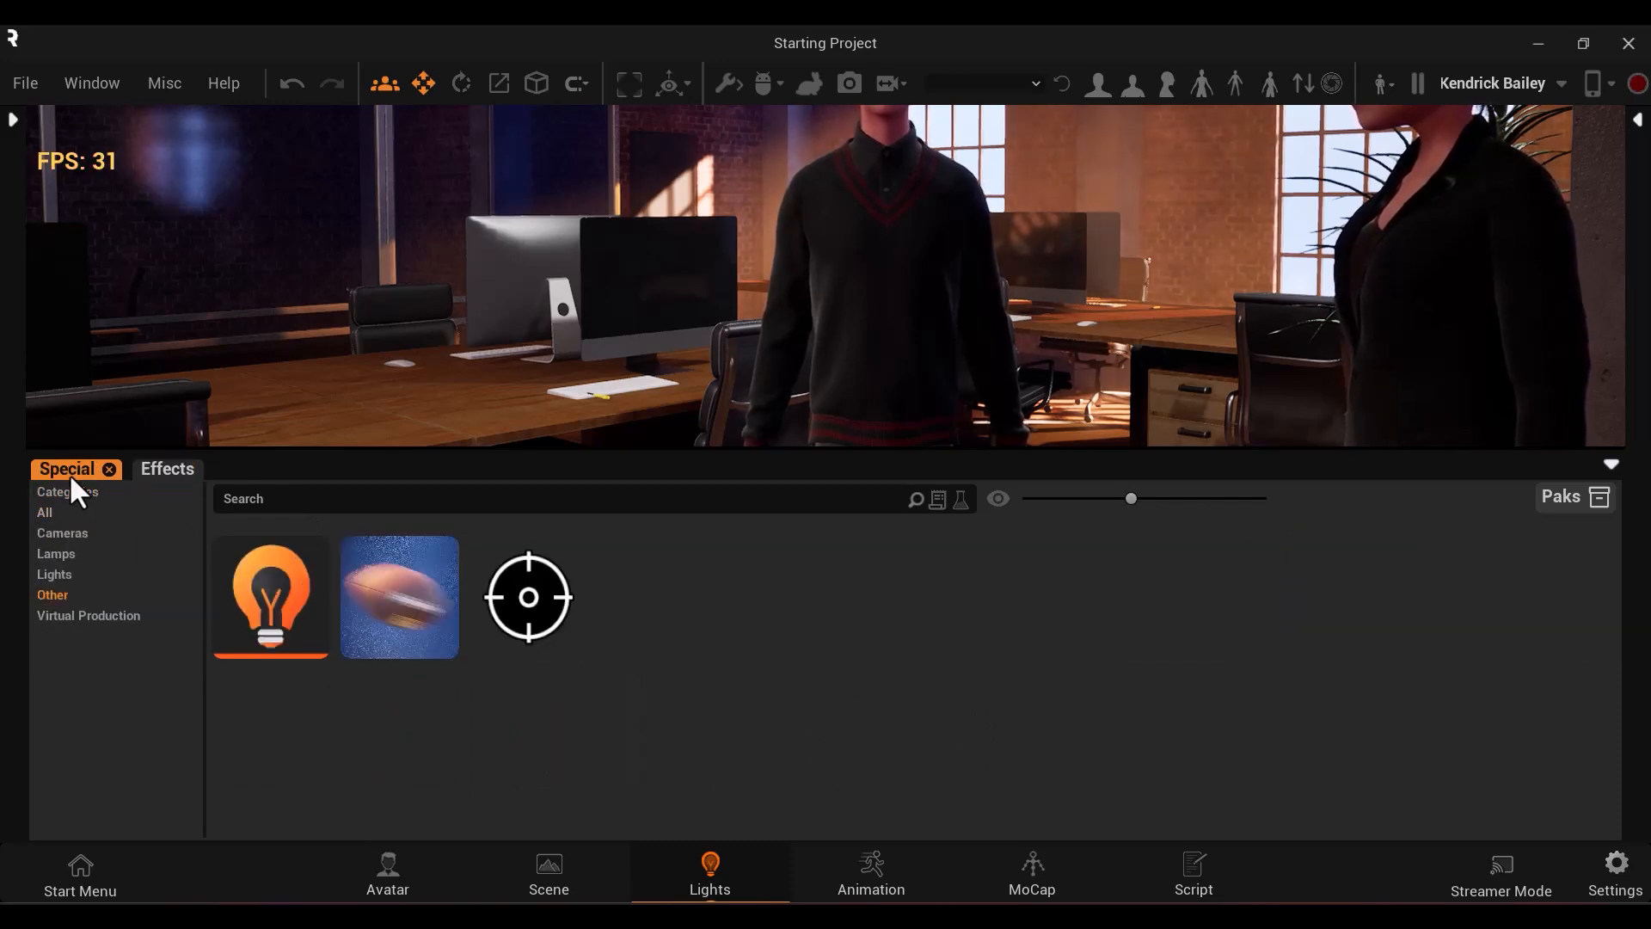
{"action": "left_click", "coordinate": [1031, 879]}
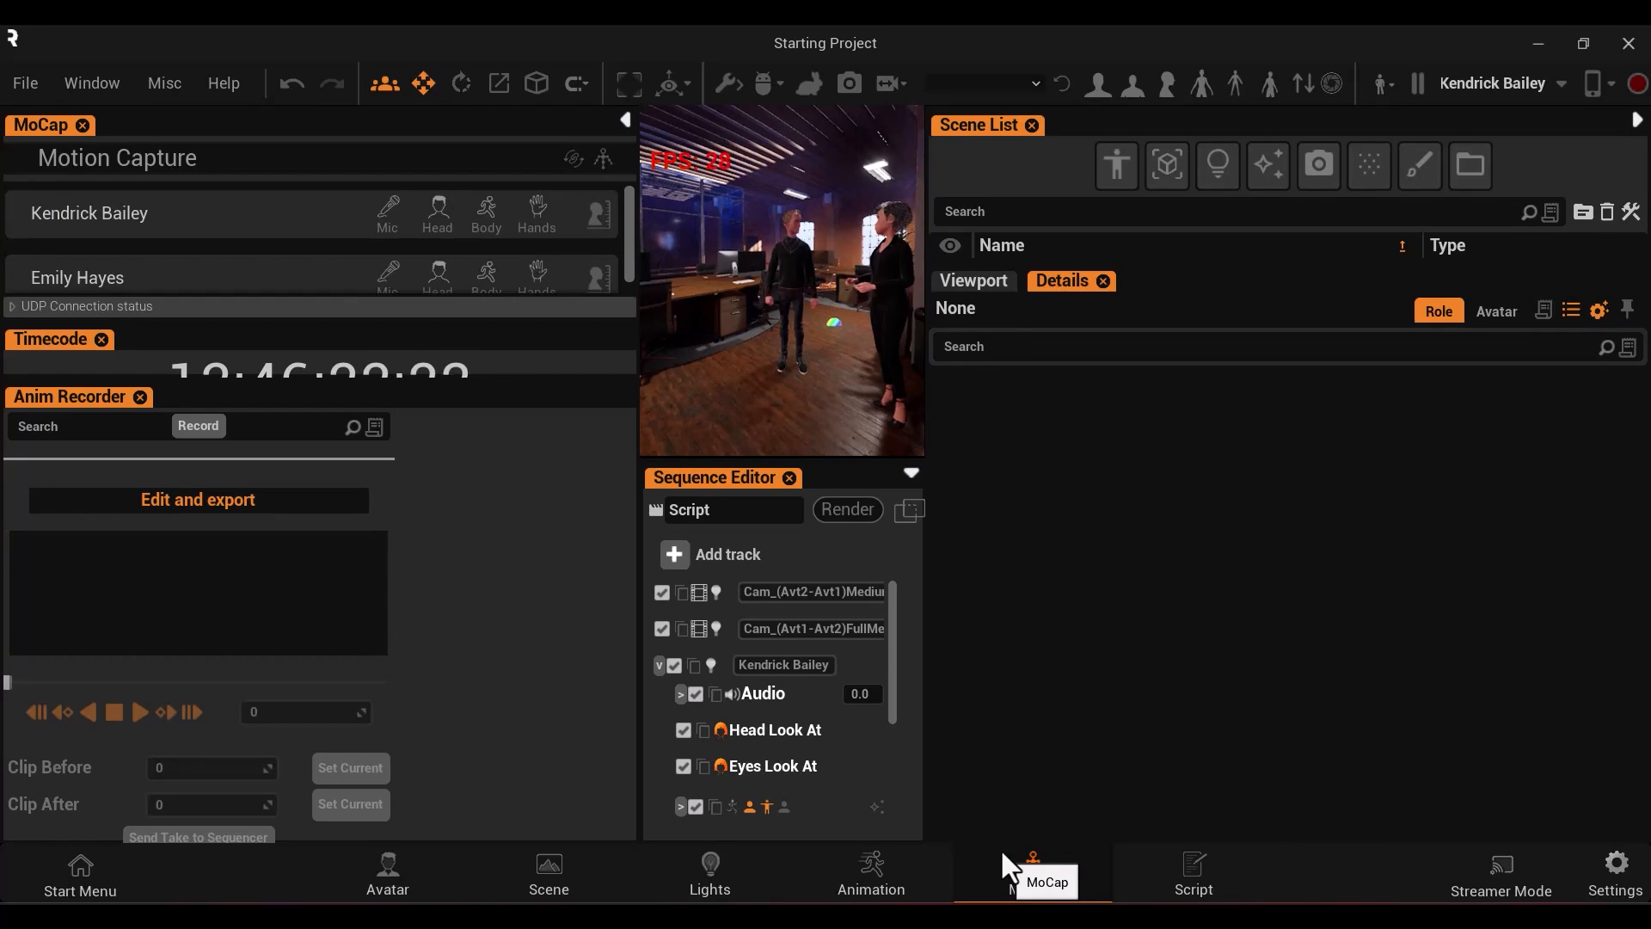
{"action": "left_click", "coordinate": [870, 872]}
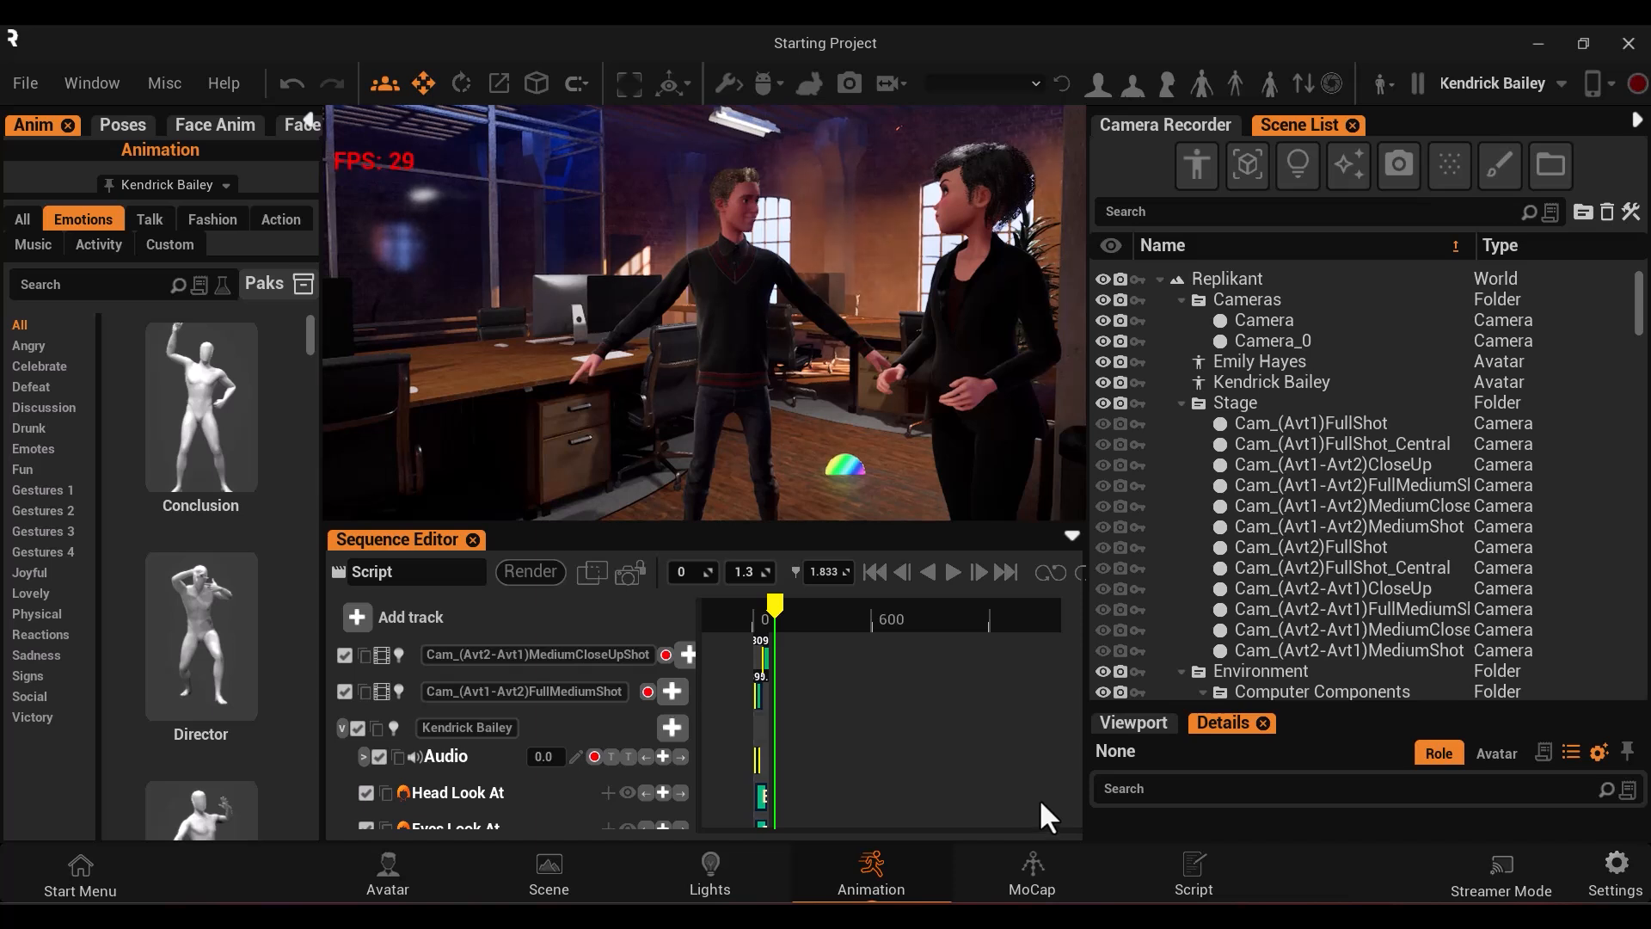
{"action": "mouse_move", "coordinate": [160, 111]}
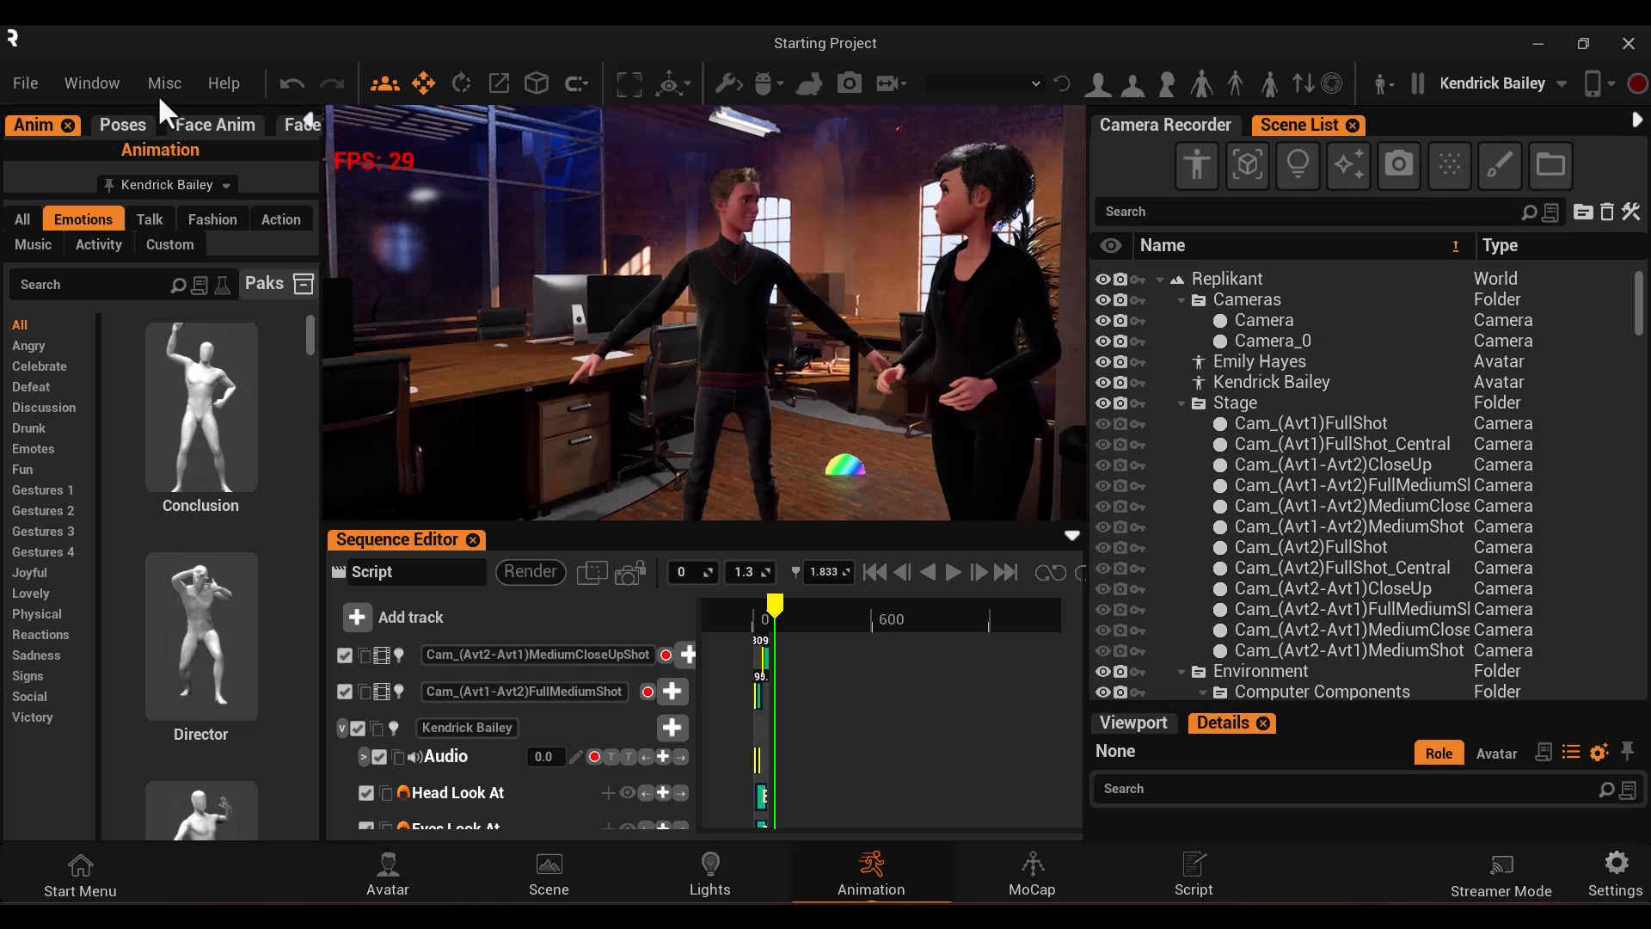
{"action": "left_click", "coordinate": [90, 82]}
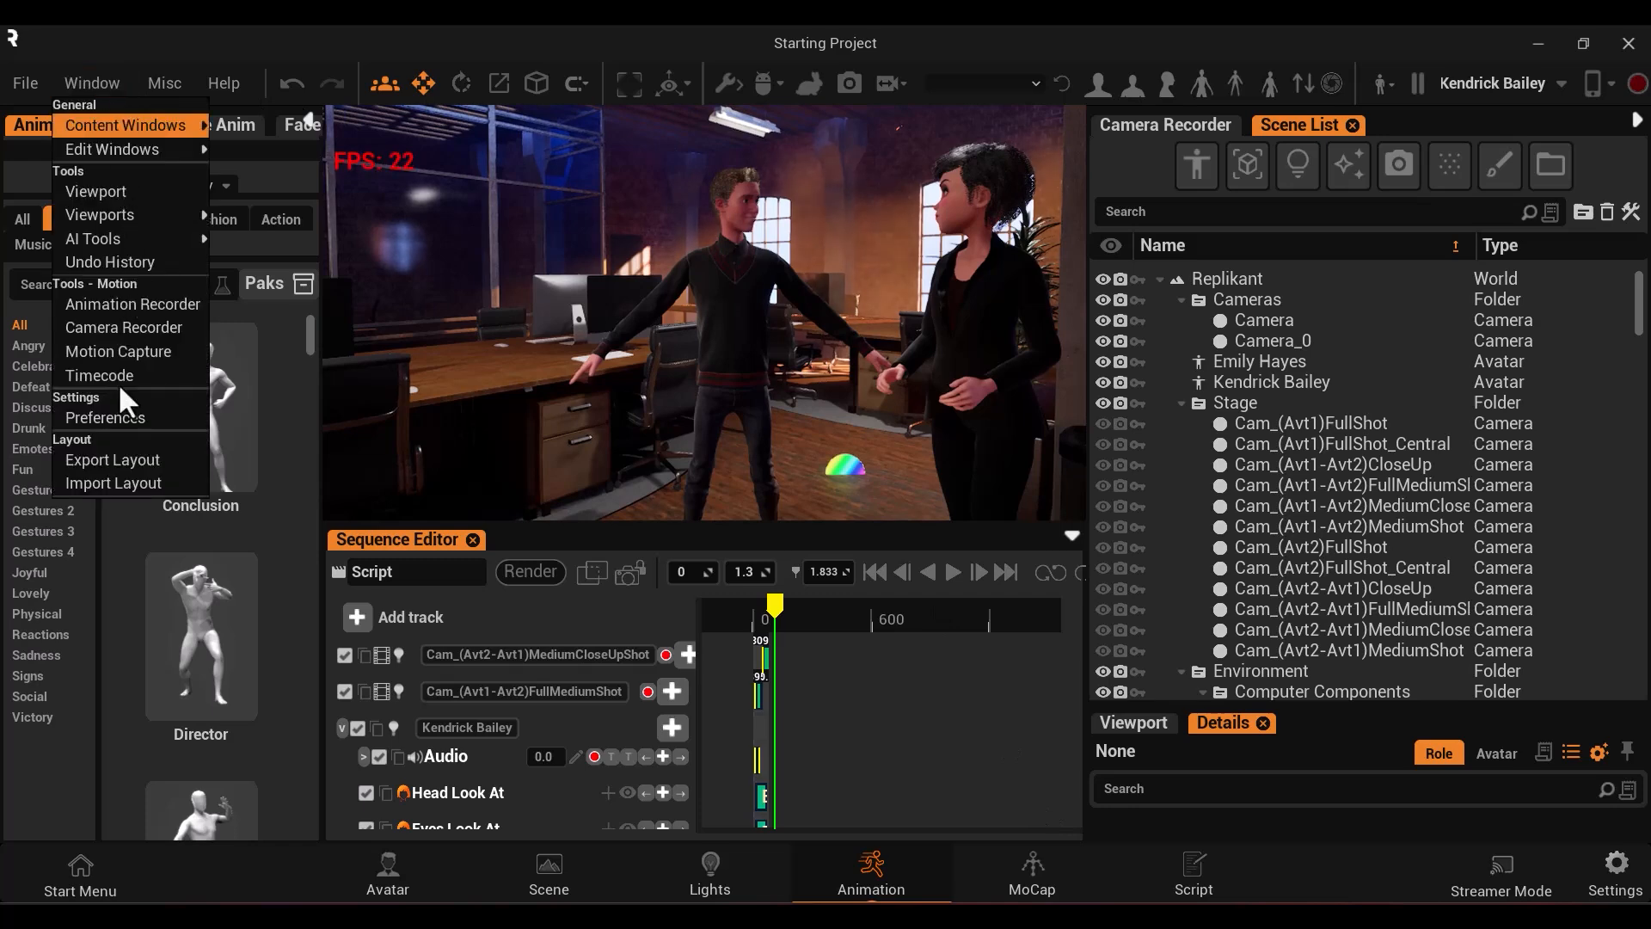
{"action": "left_click", "coordinate": [104, 418]}
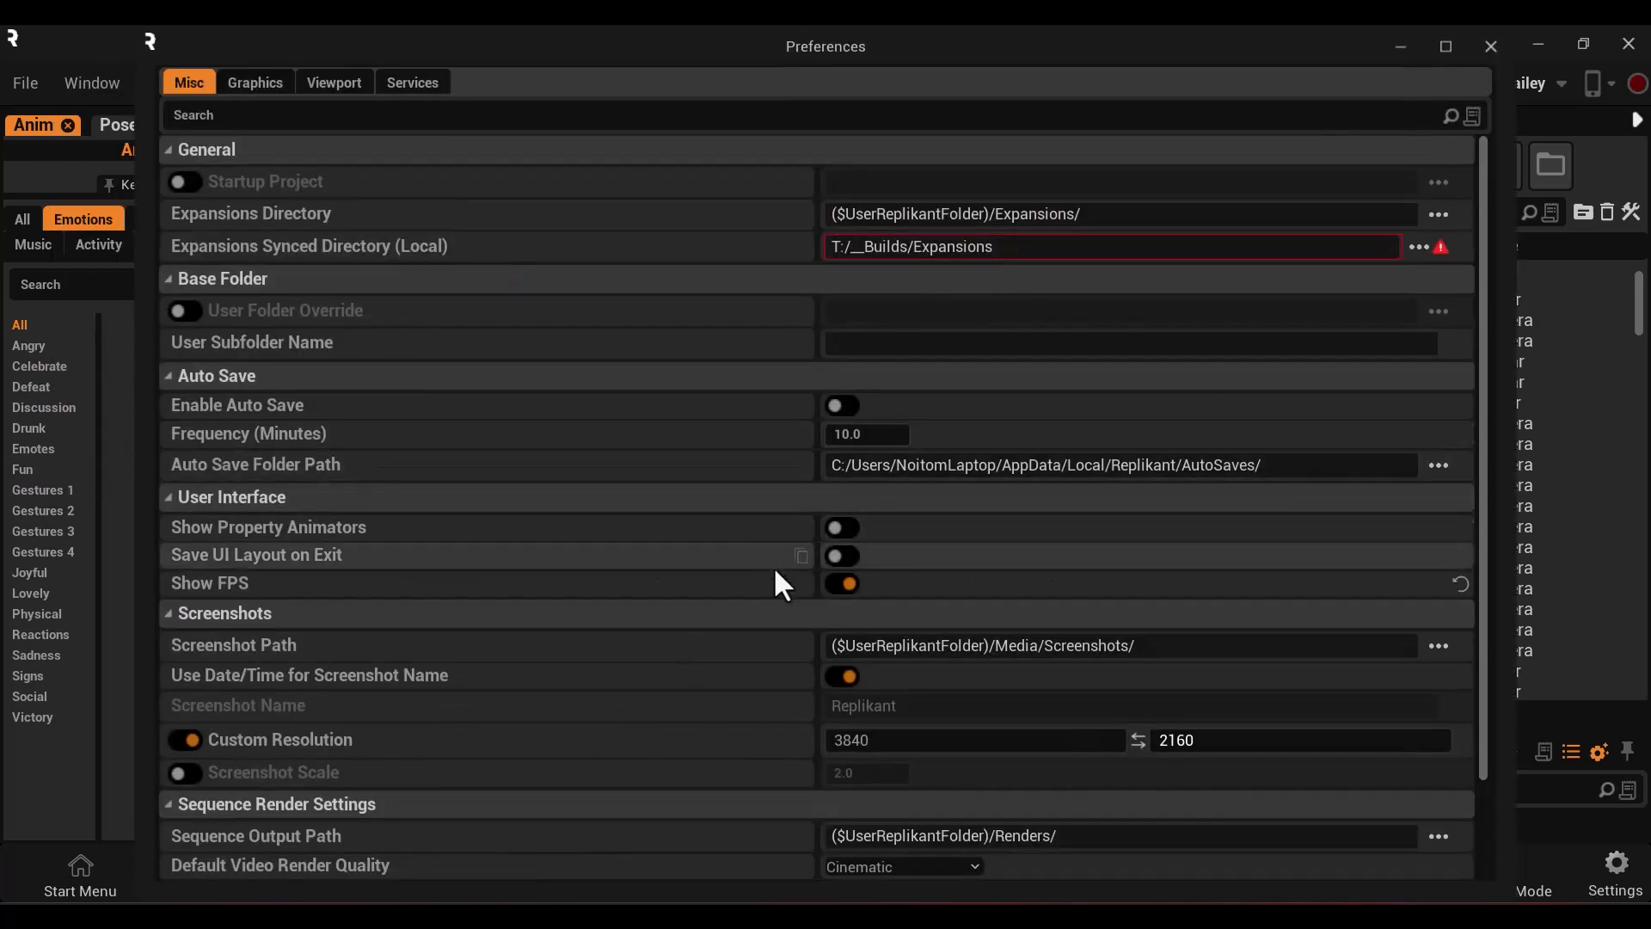
{"action": "left_click", "coordinate": [1489, 47]}
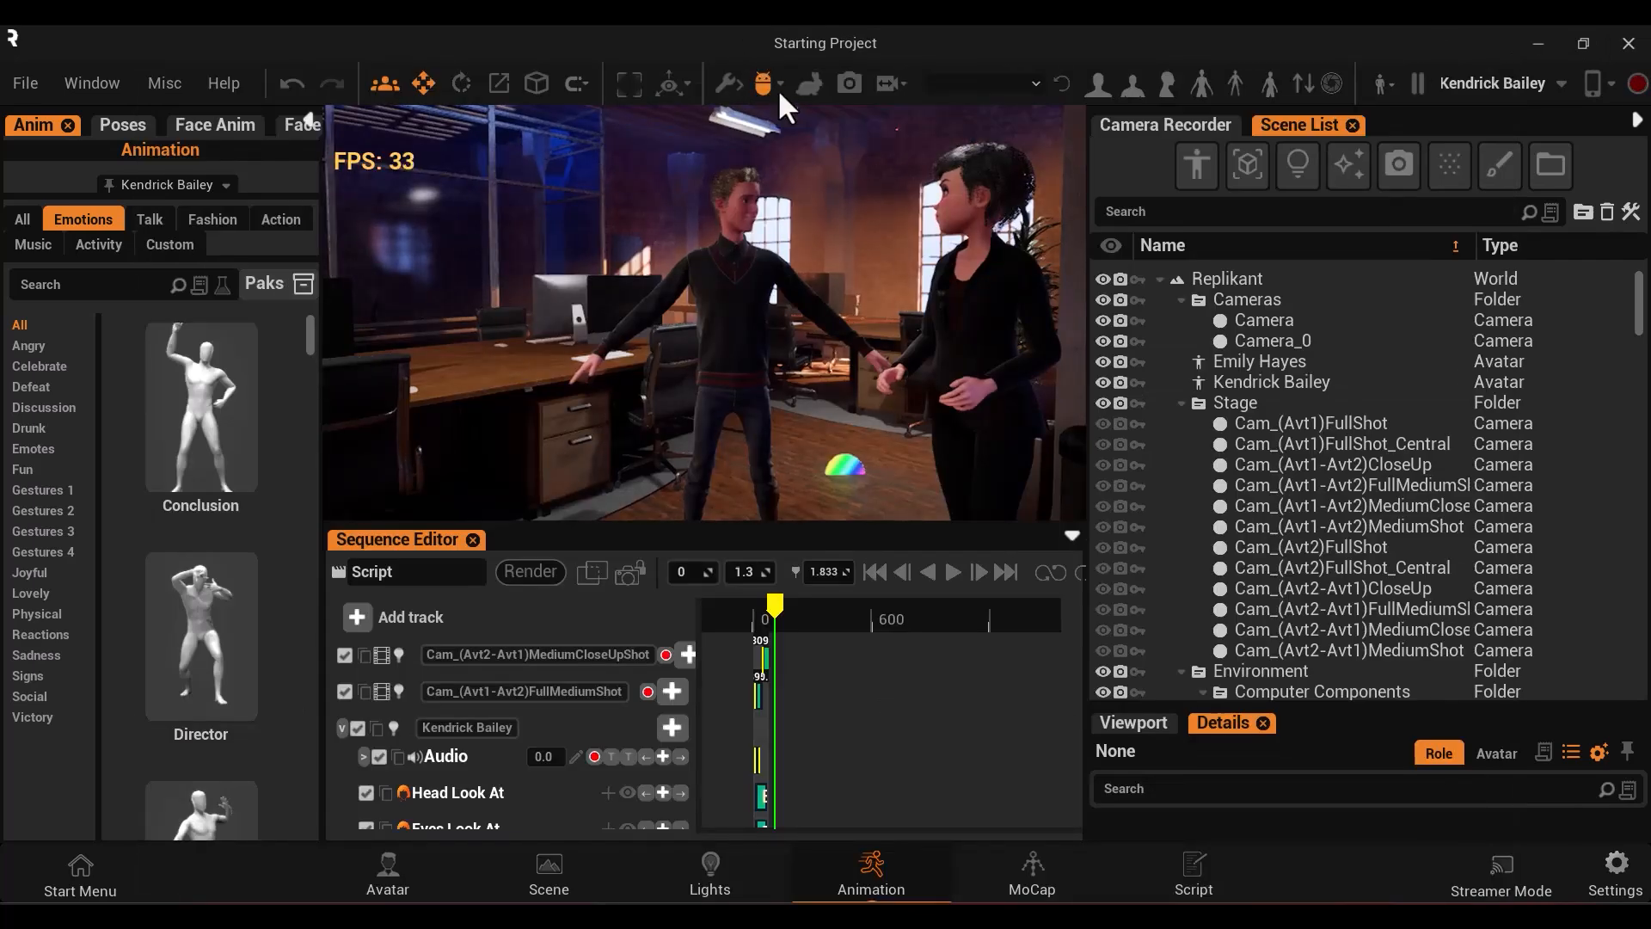
{"action": "left_click", "coordinate": [766, 83]}
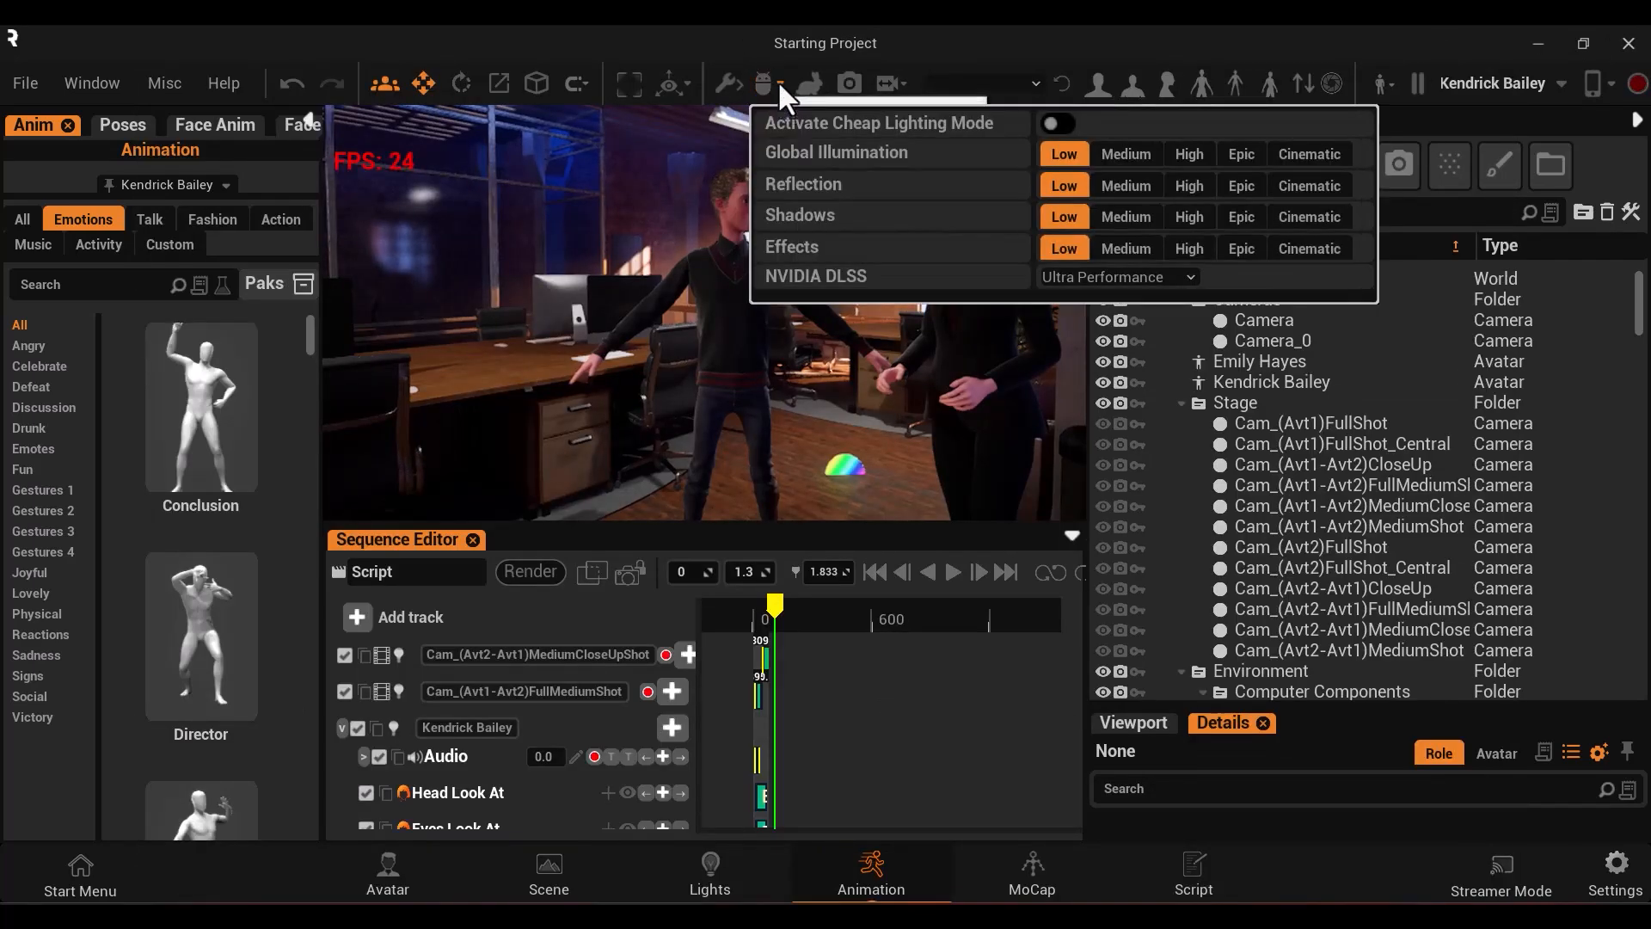
{"action": "left_click", "coordinate": [1124, 216]}
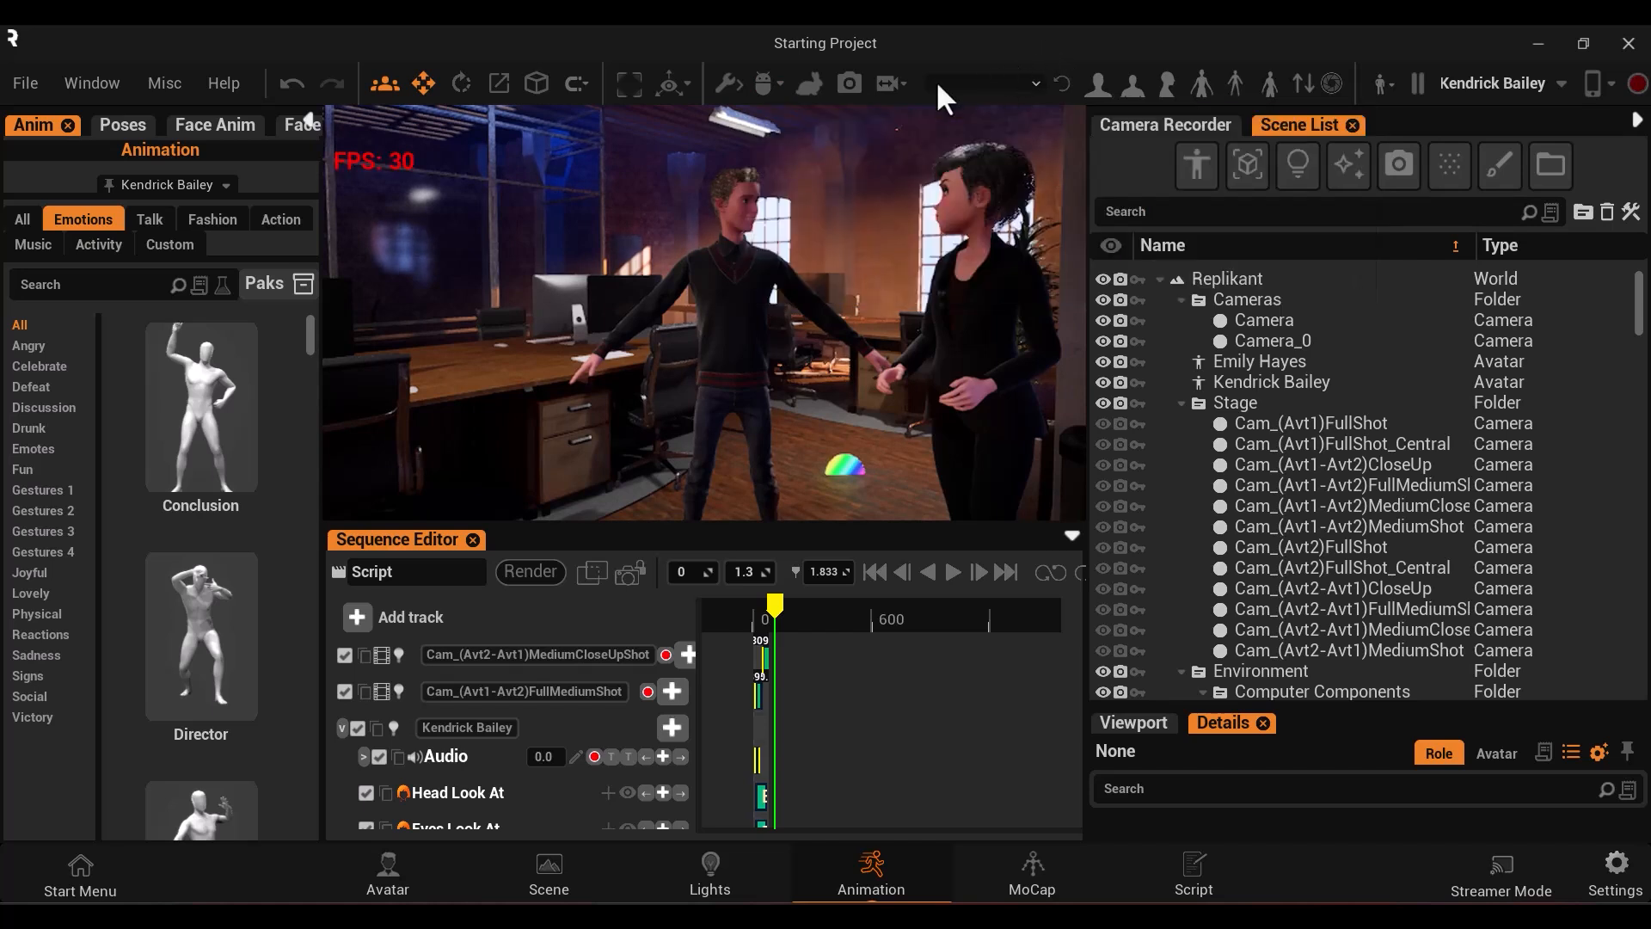
{"action": "mouse_move", "coordinate": [807, 83]}
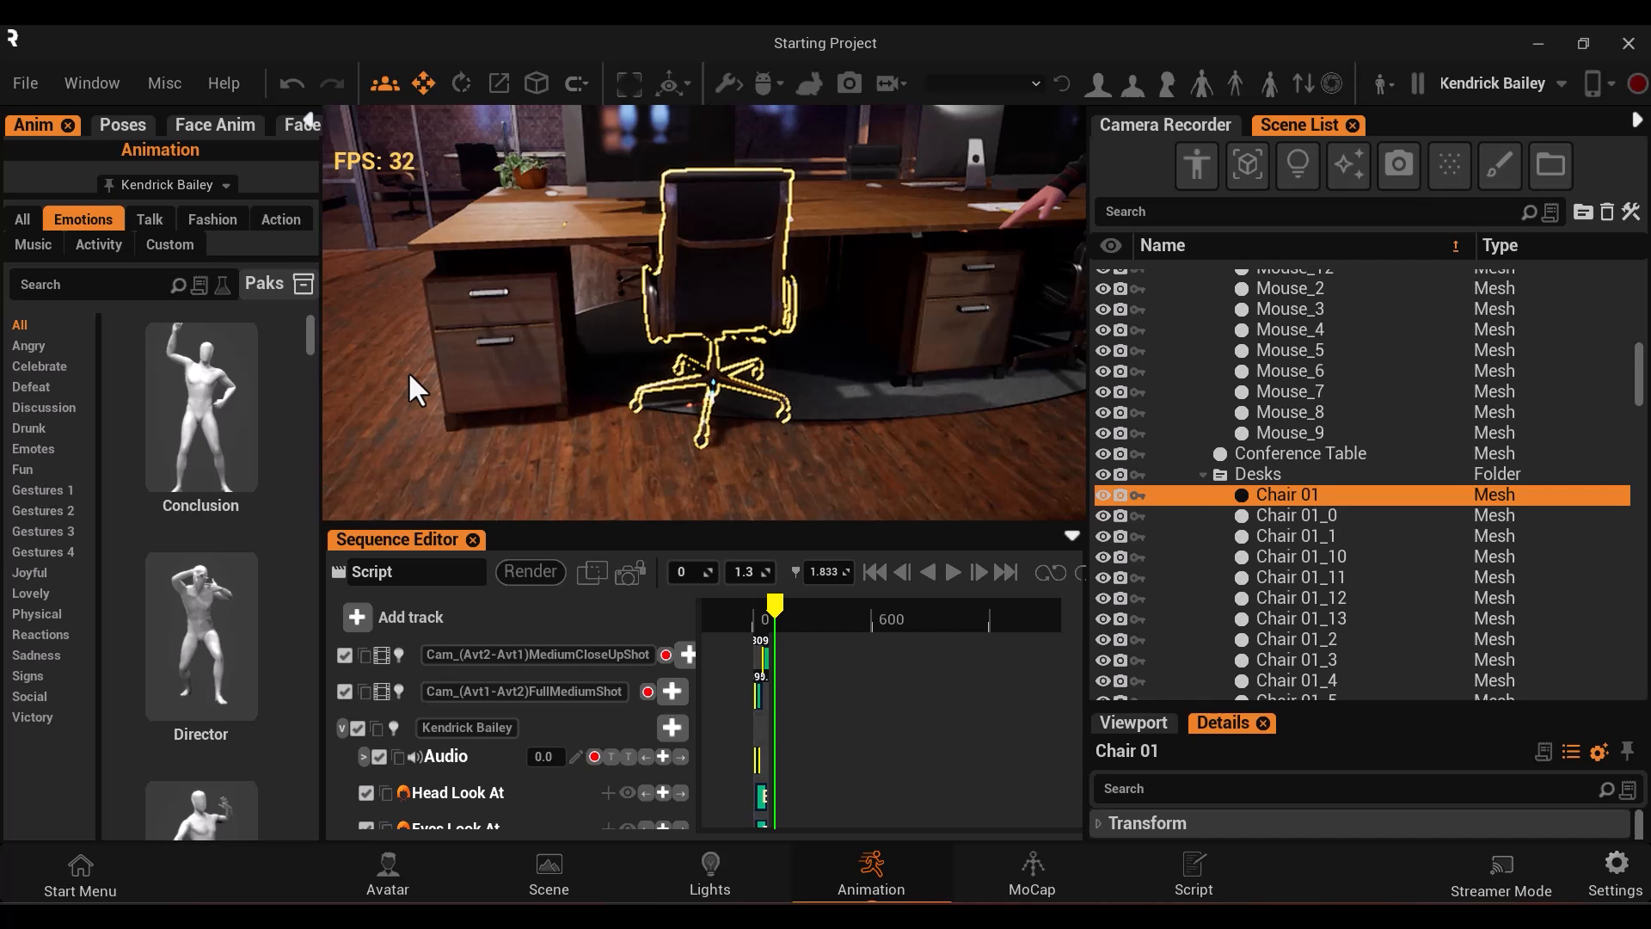
{"action": "mouse_move", "coordinate": [705, 256]}
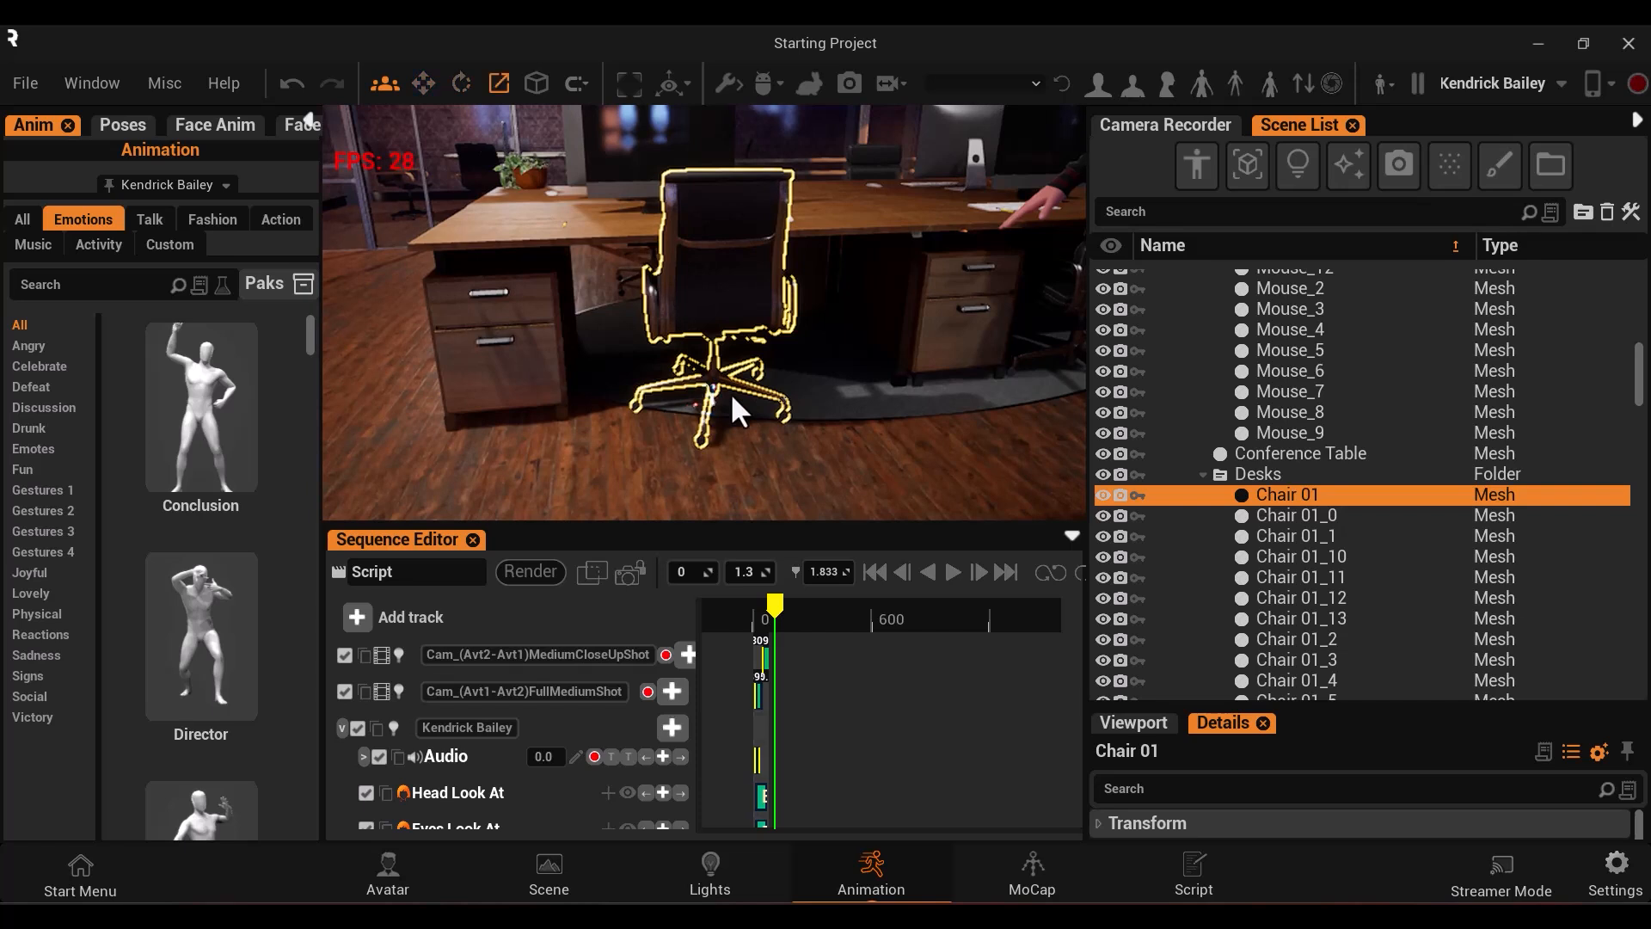
{"action": "mouse_move", "coordinate": [700, 110]}
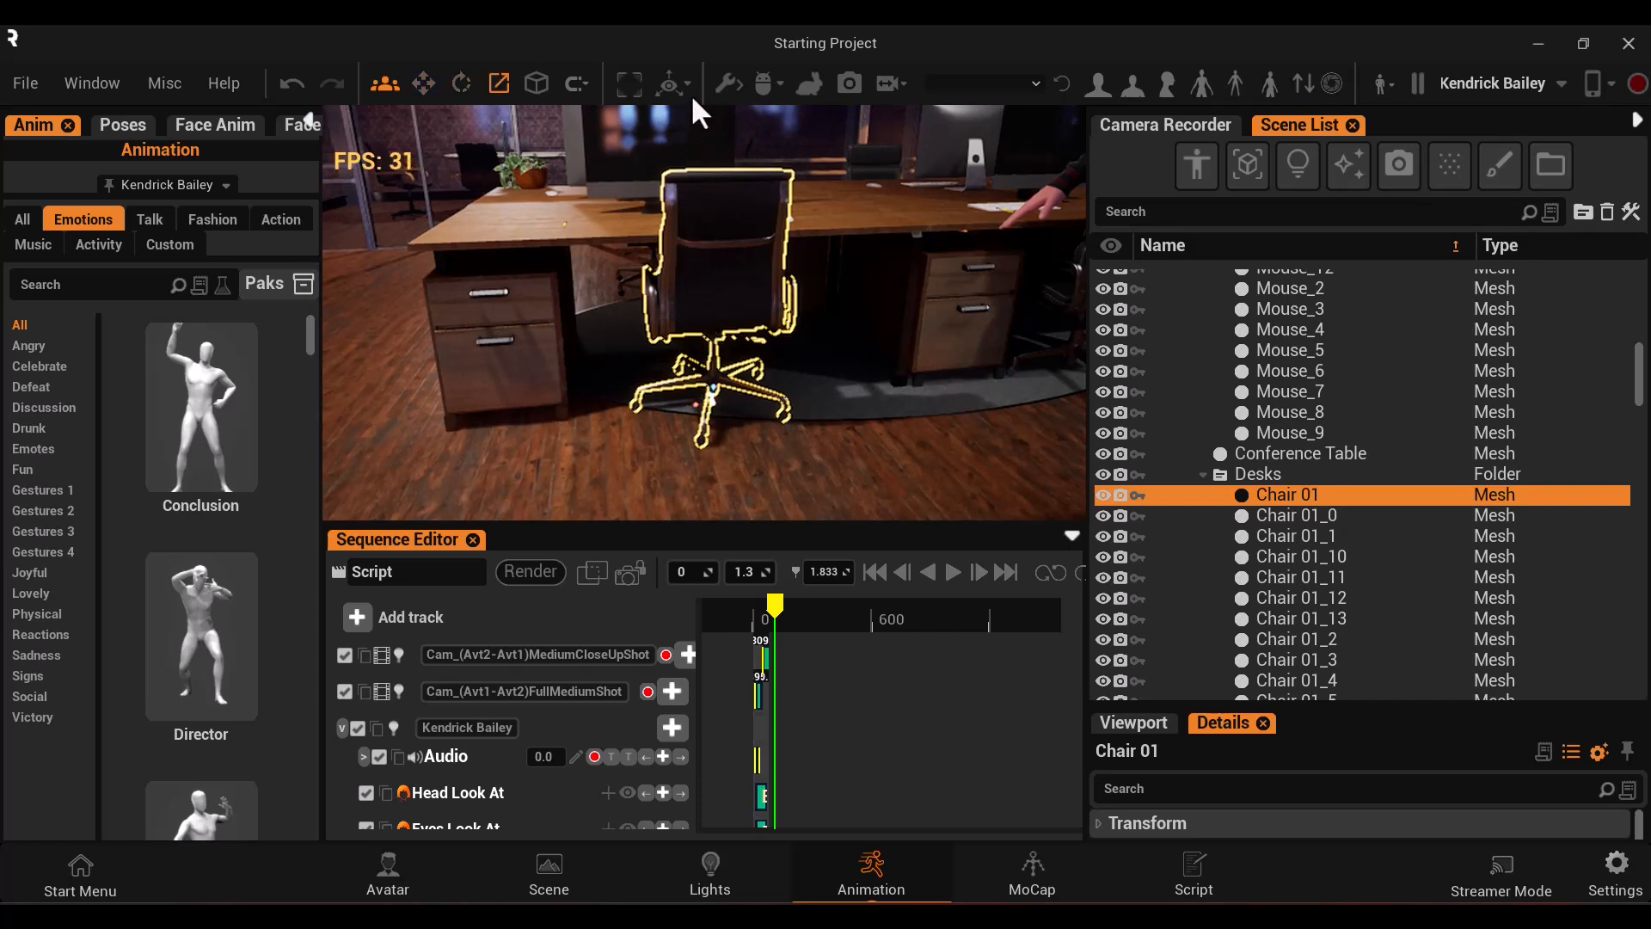
{"action": "mouse_move", "coordinate": [726, 84]}
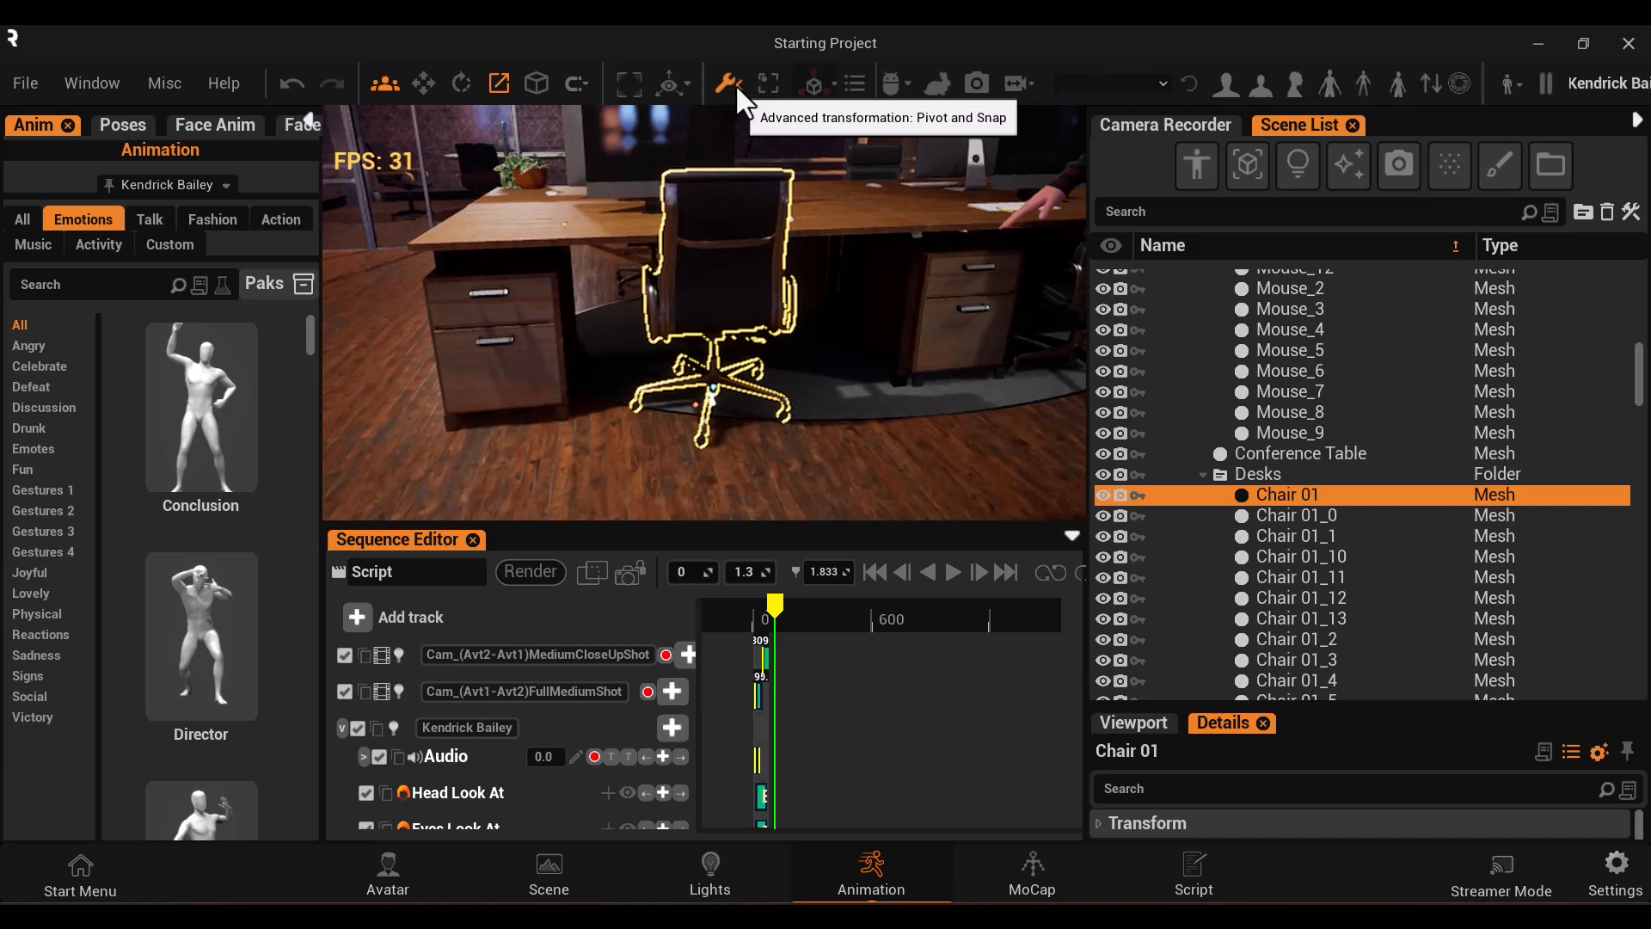
{"action": "mouse_move", "coordinate": [855, 99]}
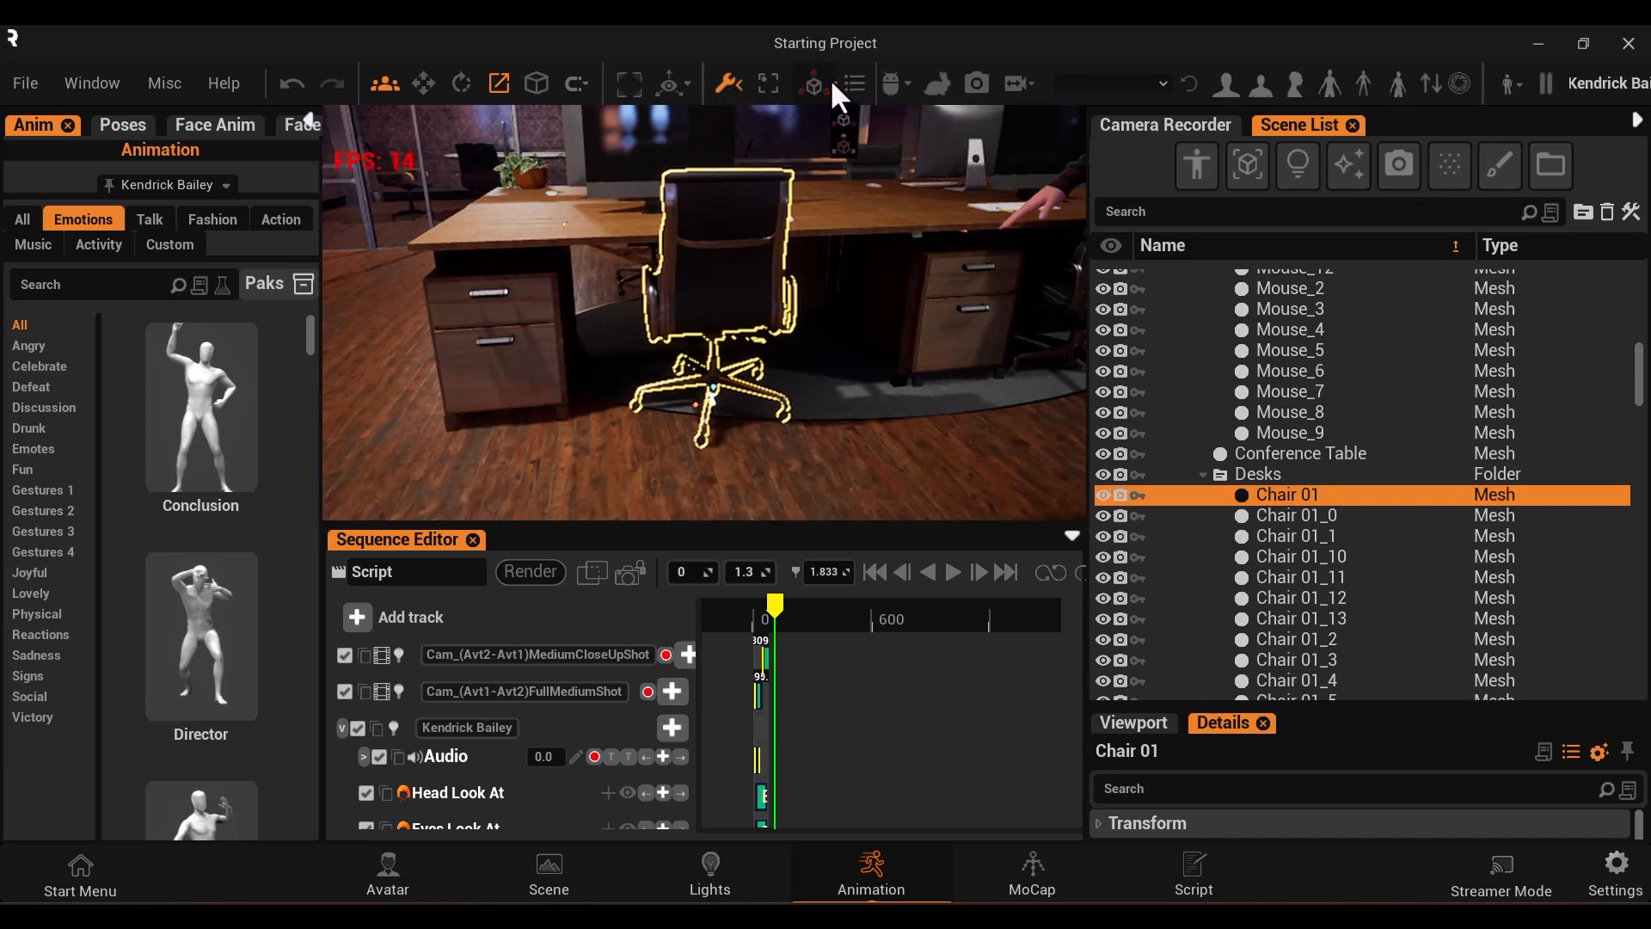
{"action": "mouse_move", "coordinate": [843, 126]}
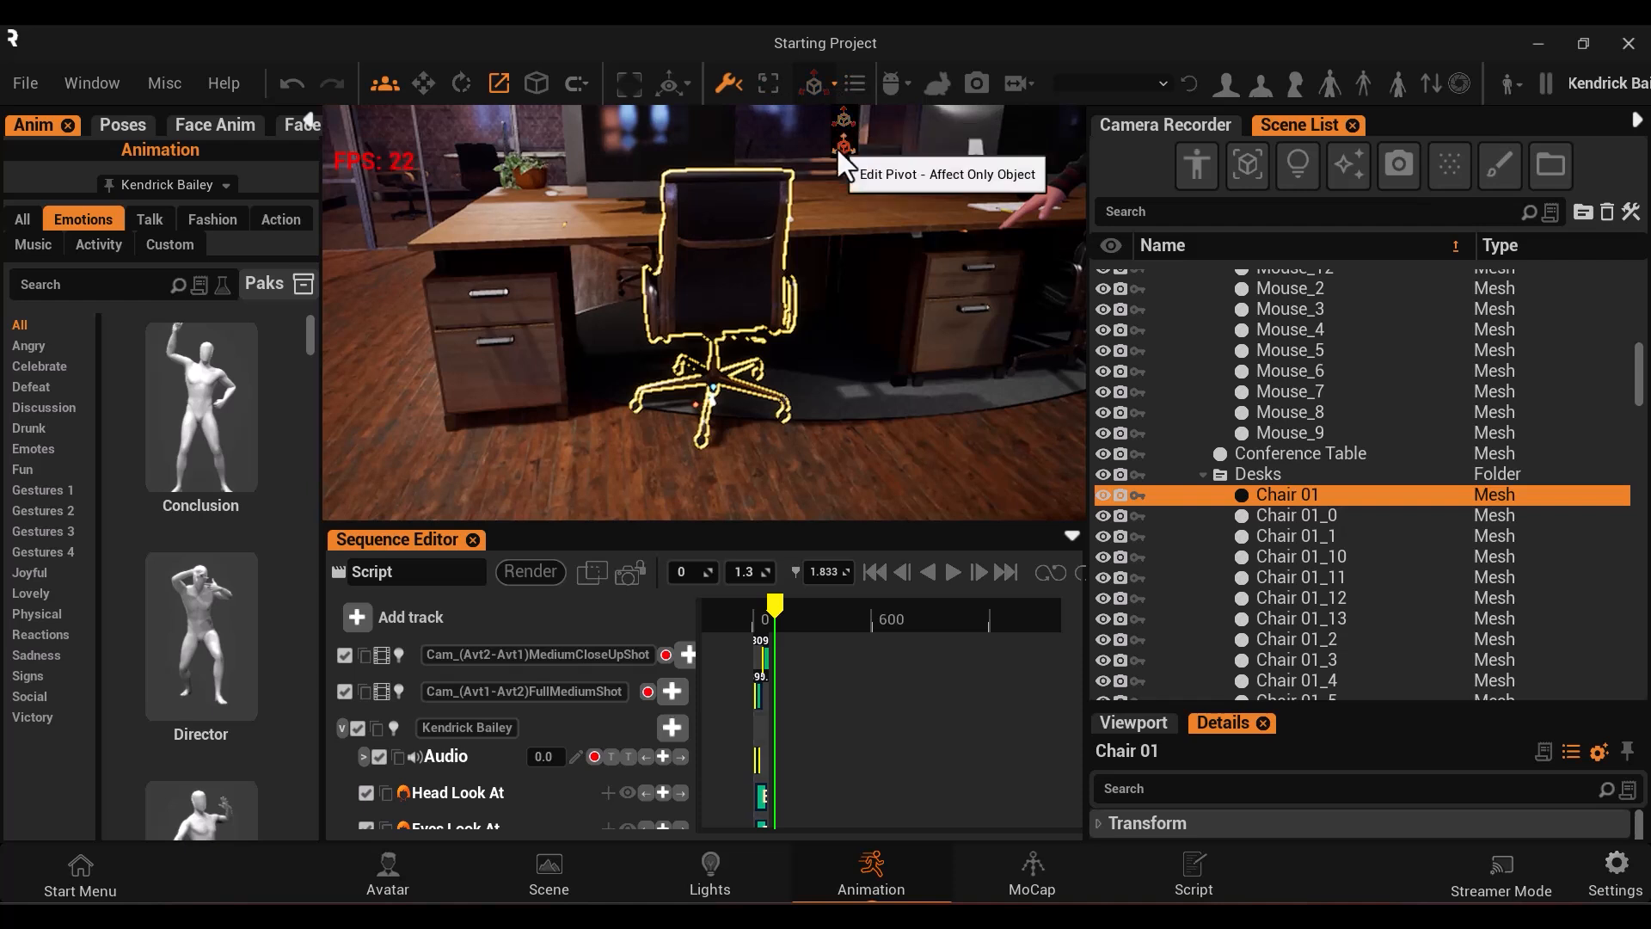
{"action": "mouse_move", "coordinate": [727, 84]}
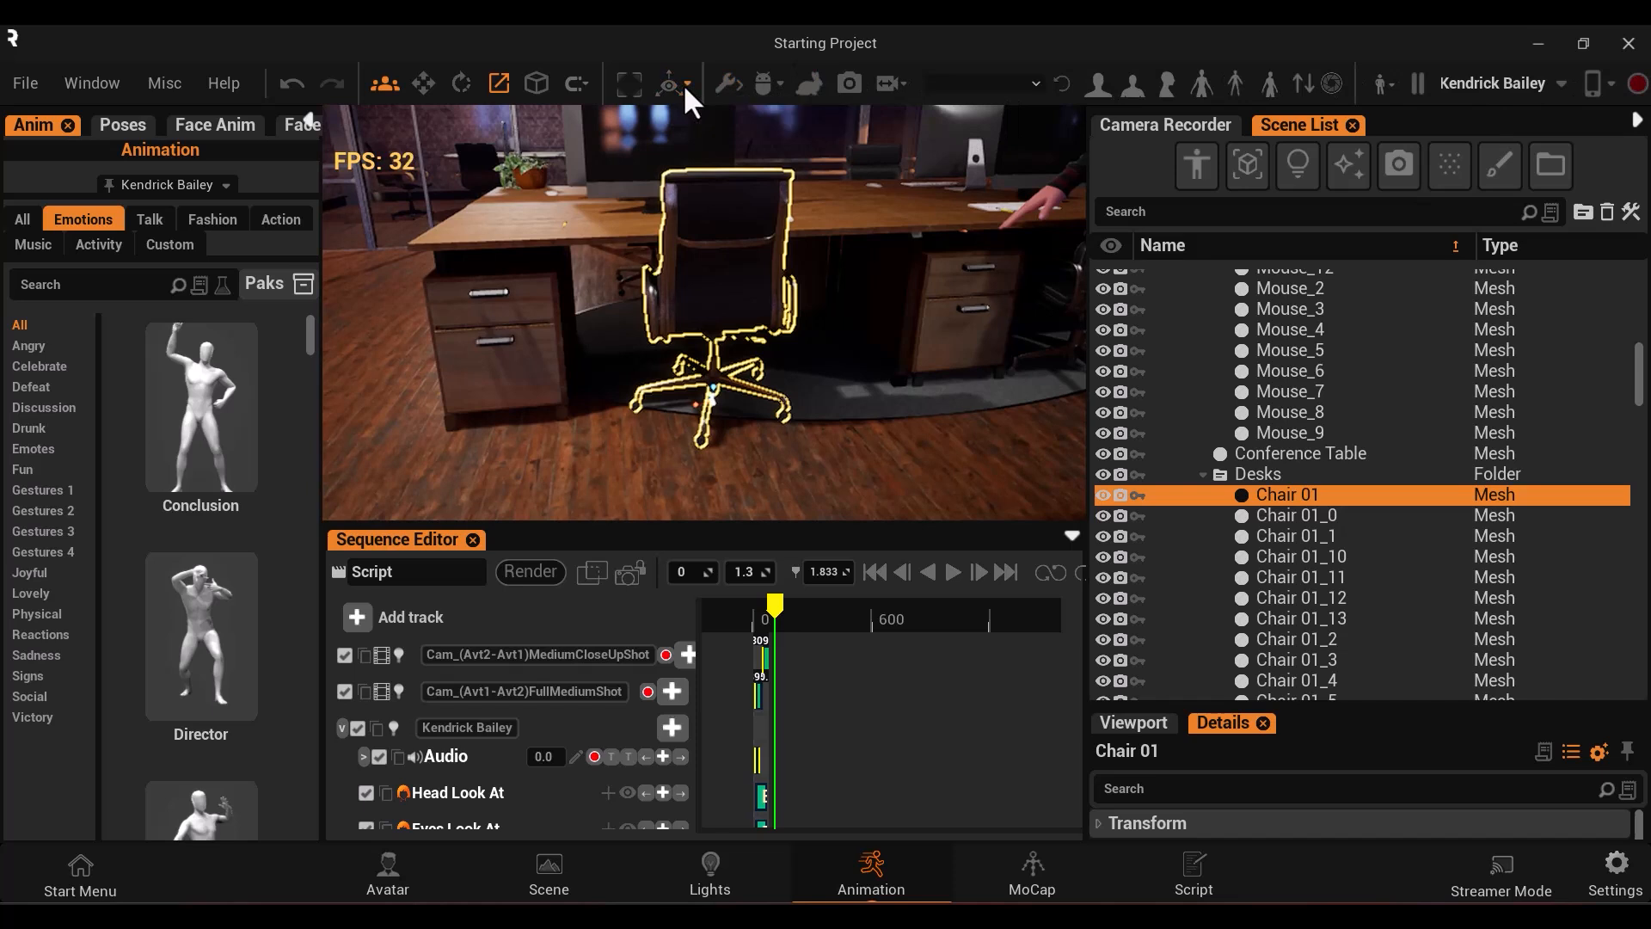
Toggle Decals display in the viewport's show options dropdown
{"action": "left_click", "coordinate": [689, 83]}
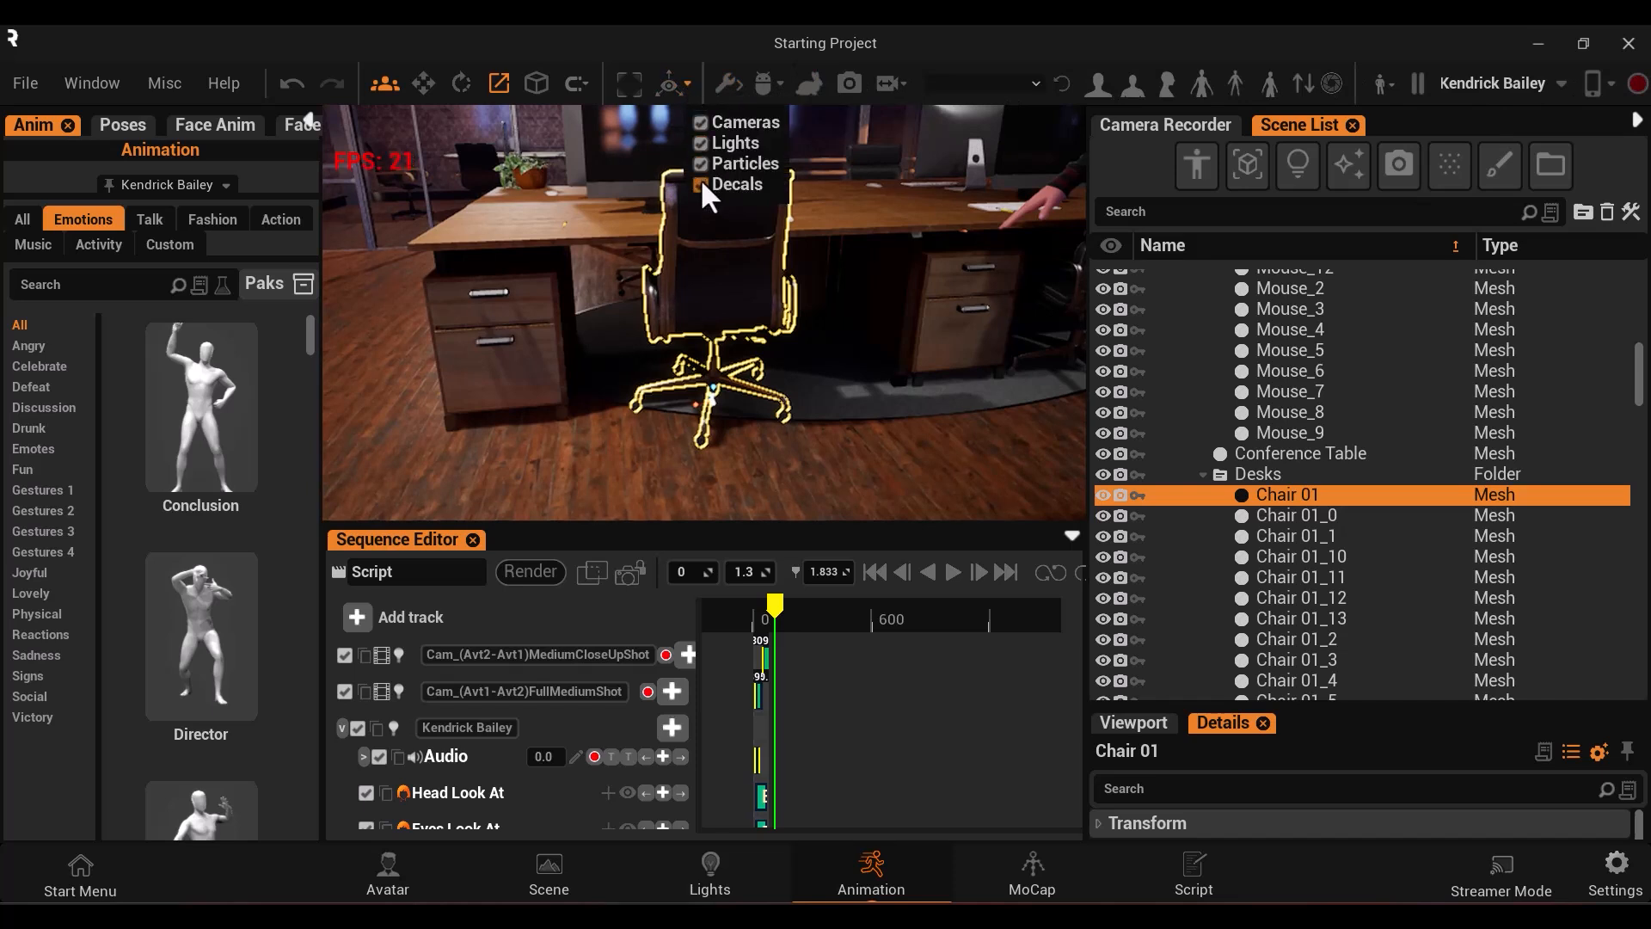
{"action": "left_click", "coordinate": [700, 142]}
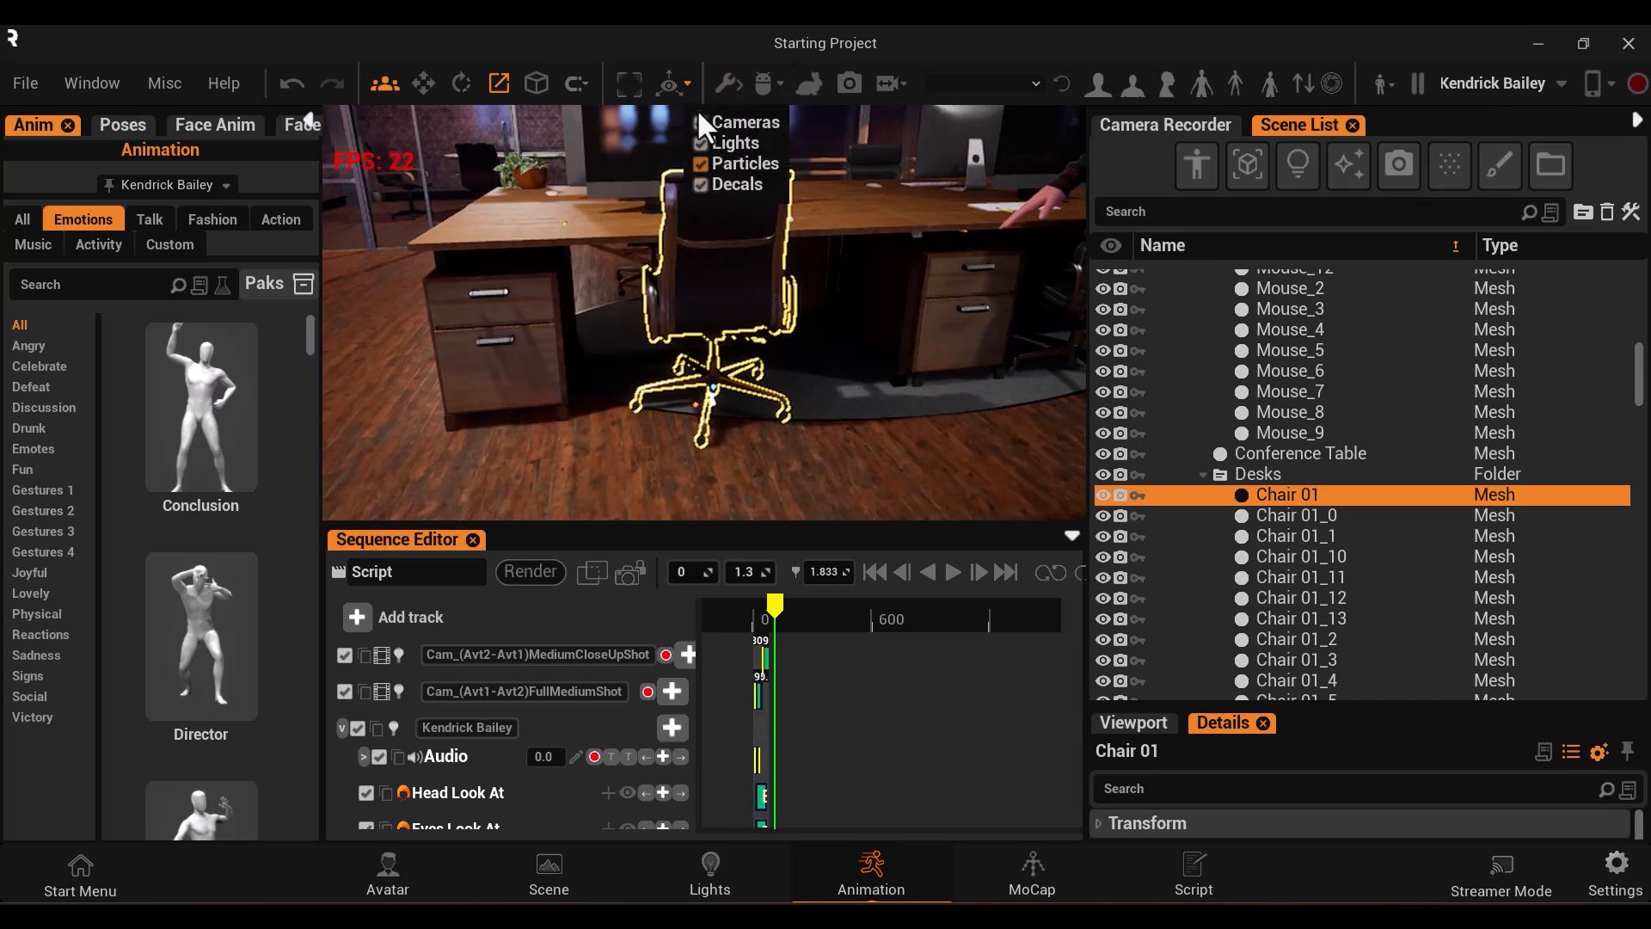
{"action": "mouse_move", "coordinate": [1496, 893]}
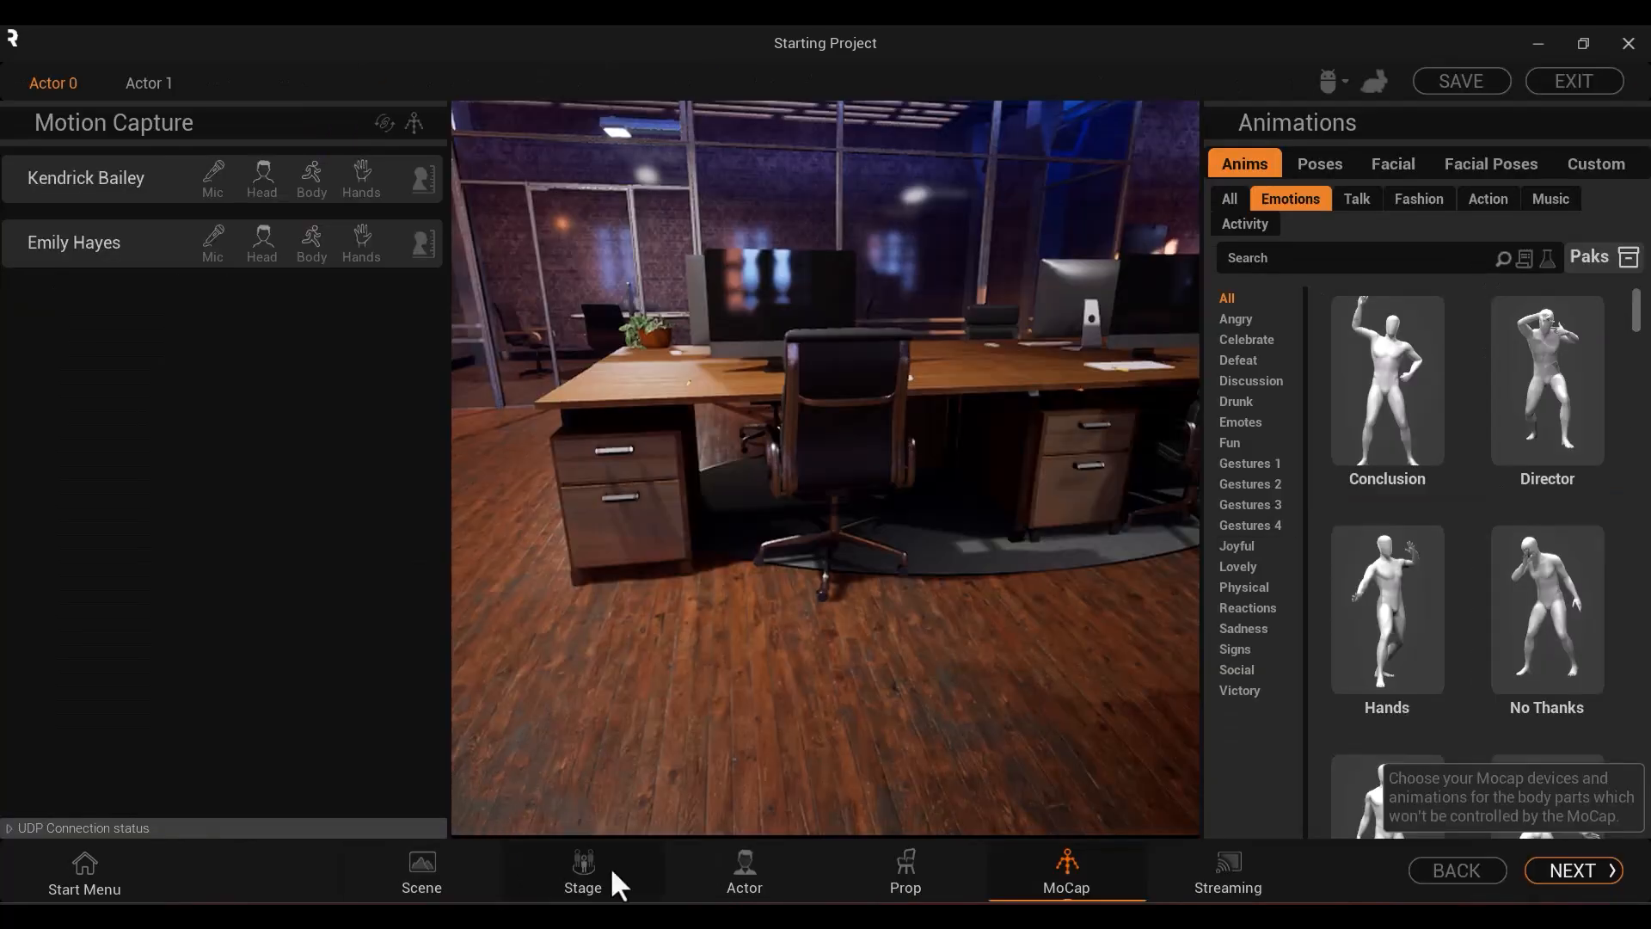
Step through Prop and MoCap to the Streaming step with camera controls
{"action": "left_click", "coordinate": [904, 872]}
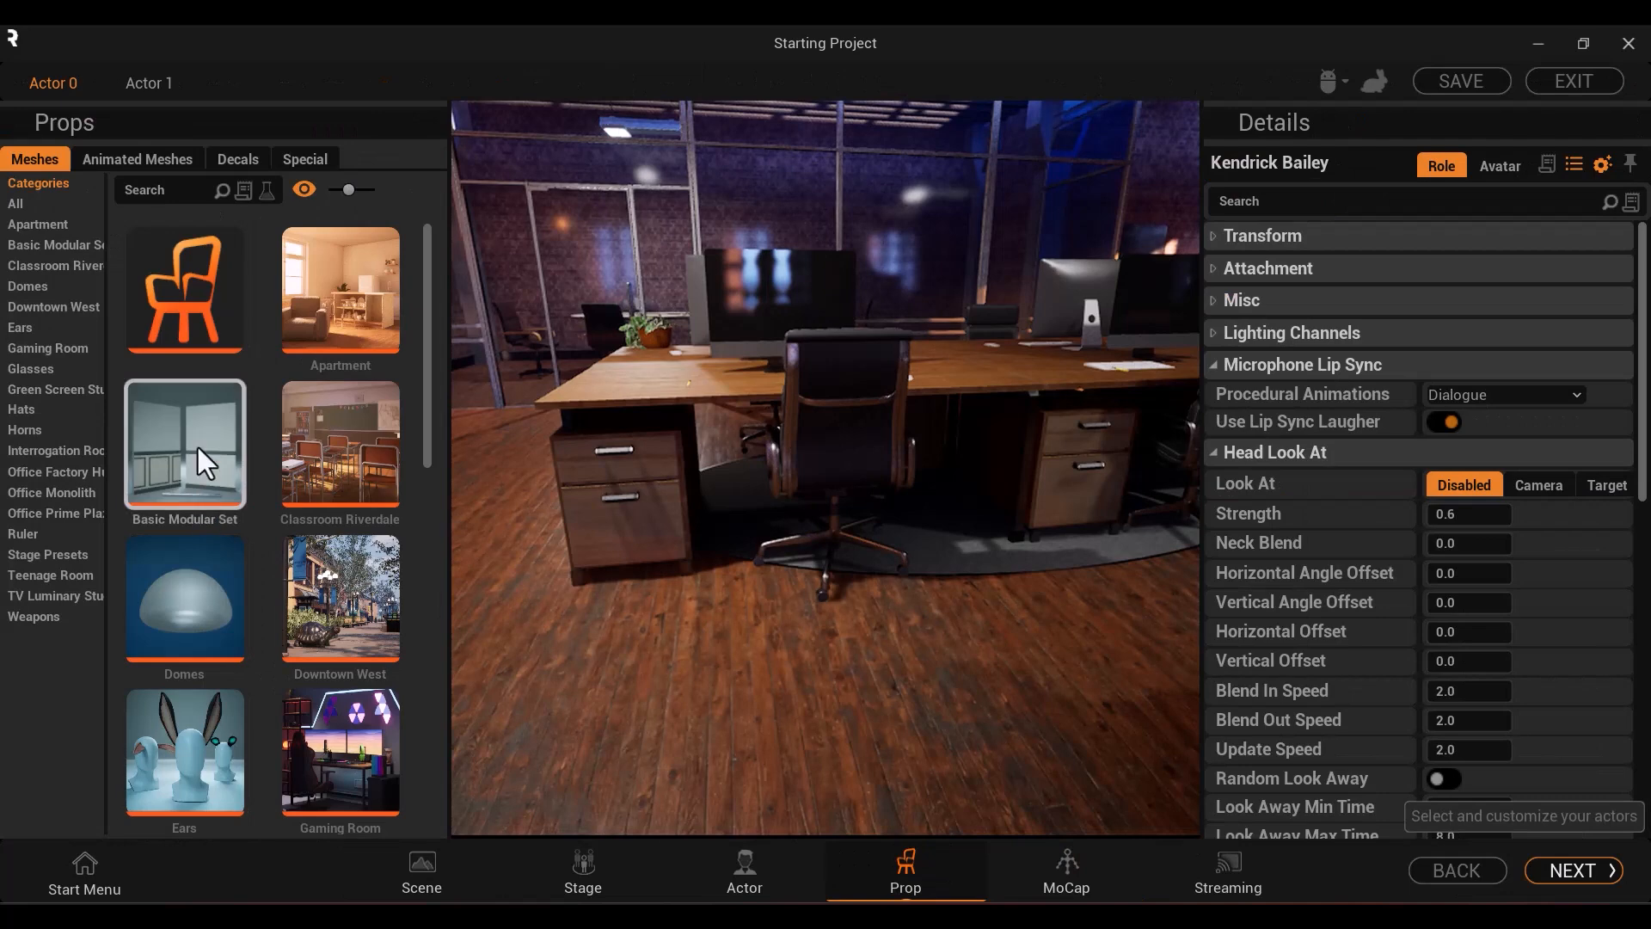
{"action": "mouse_move", "coordinate": [1120, 882]}
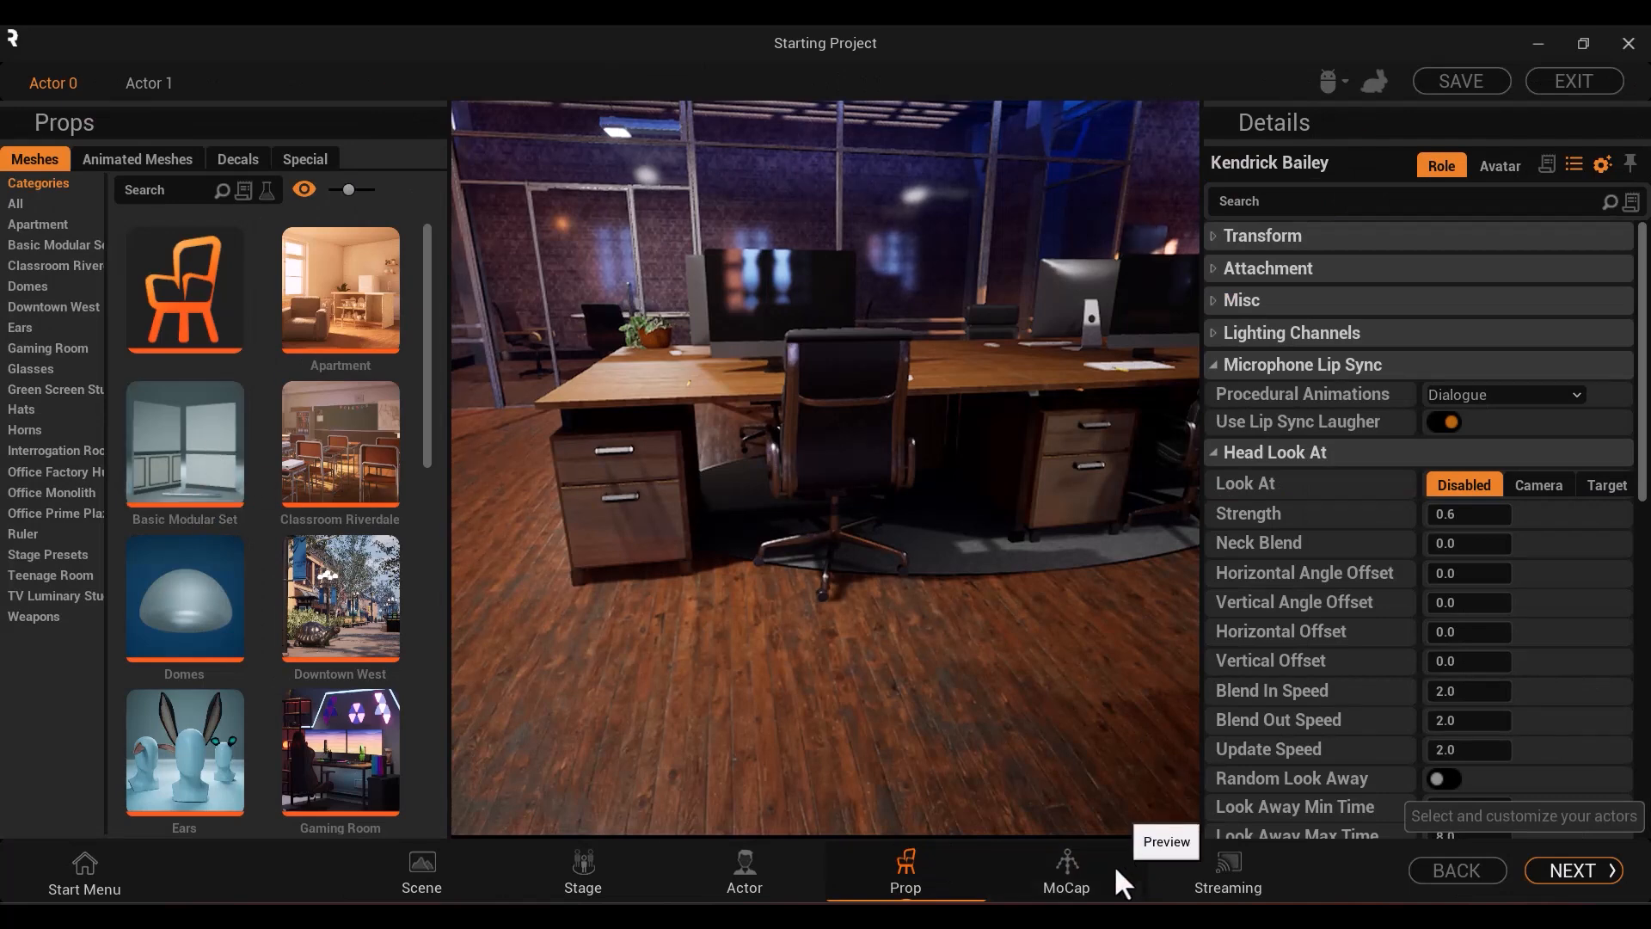
{"action": "left_click", "coordinate": [1066, 869]}
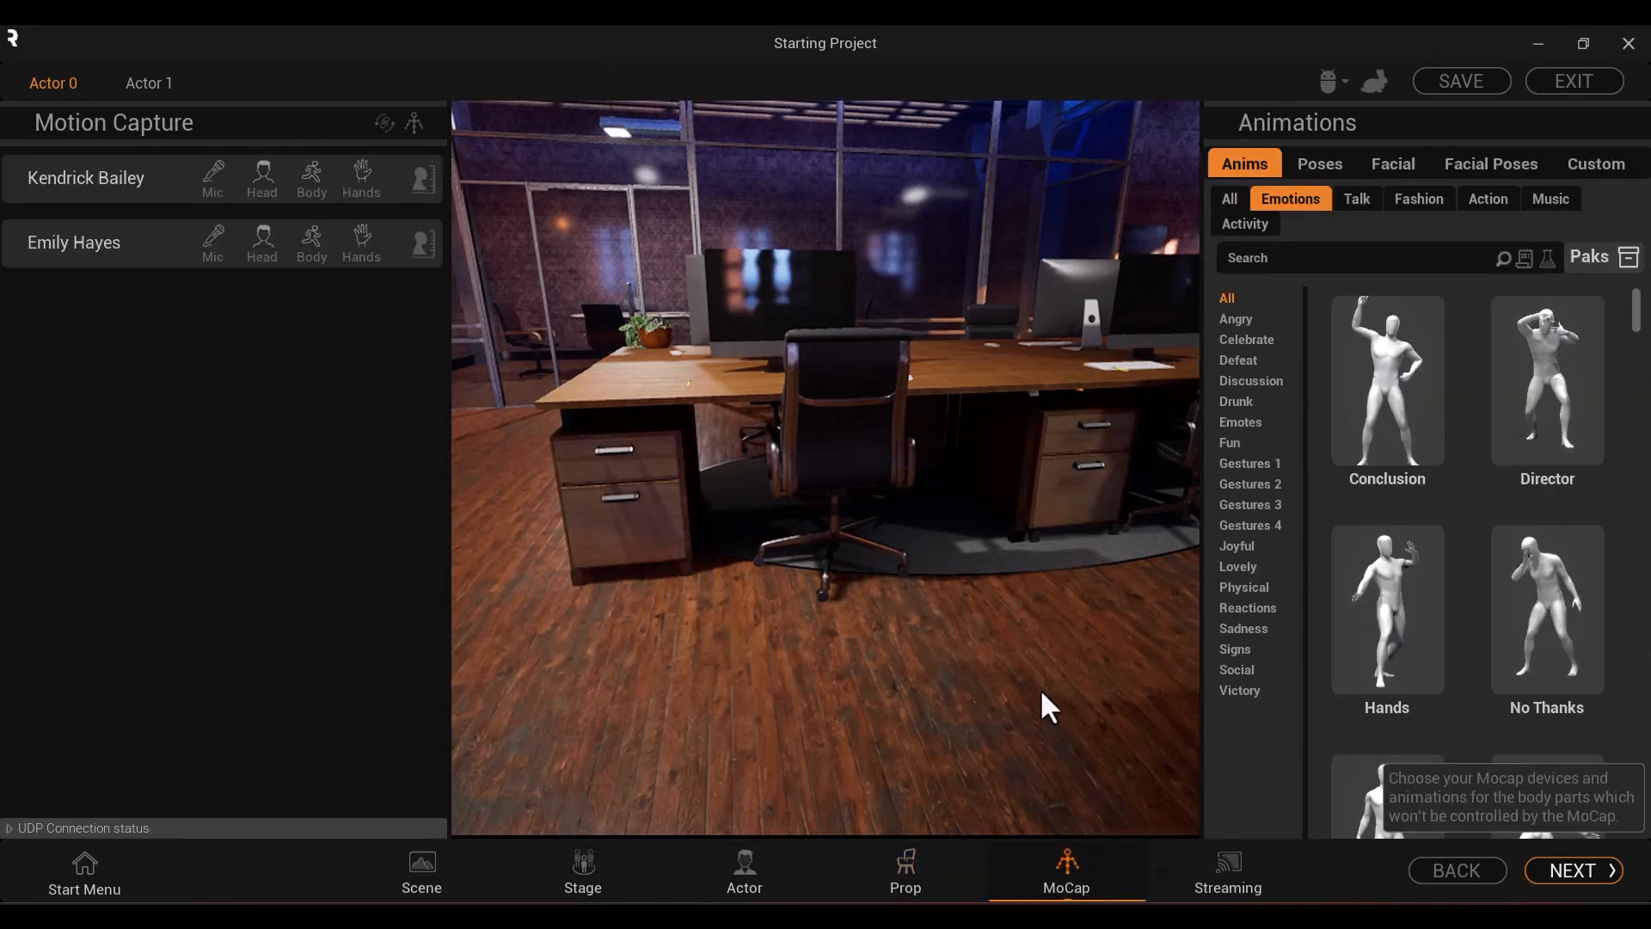
{"action": "left_click", "coordinate": [1225, 871]}
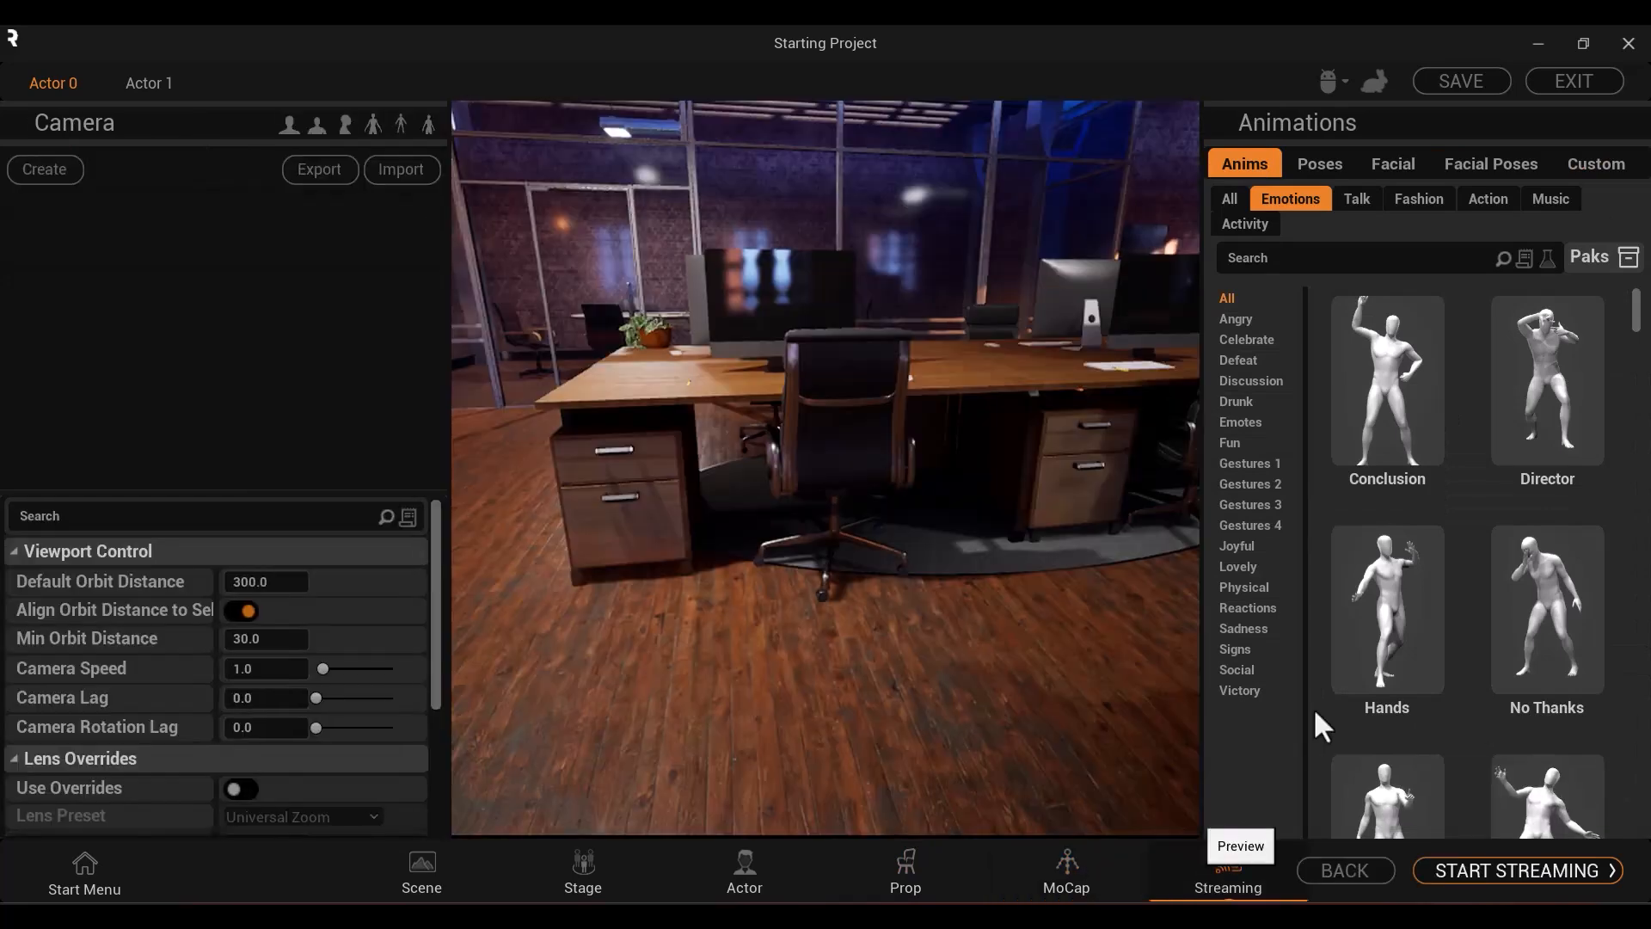